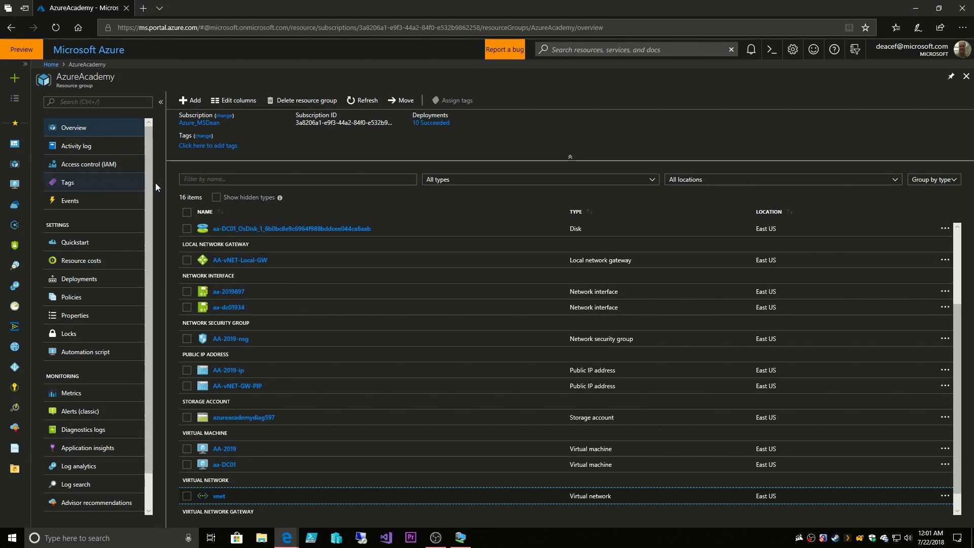
Open gateway AA-vNET-GW's point-to-site configuration to view its 192.168.166.0/24 address pool.
{"action": "scroll", "scroll_direction": "down", "scroll_amount": 3}
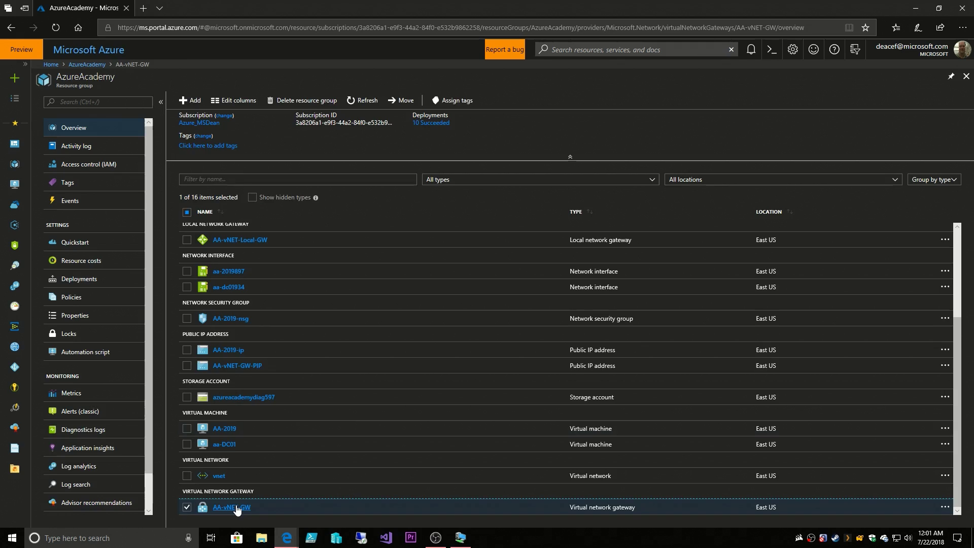
{"action": "left_click", "coordinate": [231, 507]}
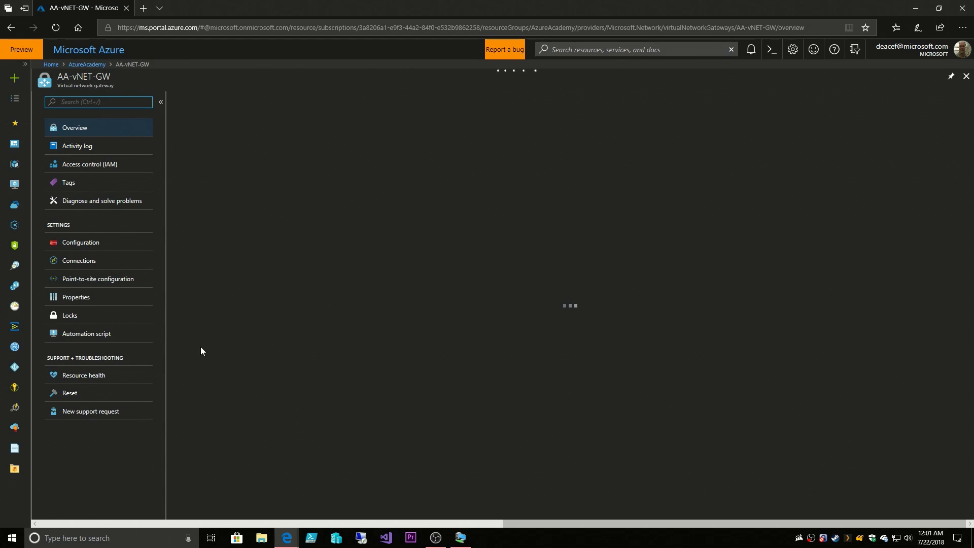
{"action": "left_click", "coordinate": [97, 279]}
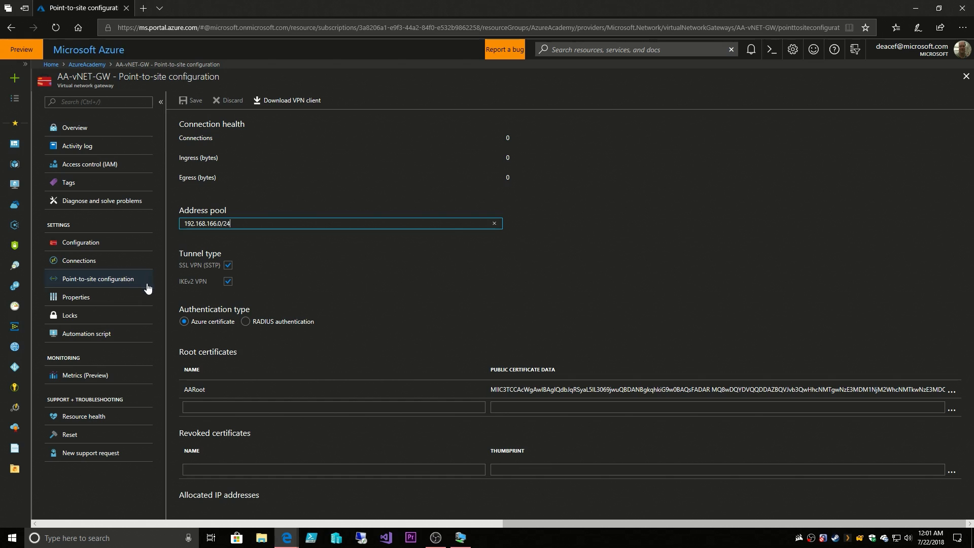
{"action": "mouse_move", "coordinate": [877, 455]}
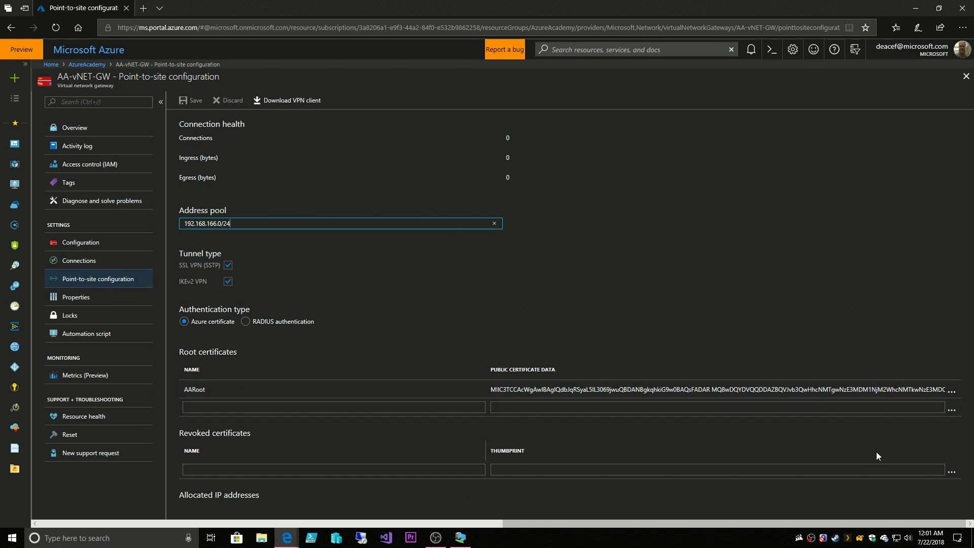
{"action": "mouse_move", "coordinate": [815, 494]}
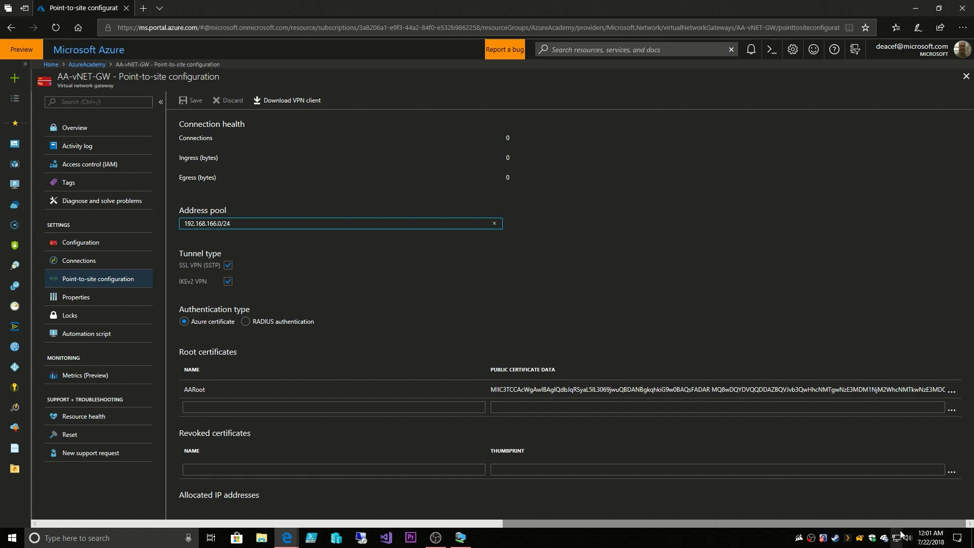
Connect to the vnet VPN and approve the User Account Control prompt.
{"action": "left_click", "coordinate": [485, 537]}
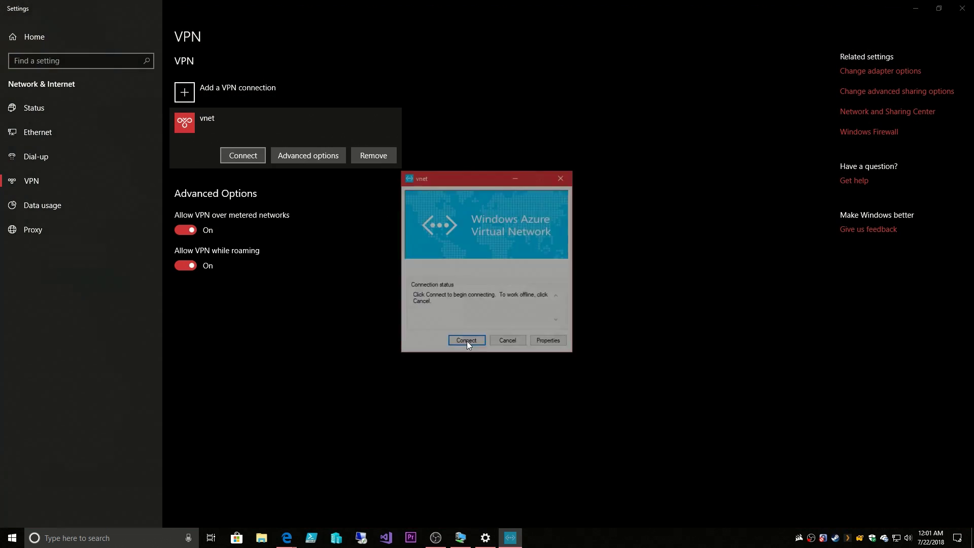
{"action": "left_click", "coordinate": [466, 340]}
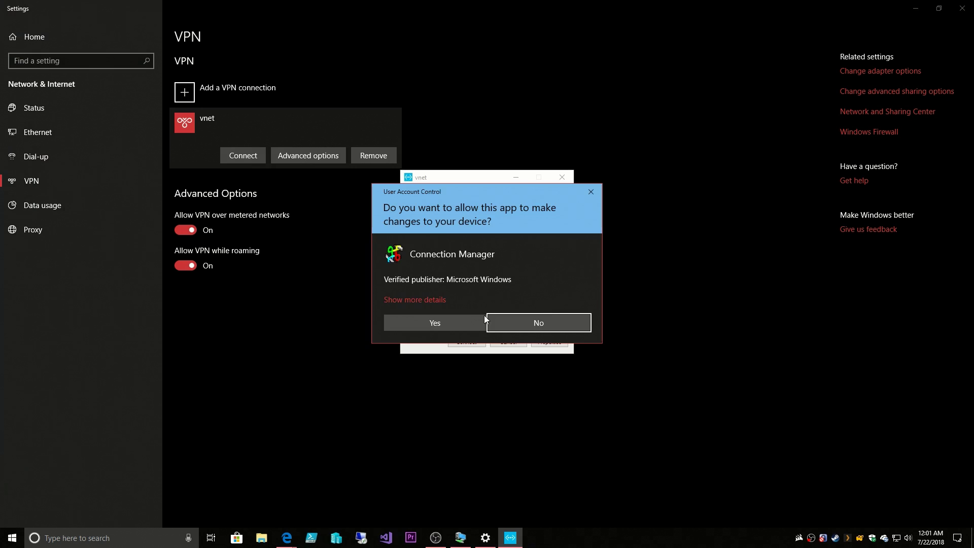
{"action": "left_click", "coordinate": [434, 322]}
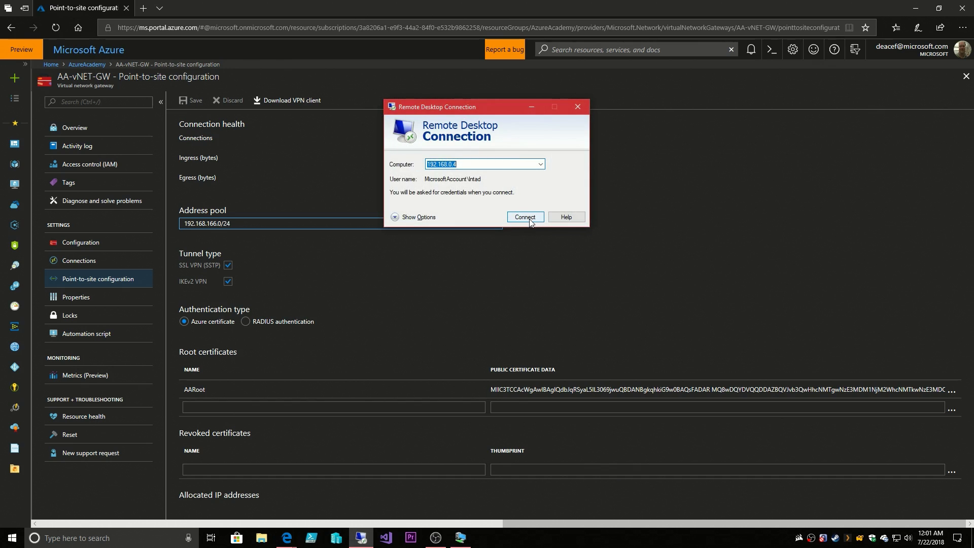
Sign in by Remote Desktop to 192.168.0.4, accepting the untrusted certificate.
{"action": "left_click", "coordinate": [523, 216]}
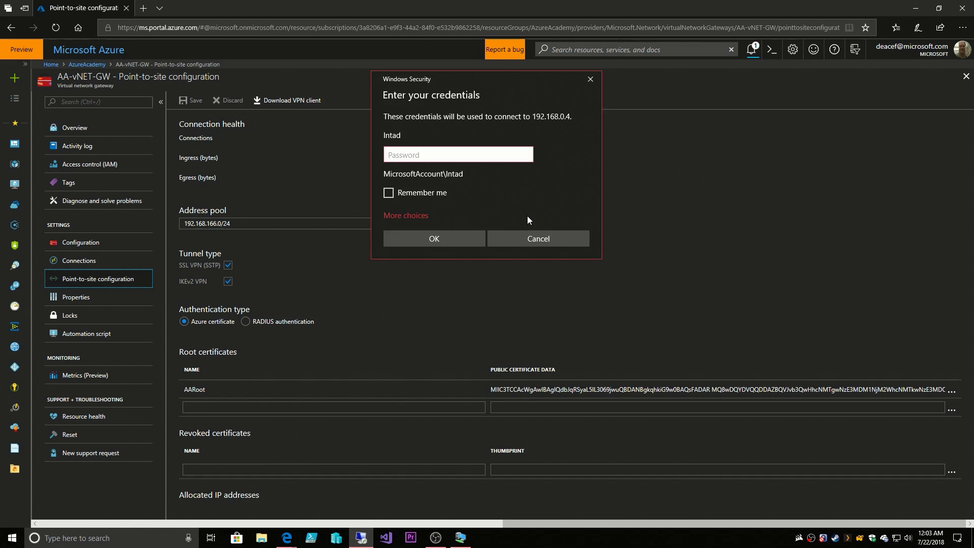
{"action": "left_click", "coordinate": [457, 154]}
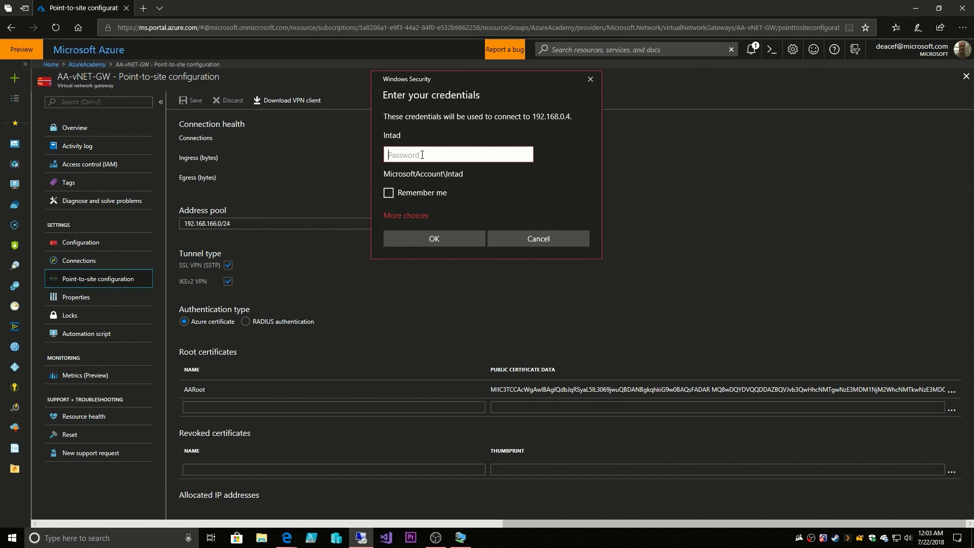
{"action": "left_click", "coordinate": [433, 239]}
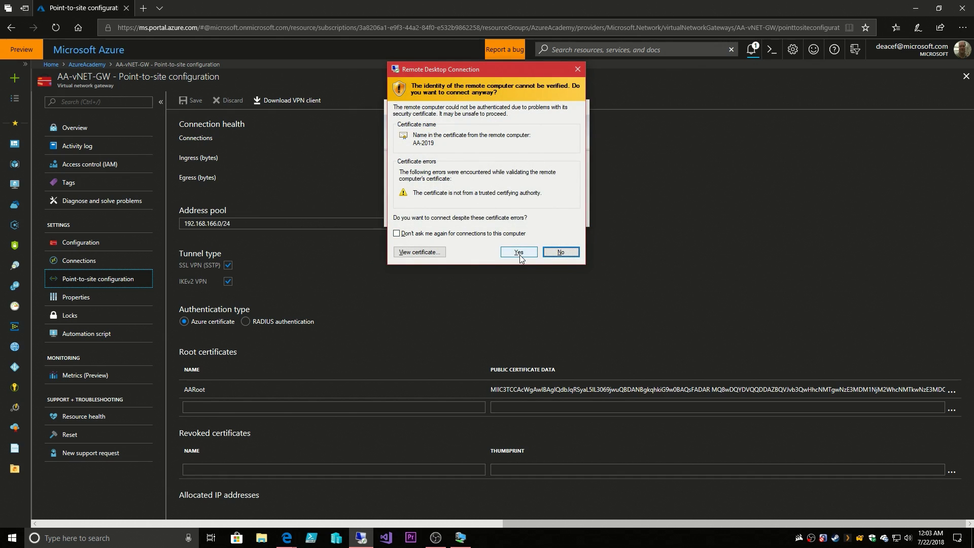
{"action": "left_click", "coordinate": [517, 252]}
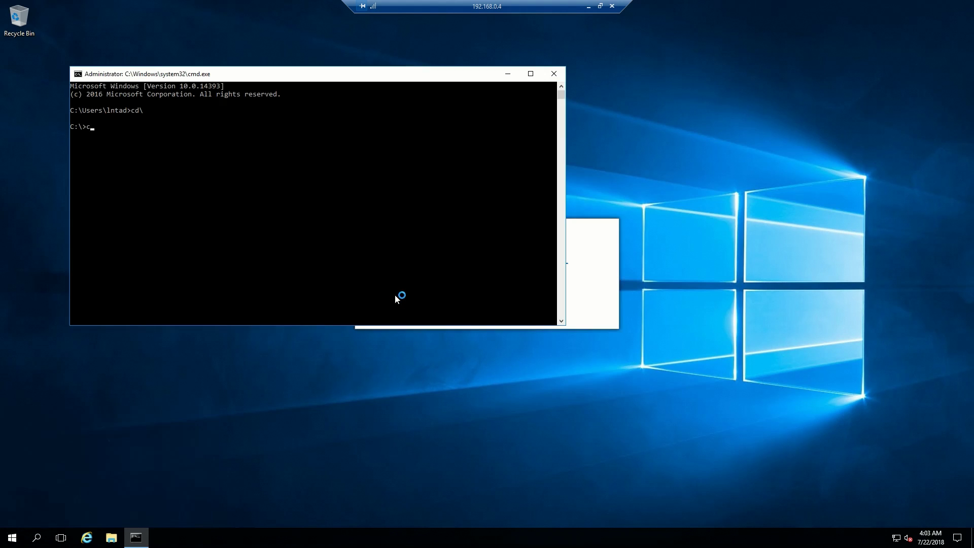
Run ipconfig /all to check IPv4 192.168.0.4 and DNS server 168.63.129.16.
{"action": "type", "text": "ipcon"}
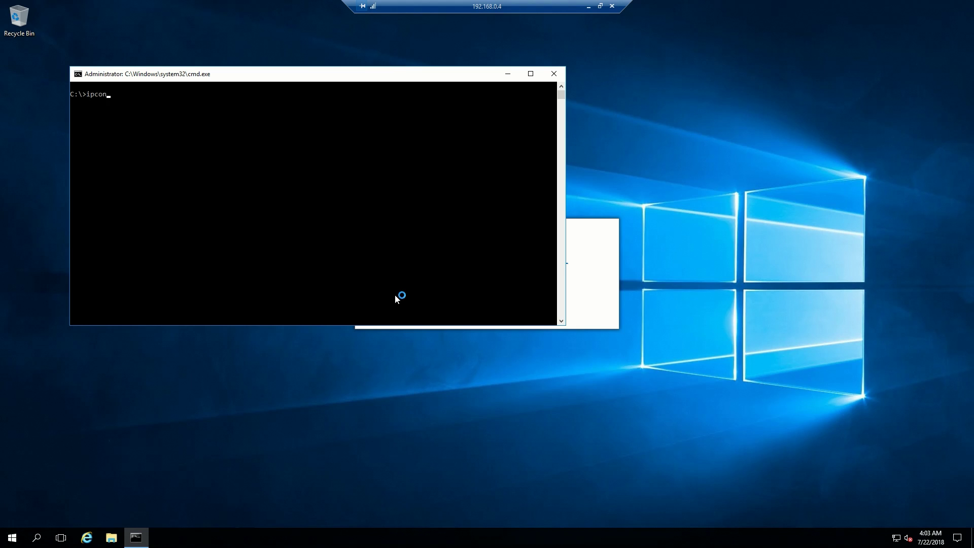
{"action": "type", "text": "fig /all"}
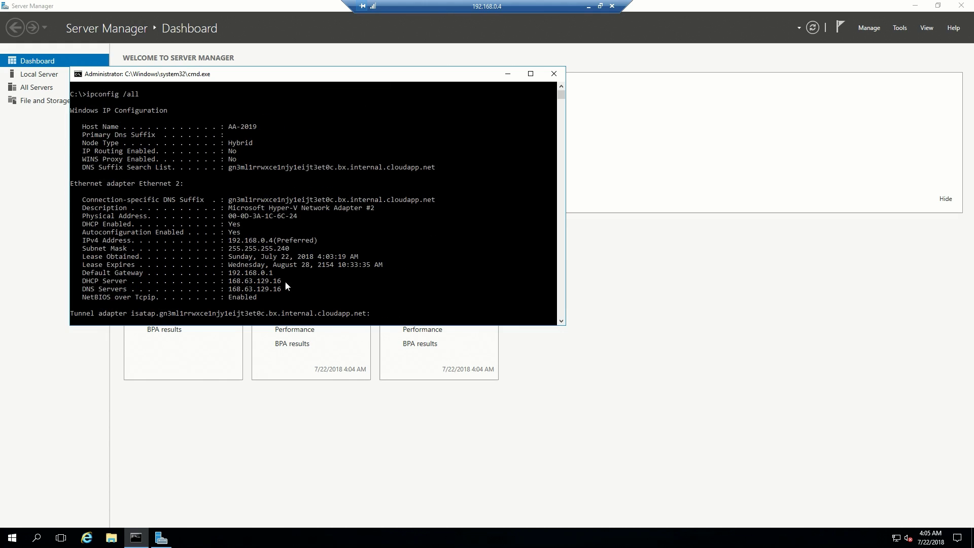
{"action": "mouse_move", "coordinate": [296, 282]}
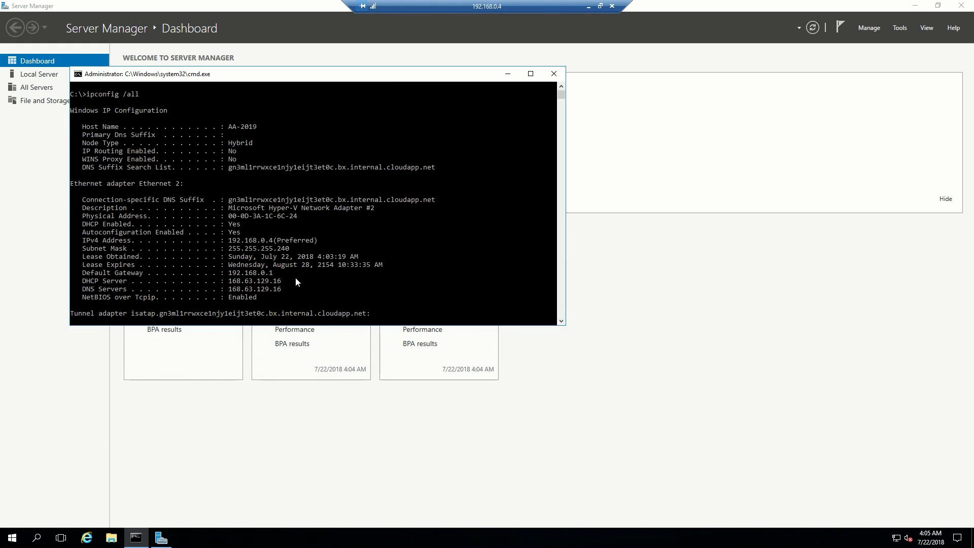
{"action": "mouse_move", "coordinate": [264, 252]}
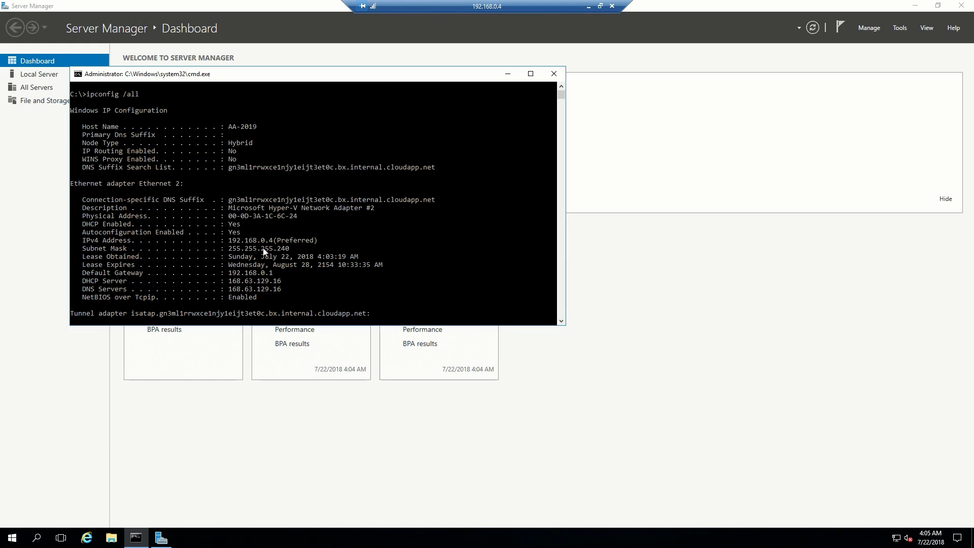
{"action": "mouse_move", "coordinate": [288, 256]}
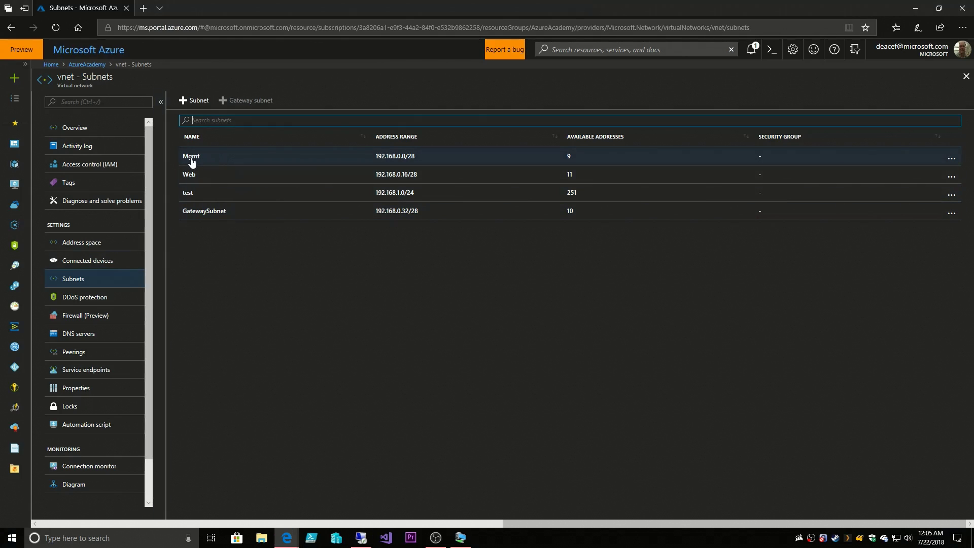
{"action": "mouse_move", "coordinate": [406, 163]}
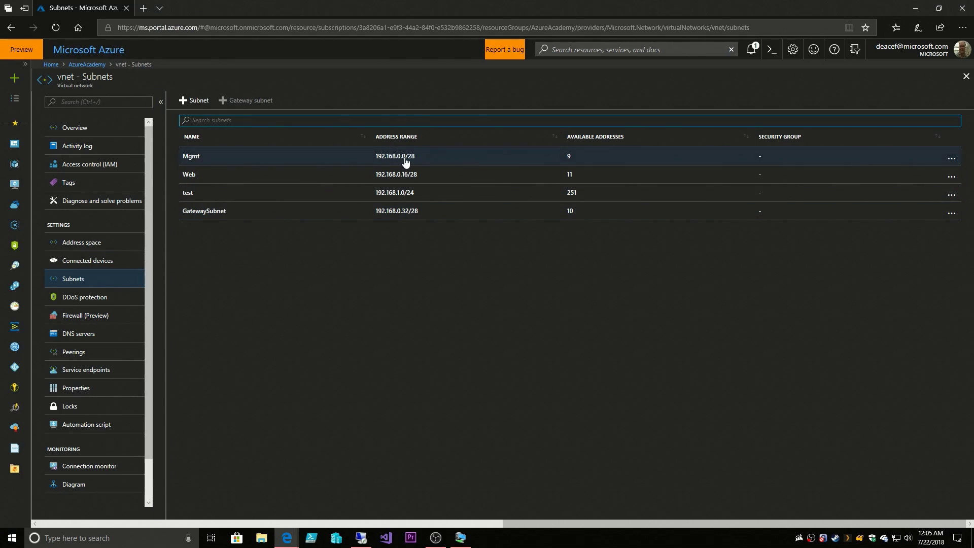
{"action": "mouse_move", "coordinate": [518, 160]}
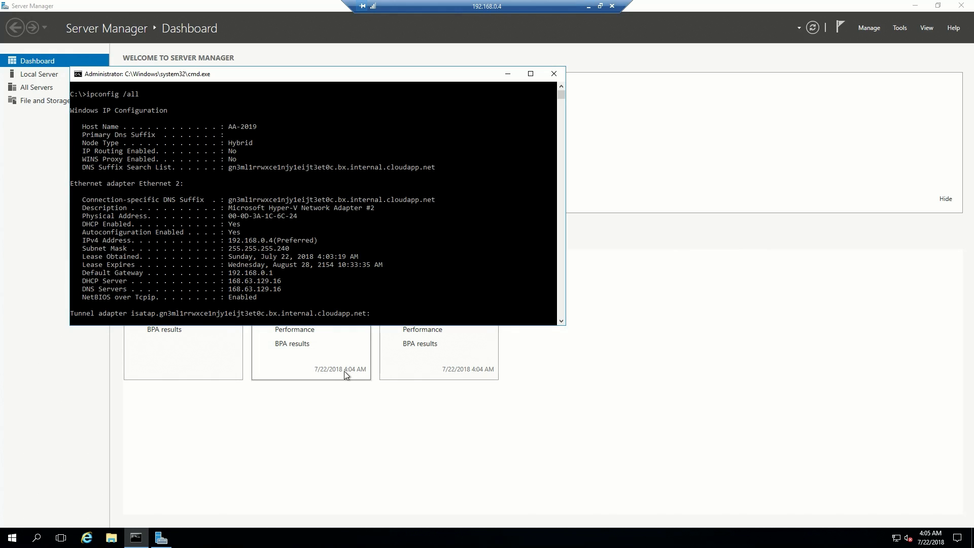
{"action": "mouse_move", "coordinate": [235, 290]}
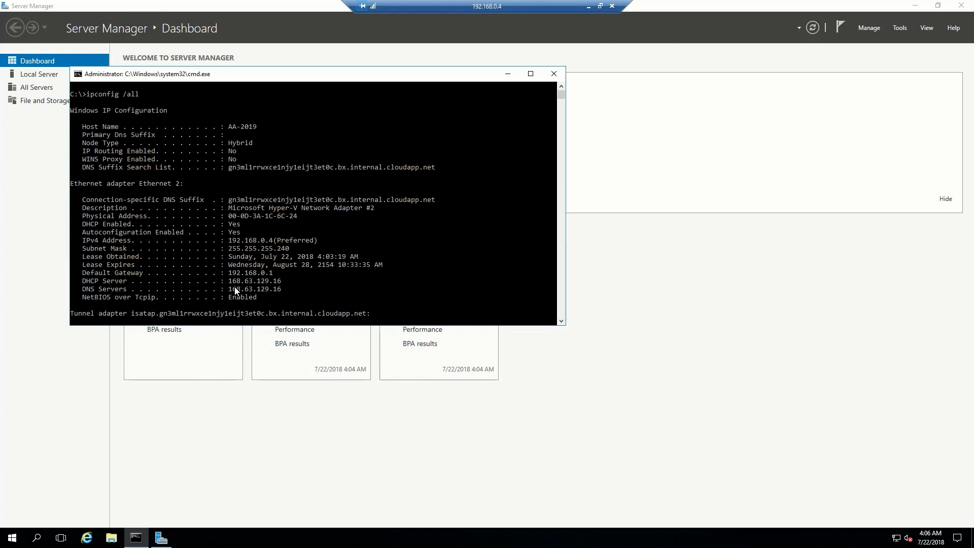
{"action": "mouse_move", "coordinate": [256, 293]}
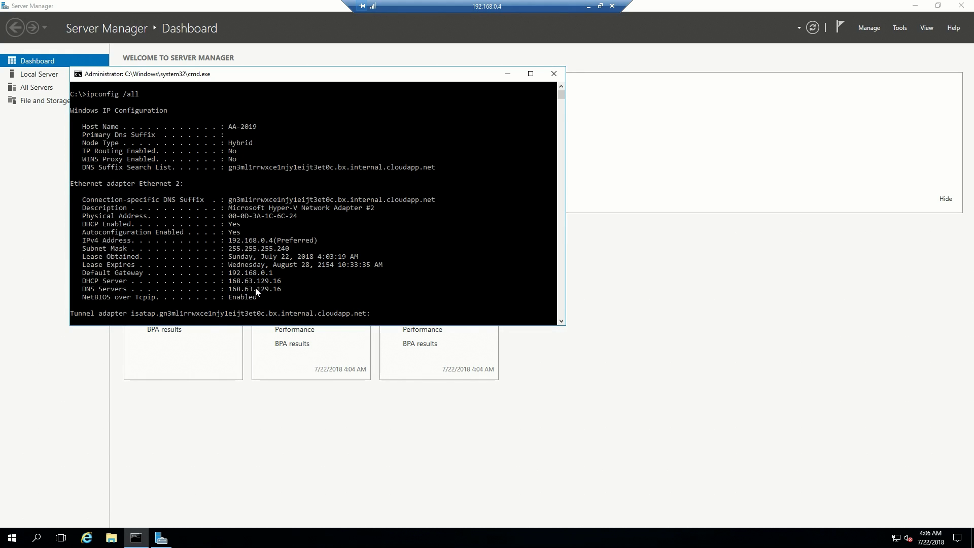
{"action": "mouse_move", "coordinate": [285, 292]}
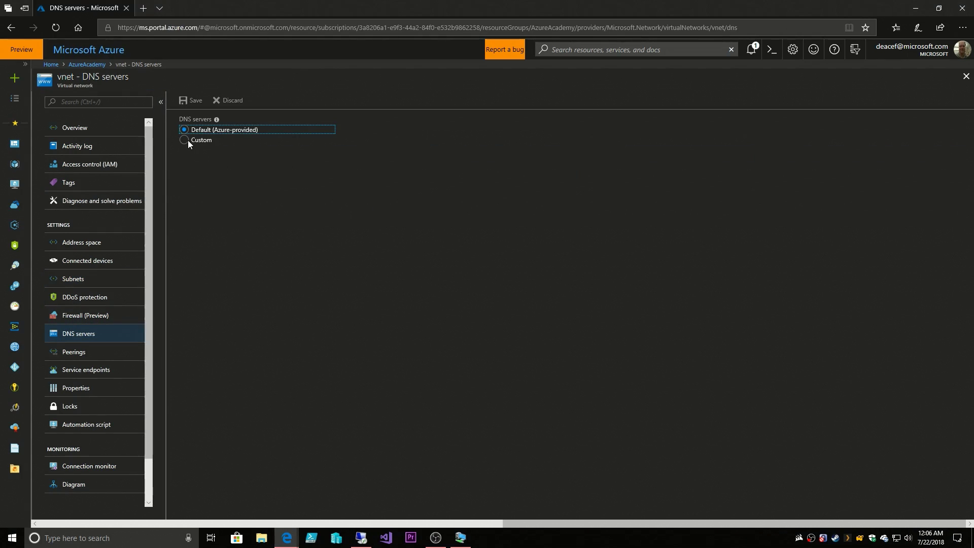
Save custom vnet DNS servers 192.168.166.4 and 192.168.0.5, then return to AzureAcademy.
{"action": "left_click", "coordinate": [183, 140]}
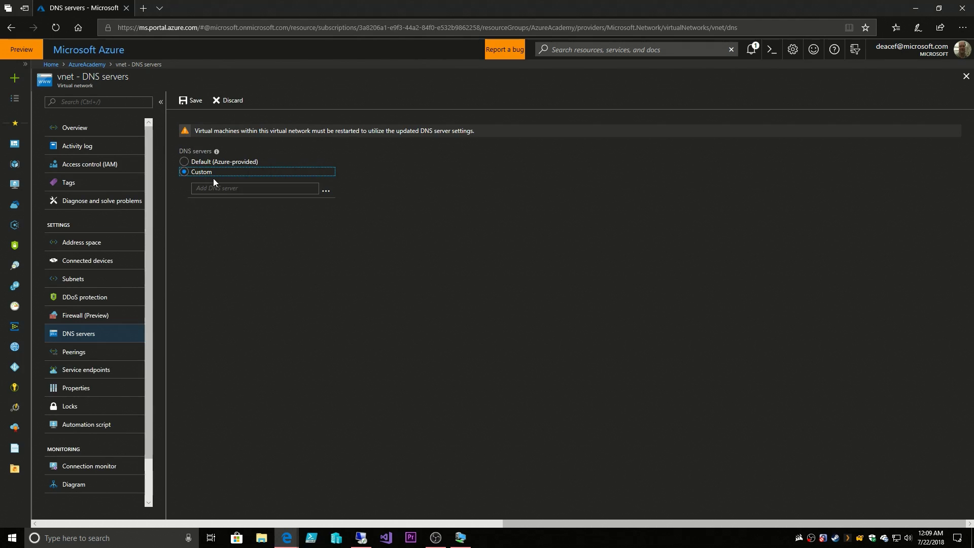
{"action": "type", "text": "192.163.166."}
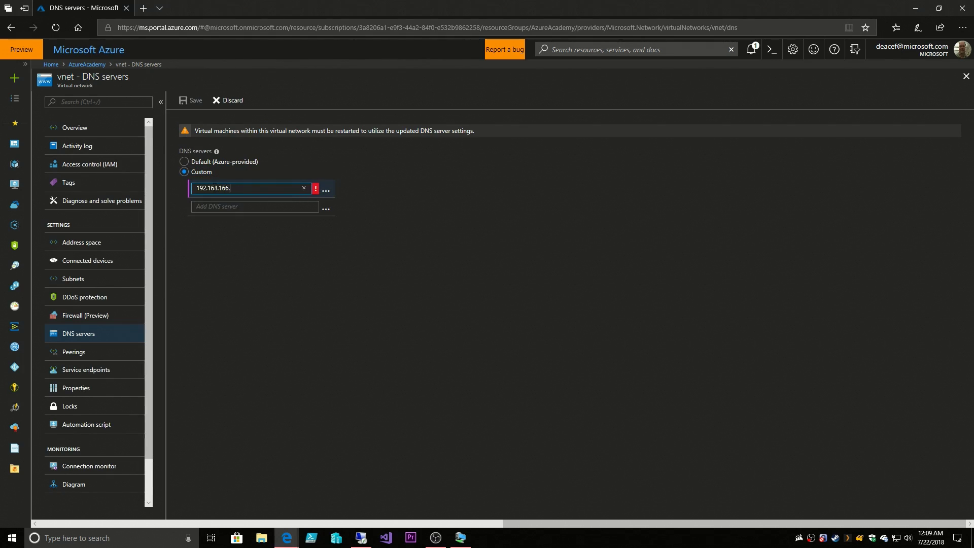
{"action": "left_click", "coordinate": [192, 100]}
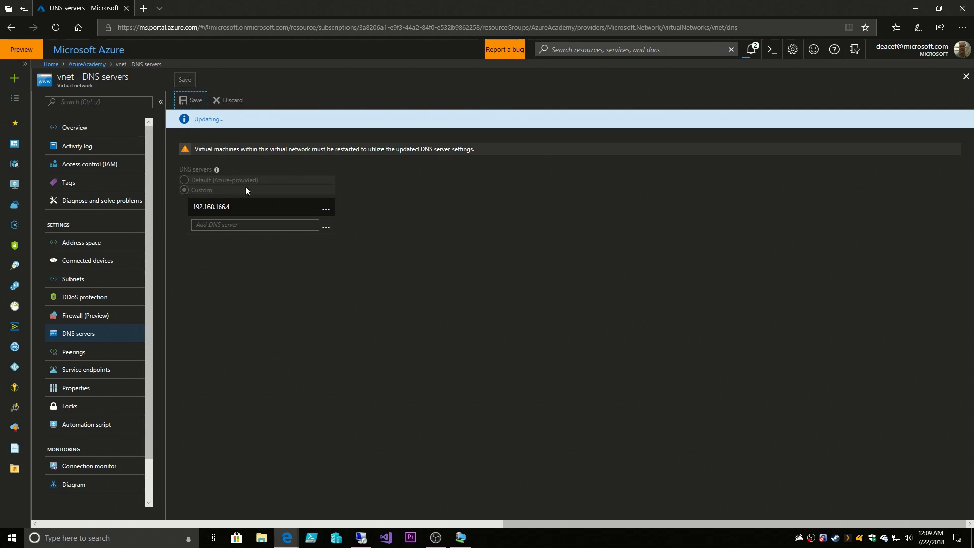
{"action": "type", "text": "192.168.0.5"}
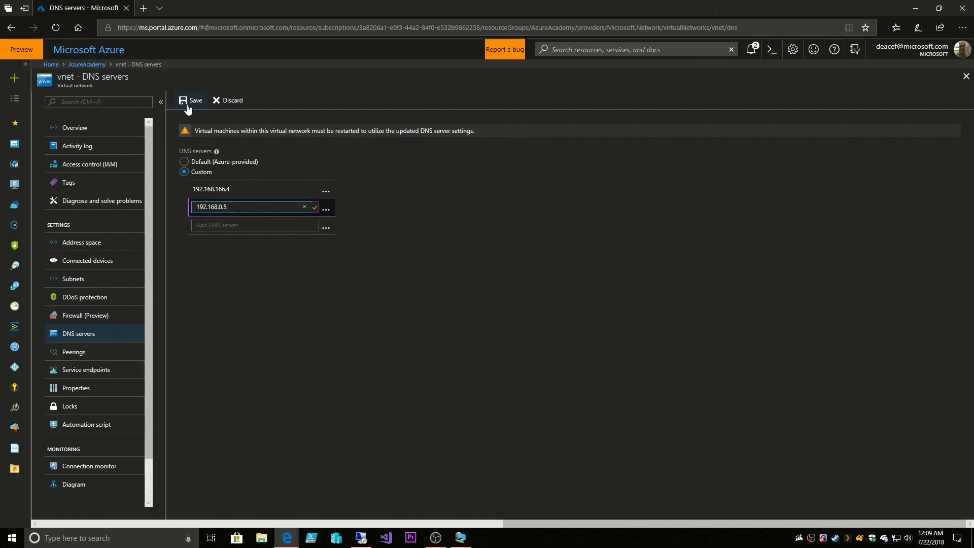
{"action": "left_click", "coordinate": [195, 100]}
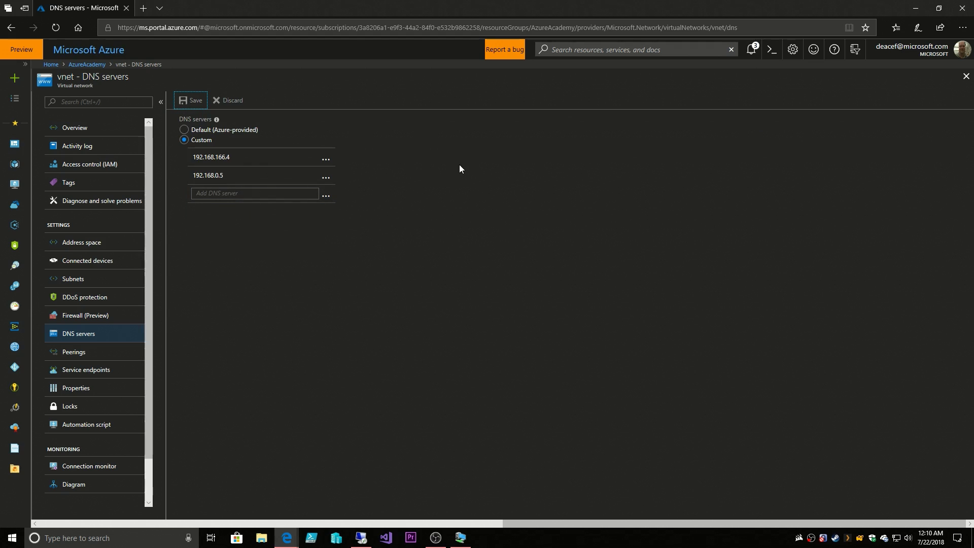
{"action": "mouse_move", "coordinate": [271, 188]}
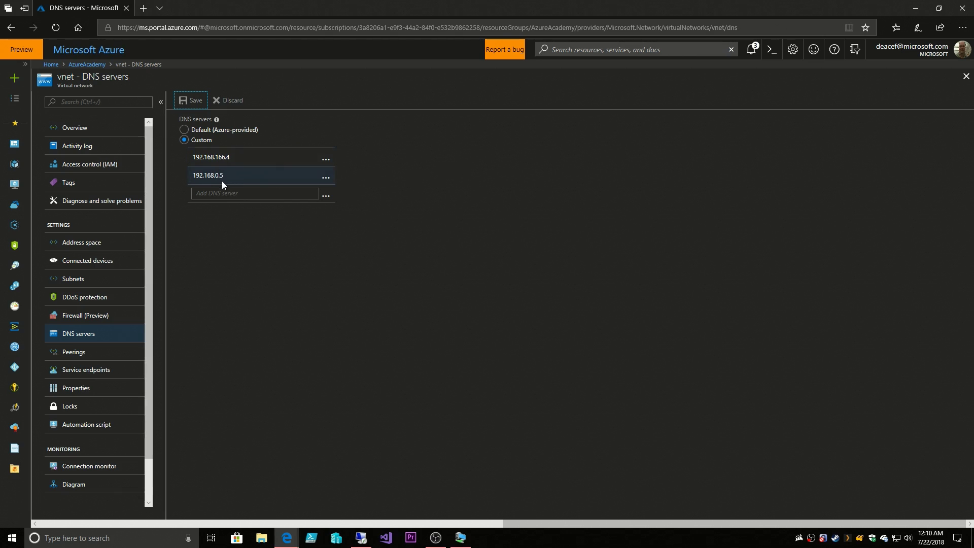
{"action": "left_click", "coordinate": [87, 64]}
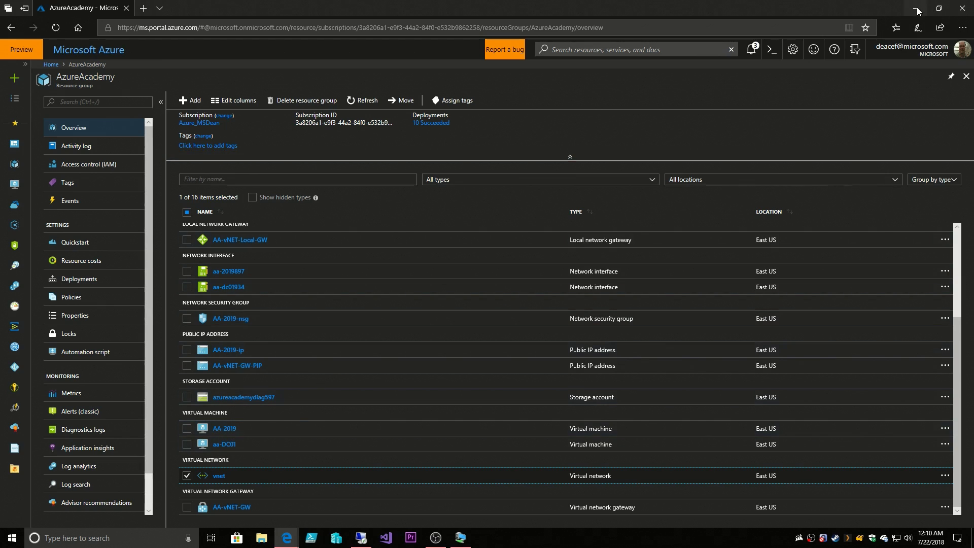
Run shutdown -r -t 0 in the remote command prompt to restart 192.168.0.4.
{"action": "left_click", "coordinate": [160, 537]}
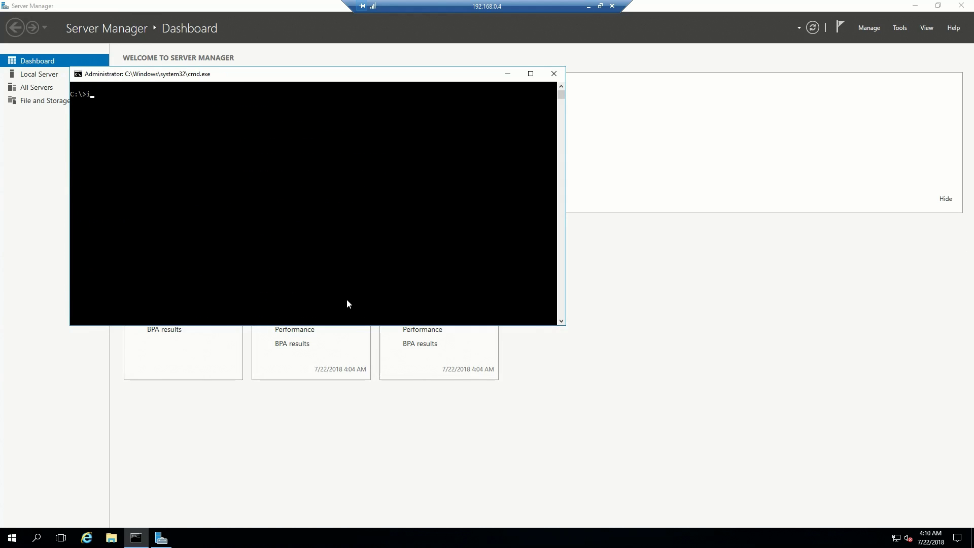
{"action": "type", "text": "ipconfig"}
{"action": "type", "text": "shutdown -r"}
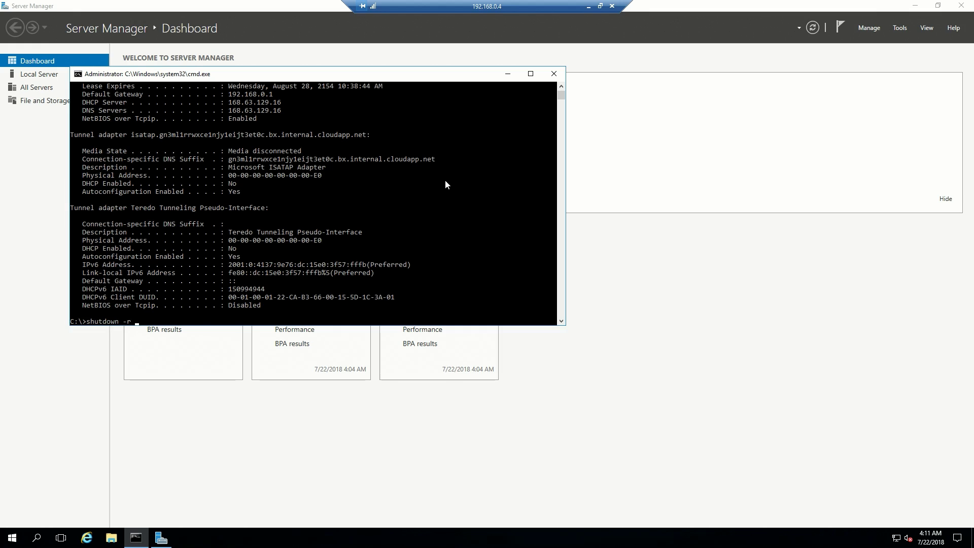
{"action": "type", "text": "-t 0"}
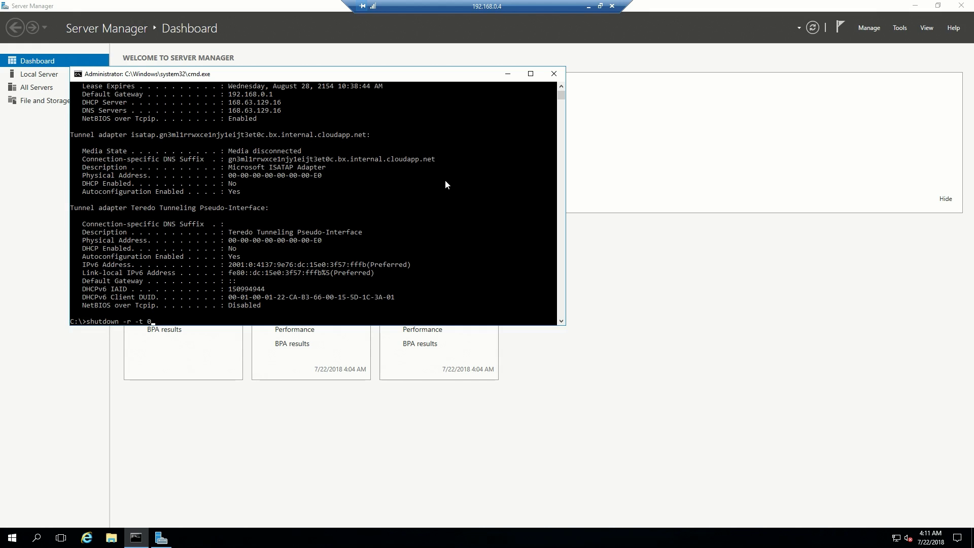
{"action": "mouse_move", "coordinate": [158, 307]}
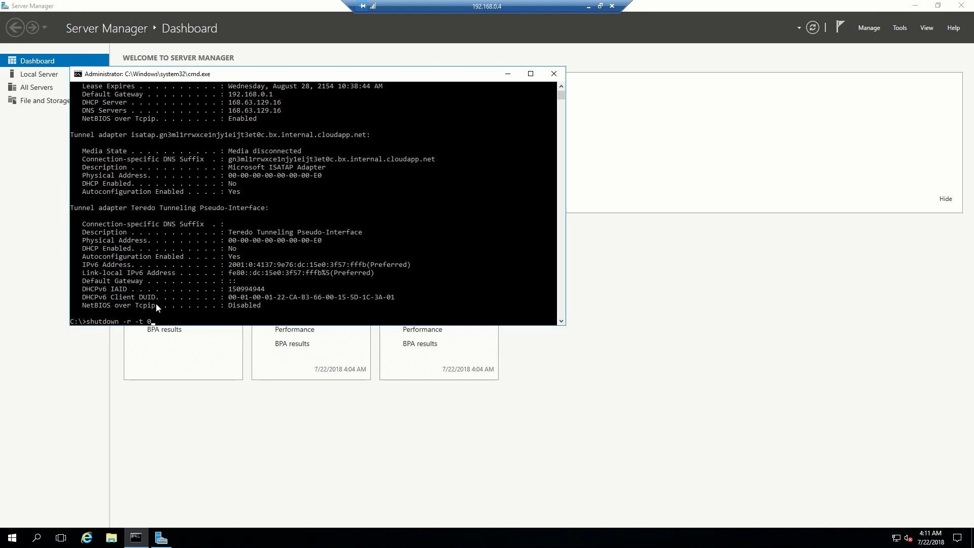
{"action": "mouse_move", "coordinate": [144, 329]}
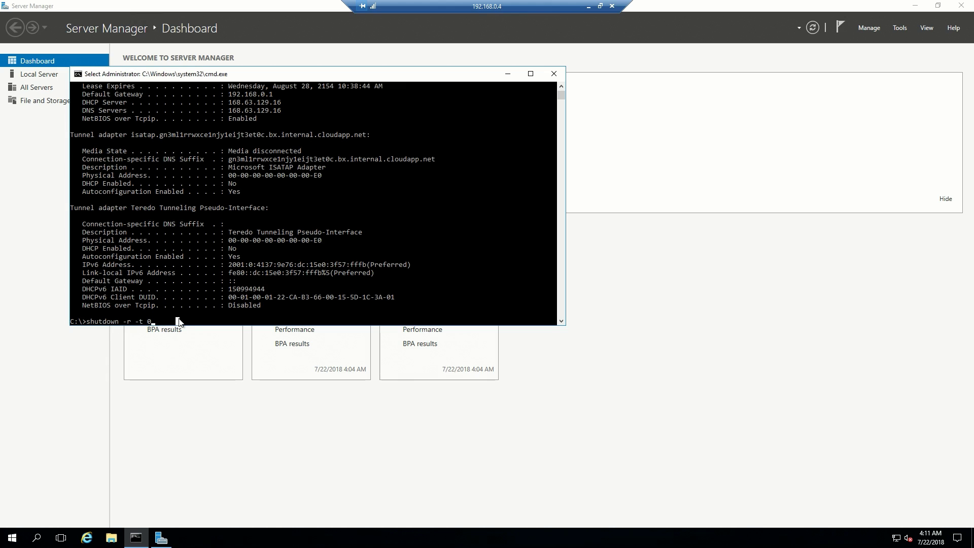
{"action": "key", "text": "Return"}
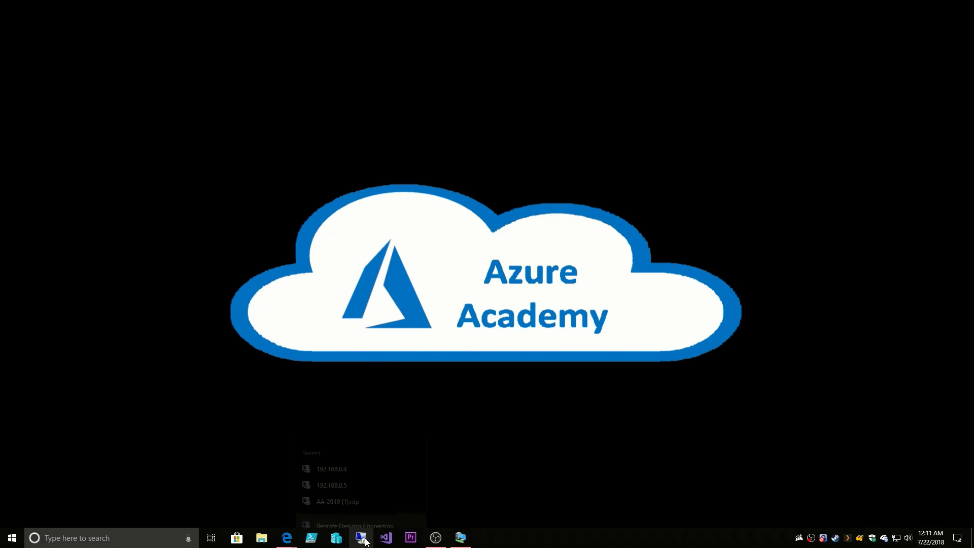
Connect to aa-DC01 at 192.168.0.5, accept its certificate, and enter shutdown -r -t.
{"action": "left_click", "coordinate": [332, 485]}
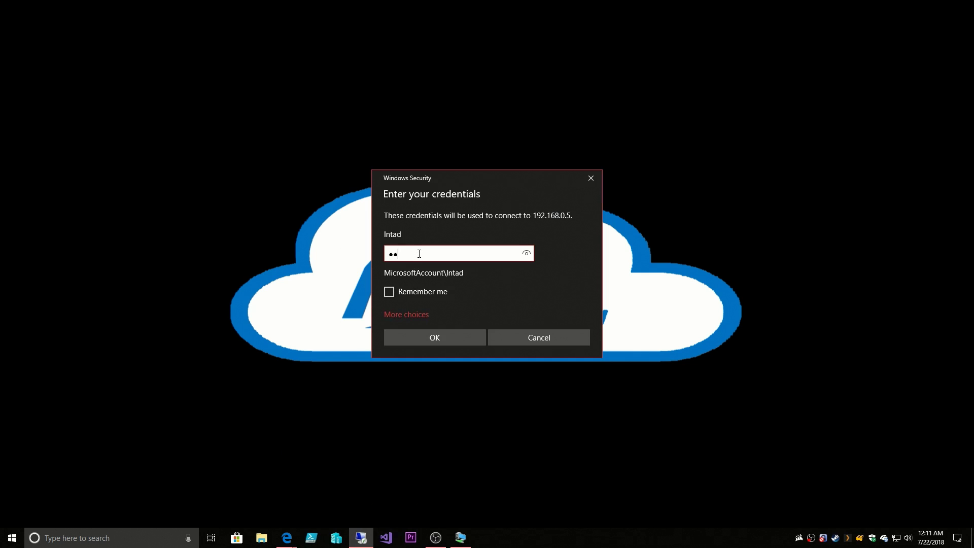
{"action": "left_click", "coordinate": [434, 338]}
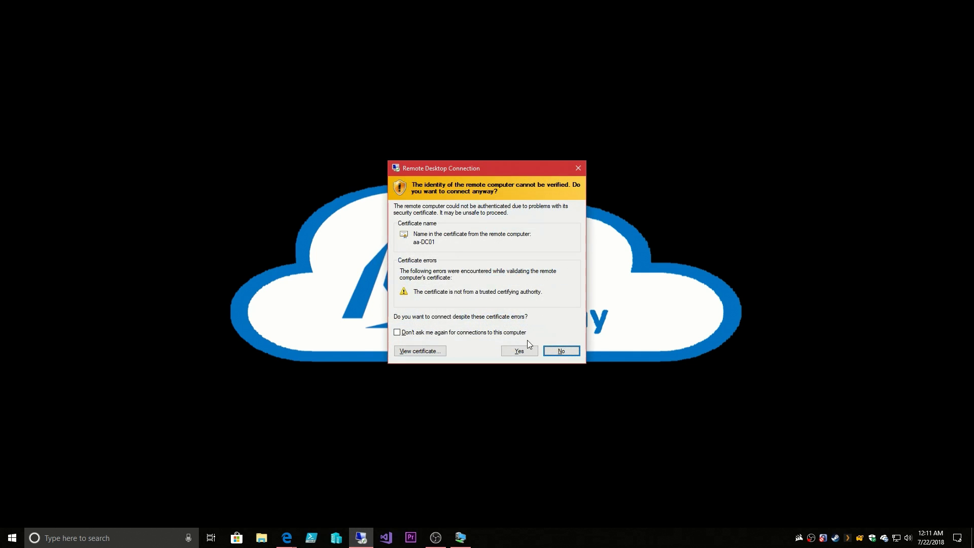
{"action": "left_click", "coordinate": [518, 351]}
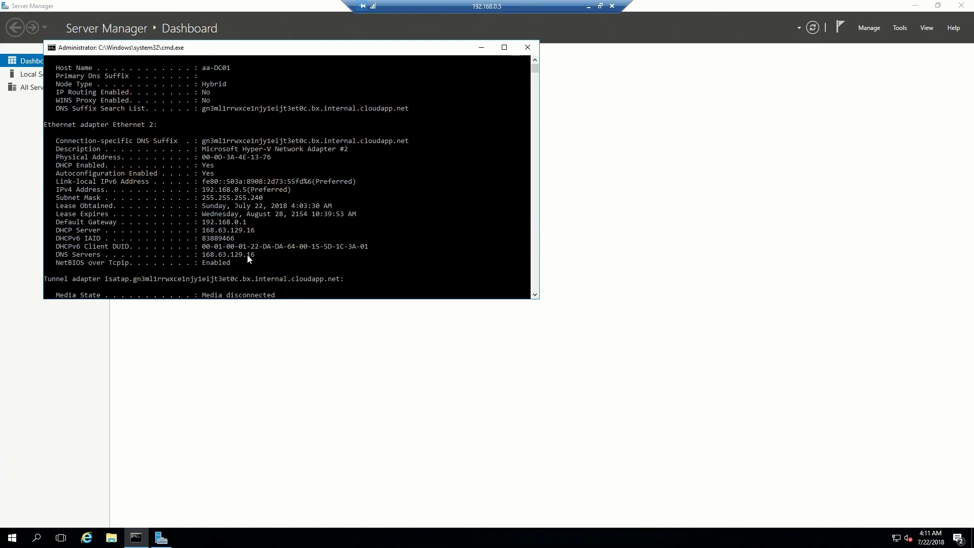
{"action": "mouse_move", "coordinate": [242, 238]}
{"action": "type", "text": "shutdow"}
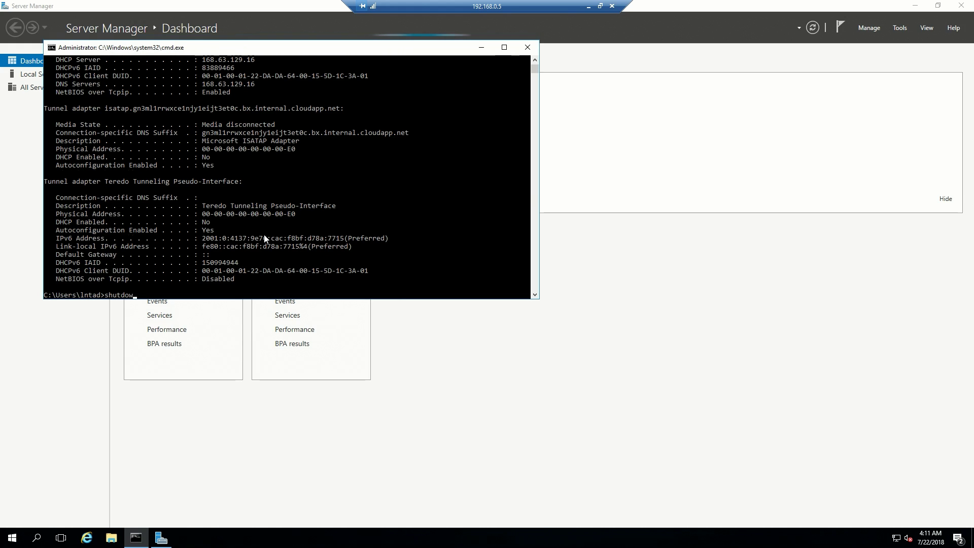
{"action": "type", "text": "-r -t"}
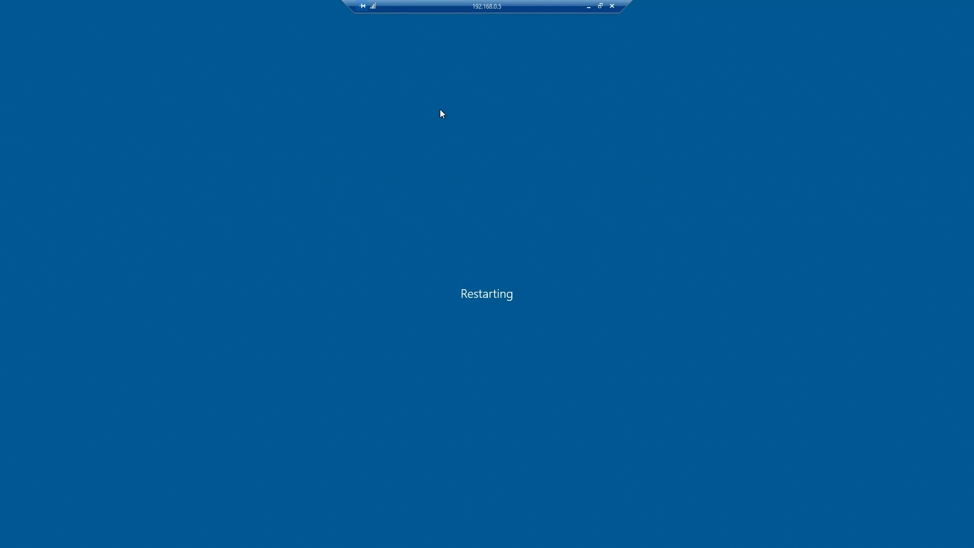
{"action": "mouse_move", "coordinate": [474, 91]}
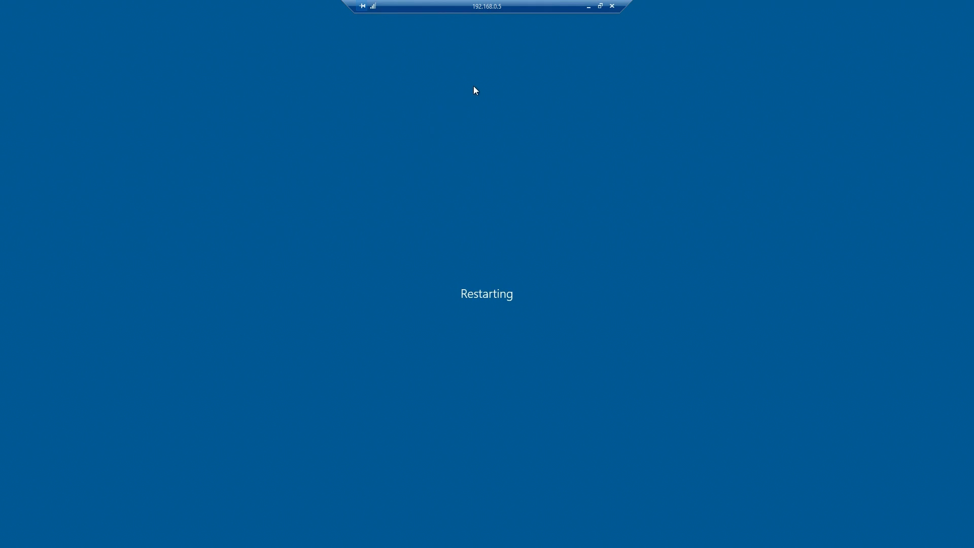
{"action": "mouse_move", "coordinate": [510, 76]}
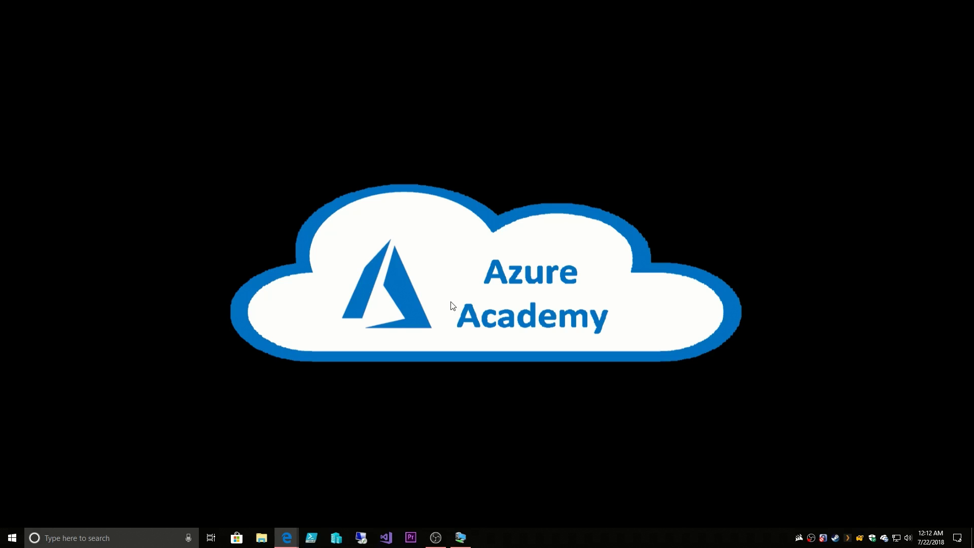
{"action": "mouse_move", "coordinate": [286, 538]}
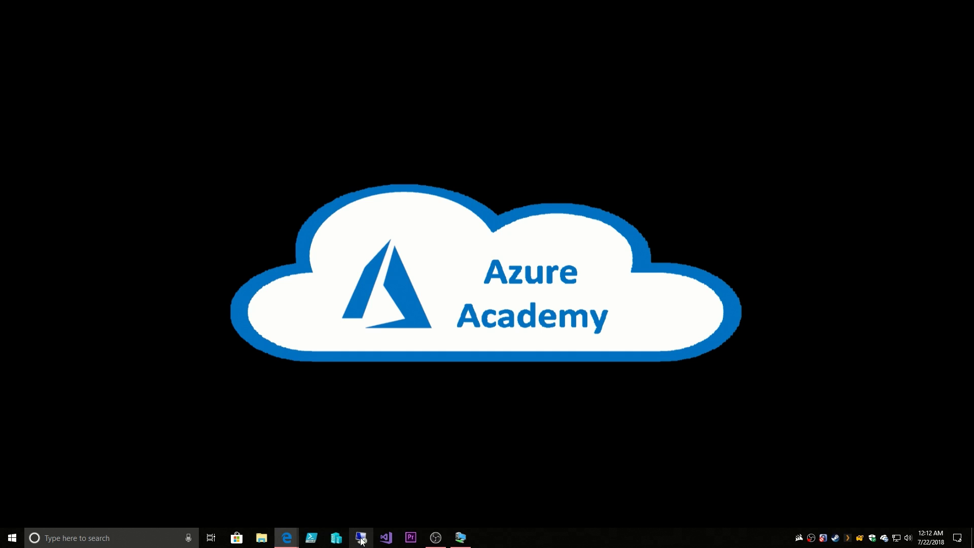
Reconnect Remote Desktop to AA-2019 at 192.168.0.4, accepting the certificate.
{"action": "left_click", "coordinate": [360, 538]}
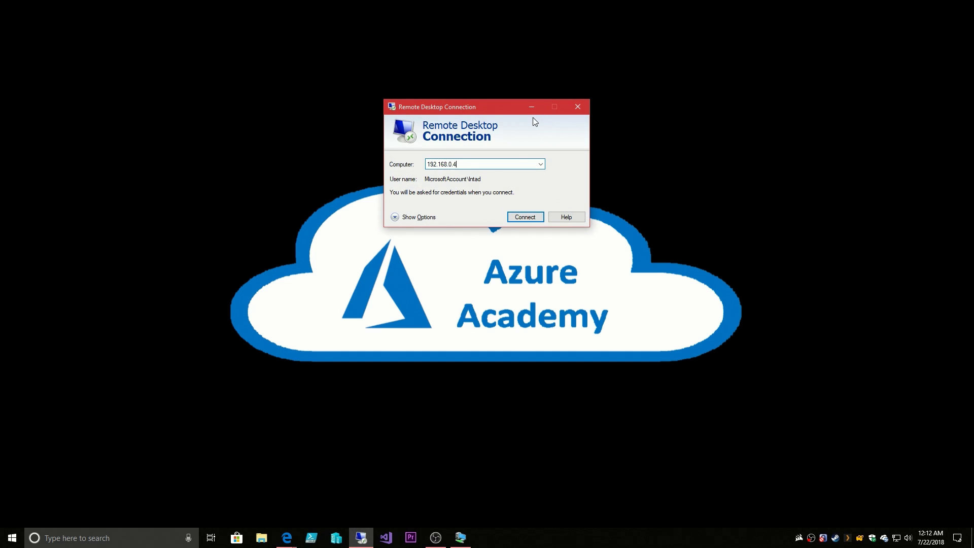
{"action": "left_click", "coordinate": [524, 216]}
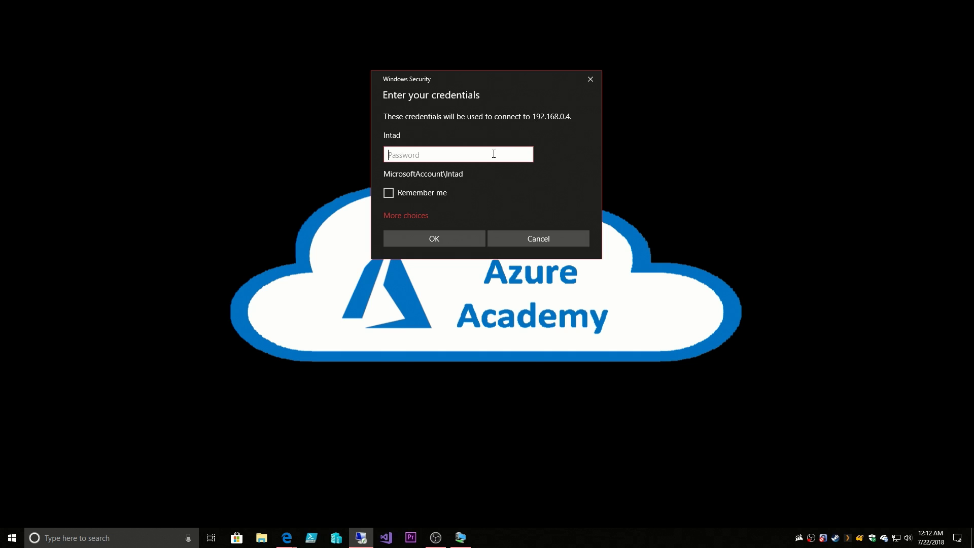
{"action": "left_click", "coordinate": [433, 238]}
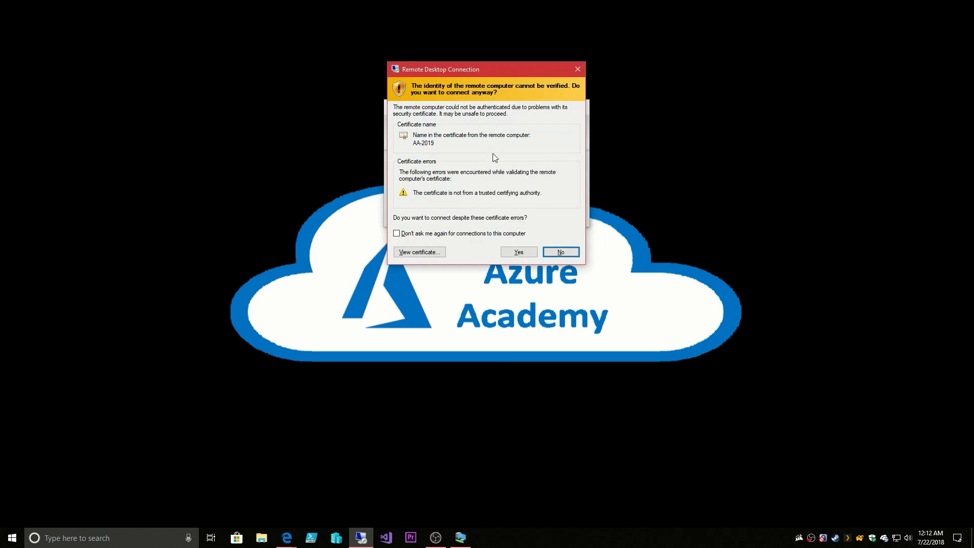
{"action": "left_click", "coordinate": [518, 251]}
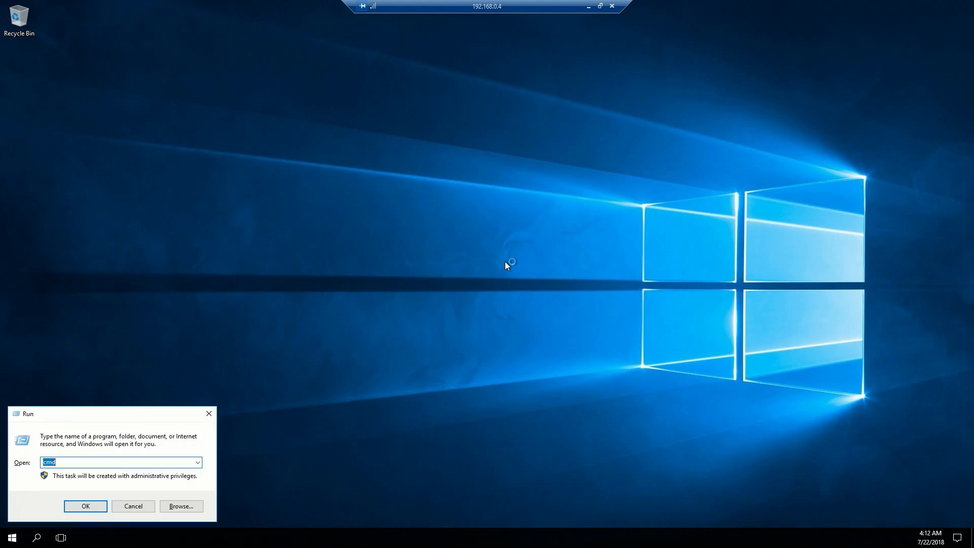
Run ipconfig /all in an admin prompt to check DNS 192.168.166.4 and 192.168.0.5.
{"action": "left_click", "coordinate": [85, 506]}
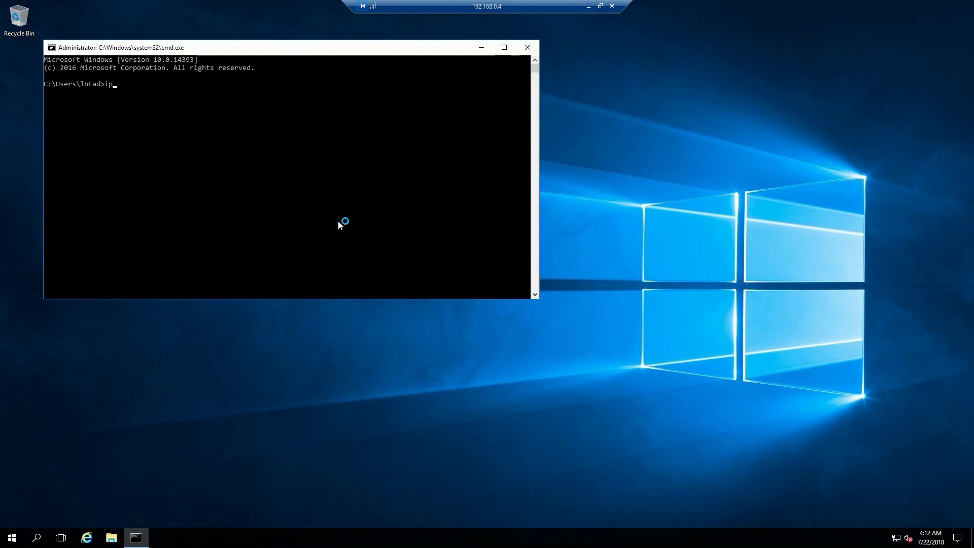
{"action": "key", "text": "Return"}
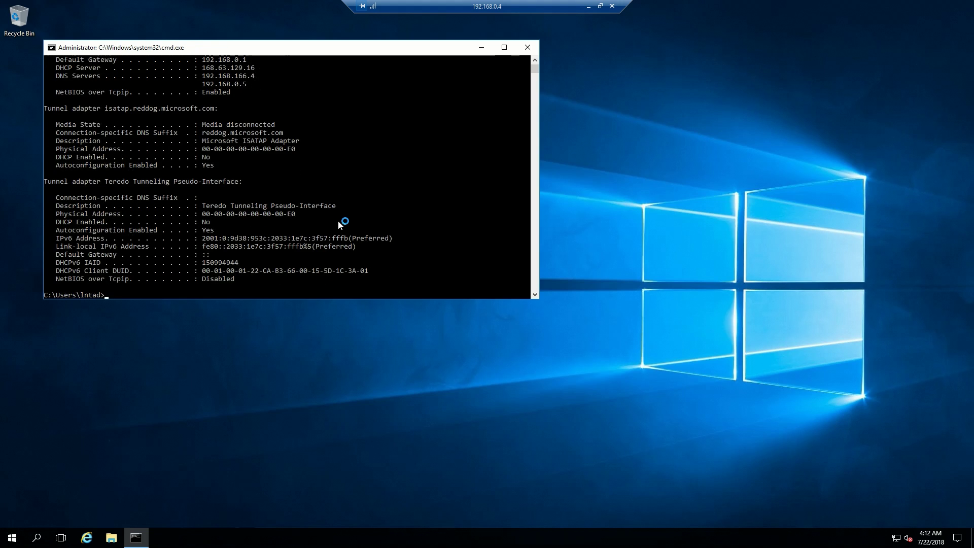
{"action": "scroll", "scroll_direction": "up", "scroll_amount": 3}
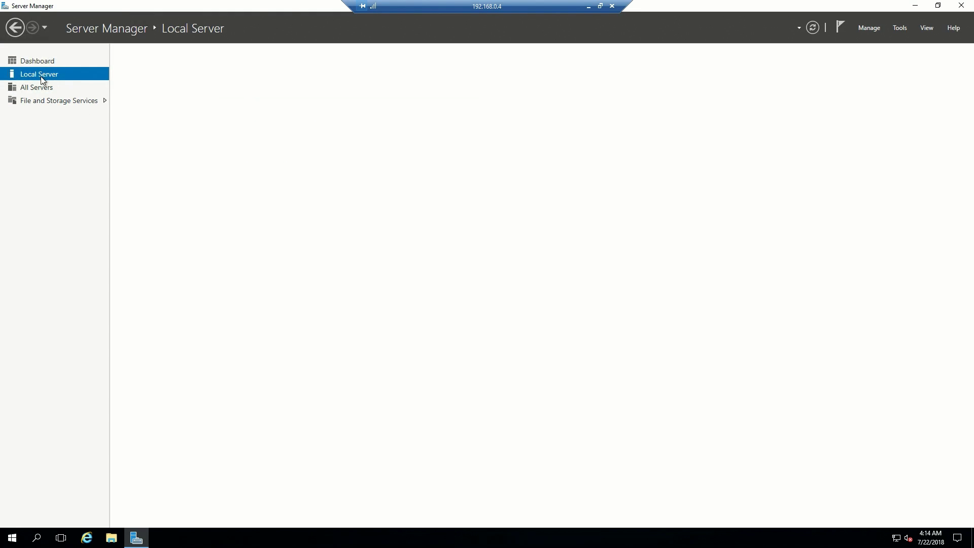
Change AA-2019's membership to domain AzureAcademy using domain admin credentials.
{"action": "left_click", "coordinate": [226, 90]}
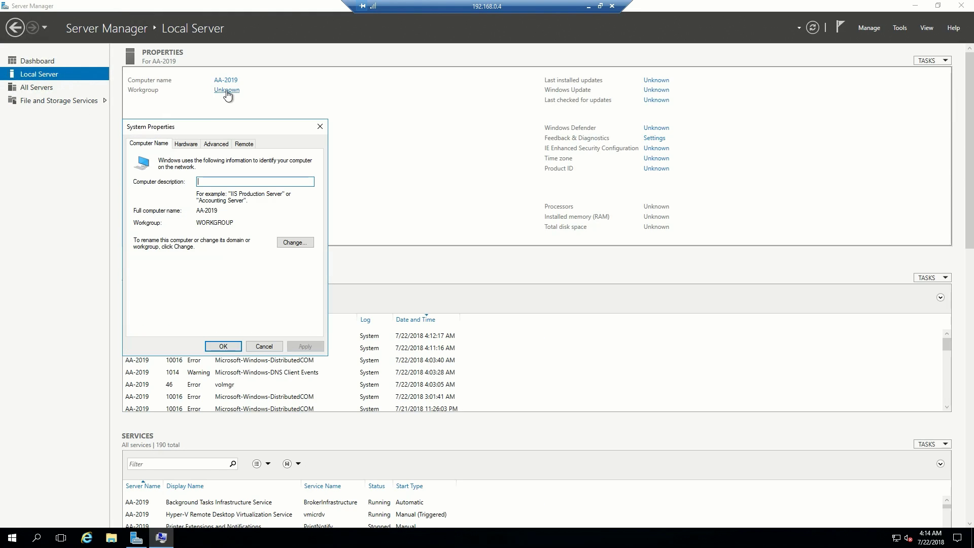
{"action": "left_click", "coordinate": [294, 242]}
{"action": "type", "text": "AzureAcademy"}
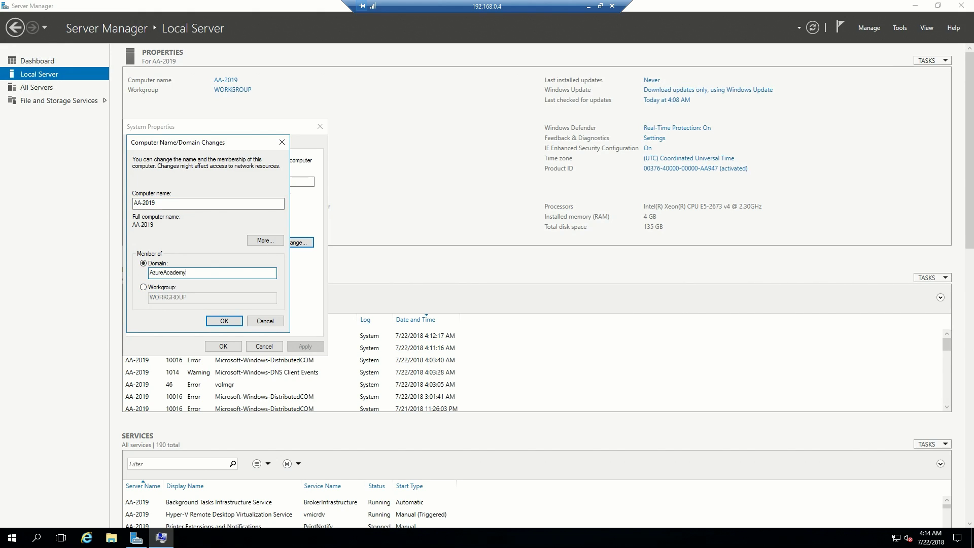
{"action": "left_click", "coordinate": [224, 321]}
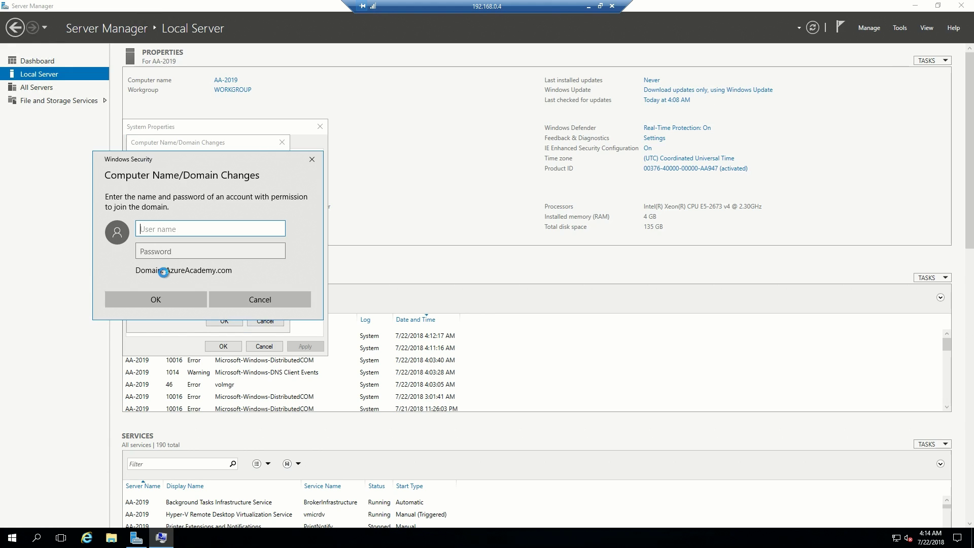
{"action": "type", "text": "Intad"}
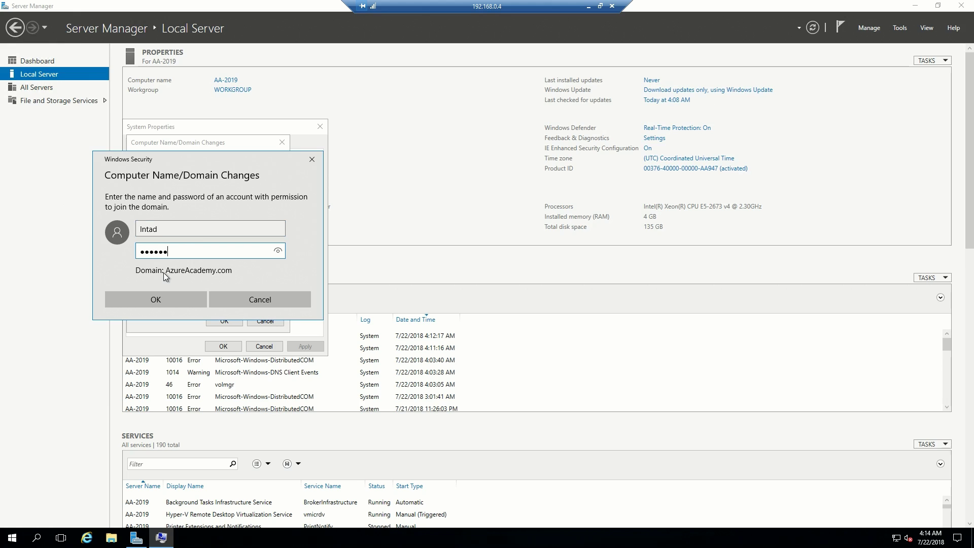
{"action": "left_click", "coordinate": [155, 299]}
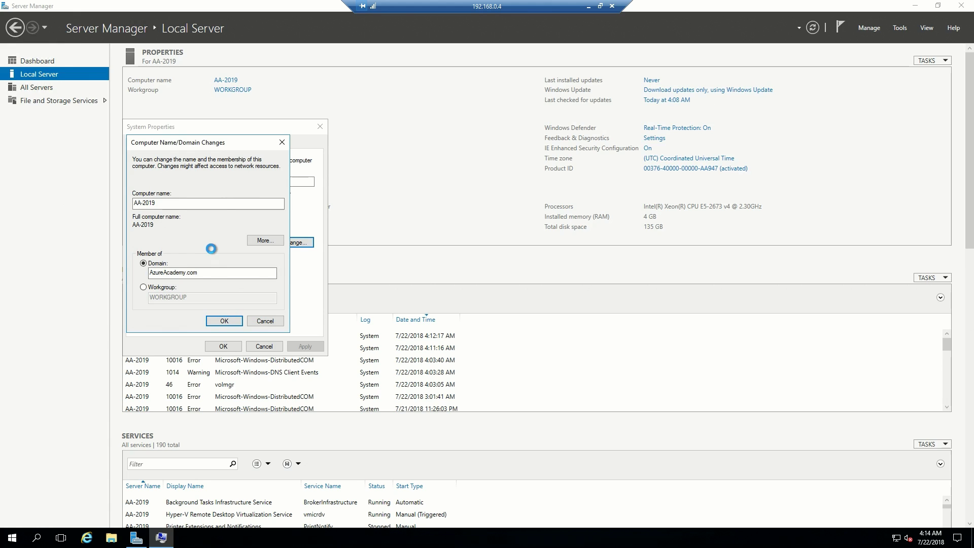
{"action": "left_click", "coordinate": [224, 320]}
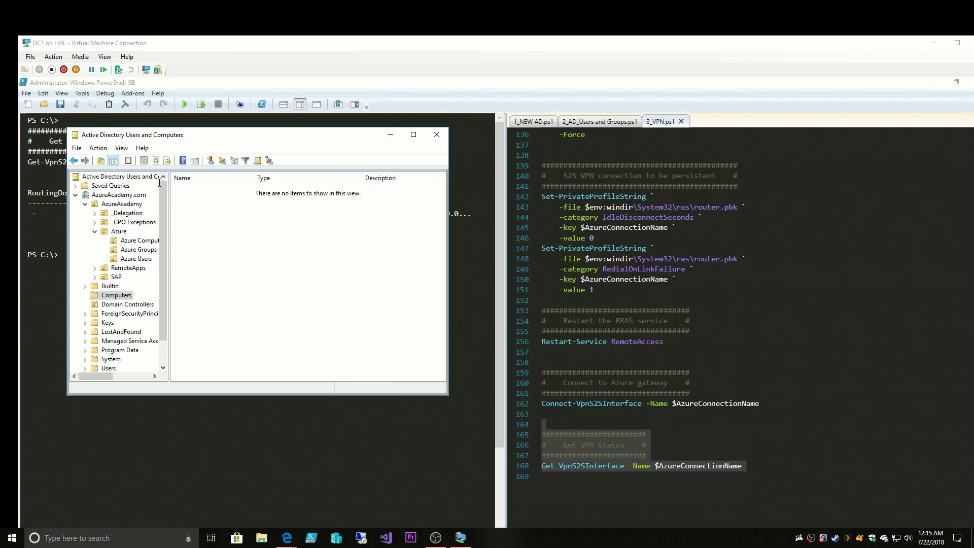
Check the Computers container for AA-2019, then Remote Desktop into 192.168.0.5.
{"action": "left_click", "coordinate": [116, 295]}
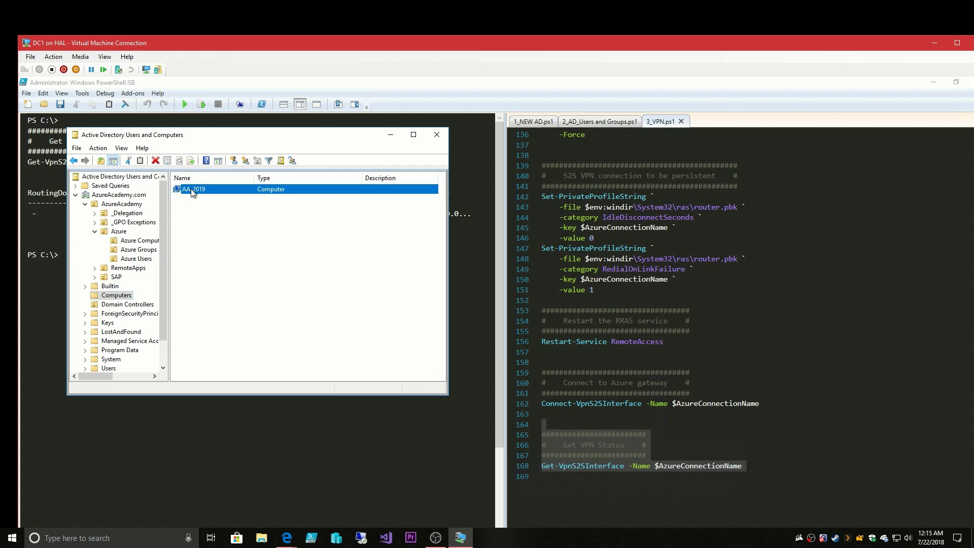
{"action": "mouse_move", "coordinate": [136, 240]}
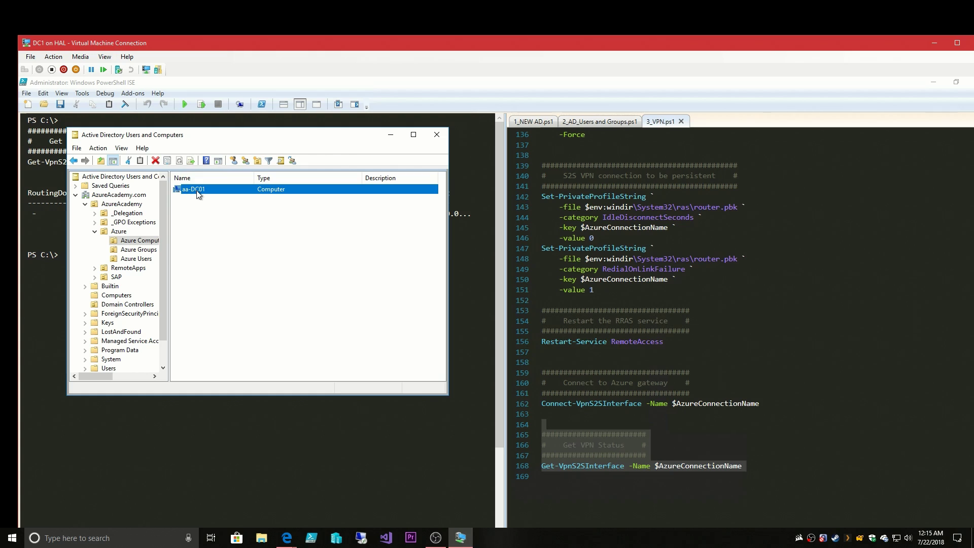
{"action": "mouse_move", "coordinate": [385, 538]}
{"action": "type", "text": "192.168.0."}
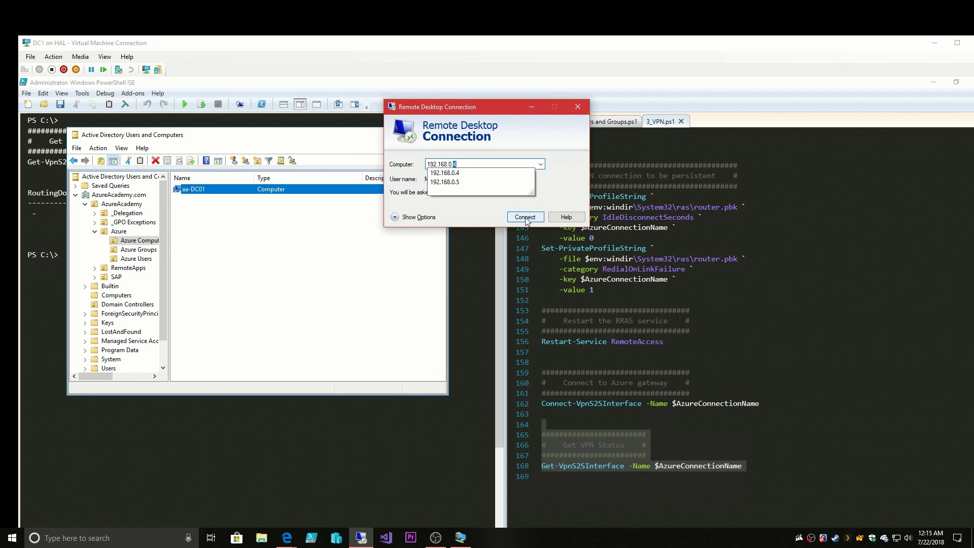
{"action": "left_click", "coordinate": [524, 217]}
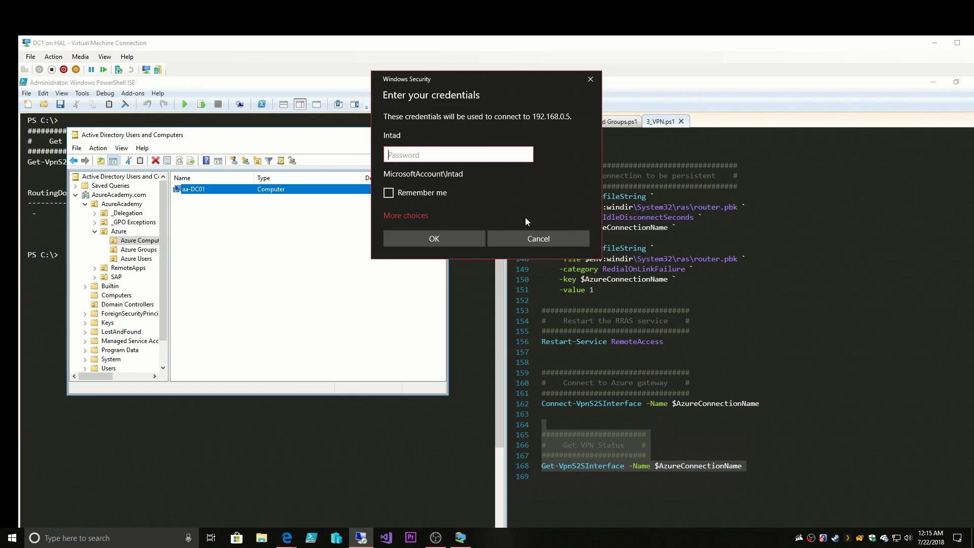
{"action": "left_click", "coordinate": [434, 238]}
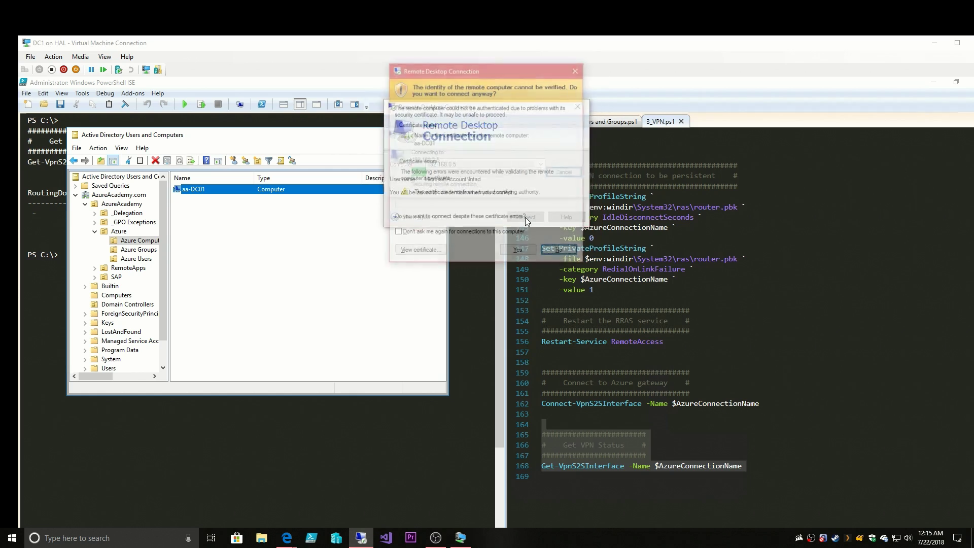
{"action": "left_click", "coordinate": [518, 249]}
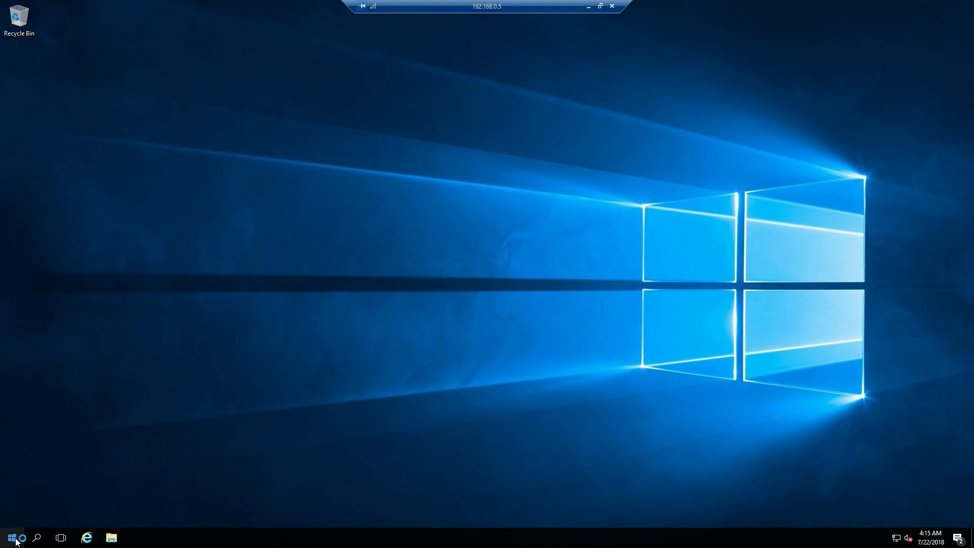
Join aa-DC01 to the AzureAcademy.com domain using a domain account allowed to join it.
{"action": "right_click", "coordinate": [11, 537]}
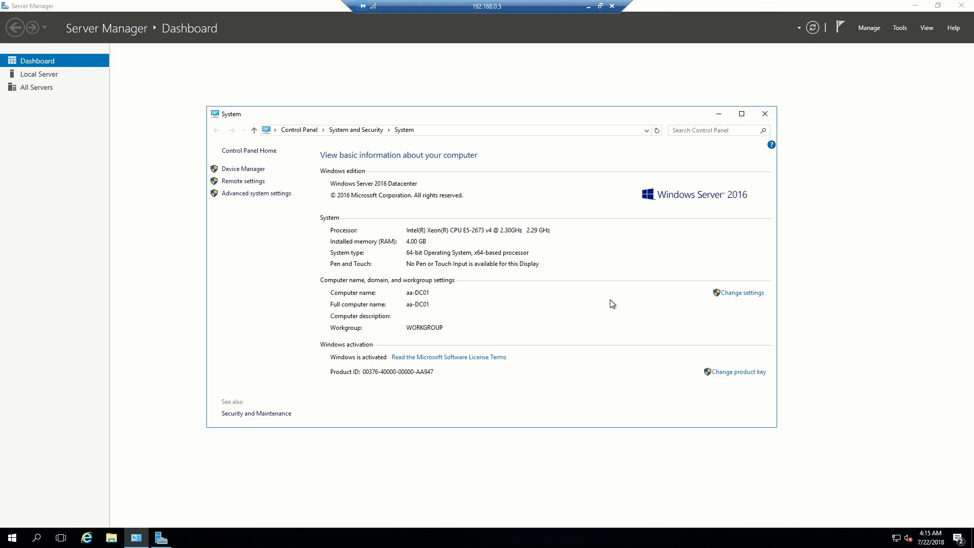
{"action": "left_click", "coordinate": [741, 292]}
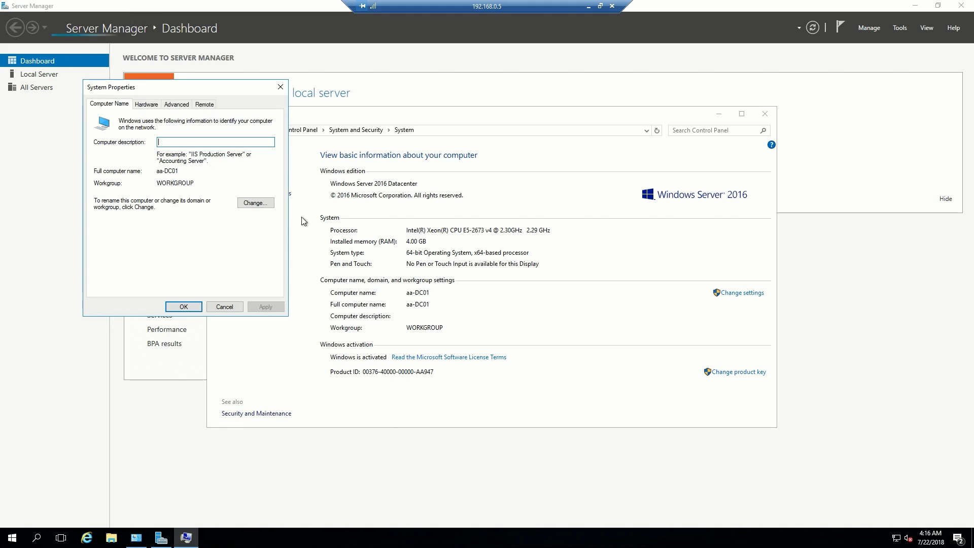
{"action": "left_click", "coordinate": [254, 202]}
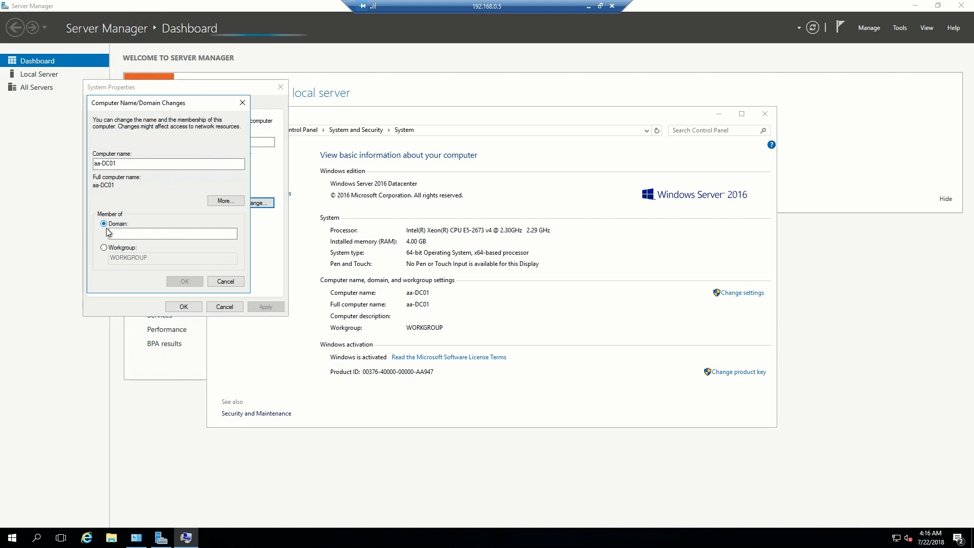
{"action": "type", "text": "Azure"}
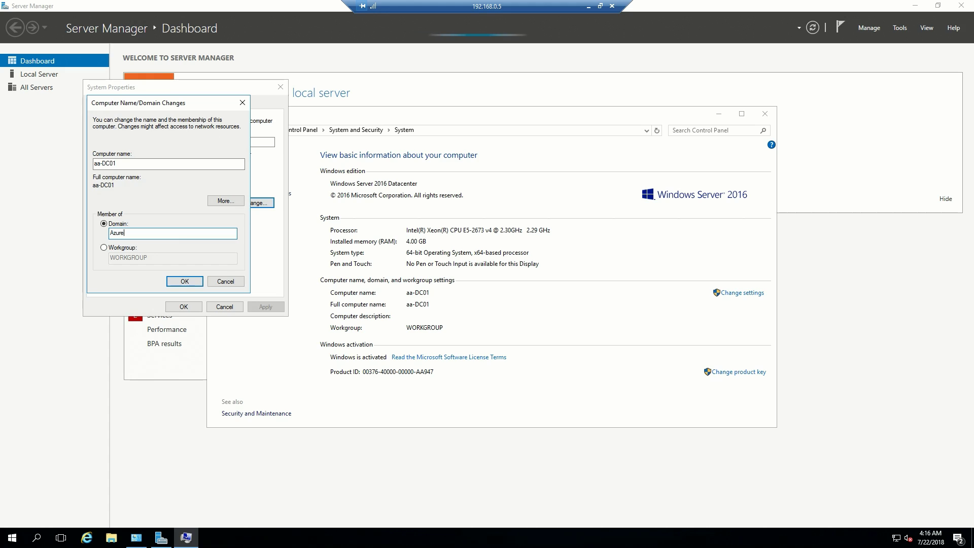
{"action": "type", "text": "Academ"}
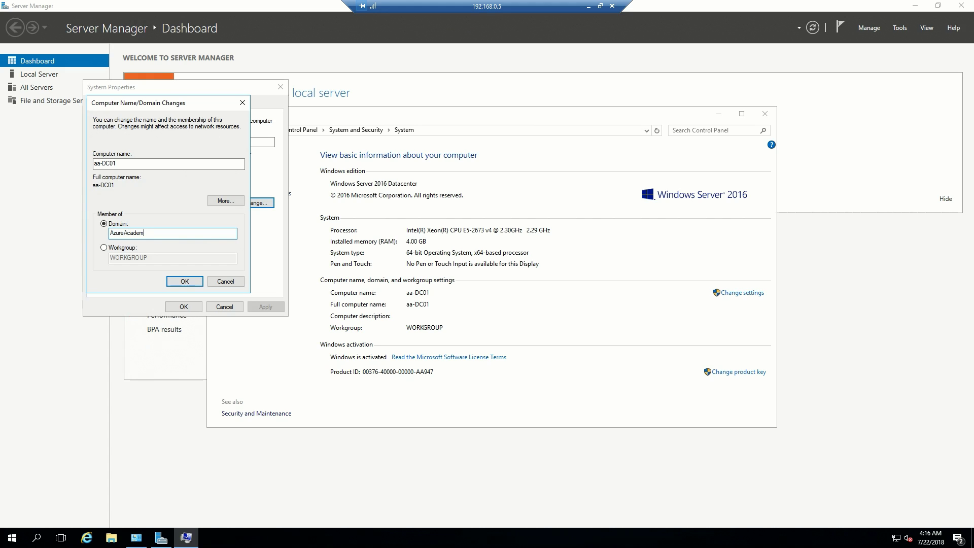
{"action": "left_click", "coordinate": [184, 281]}
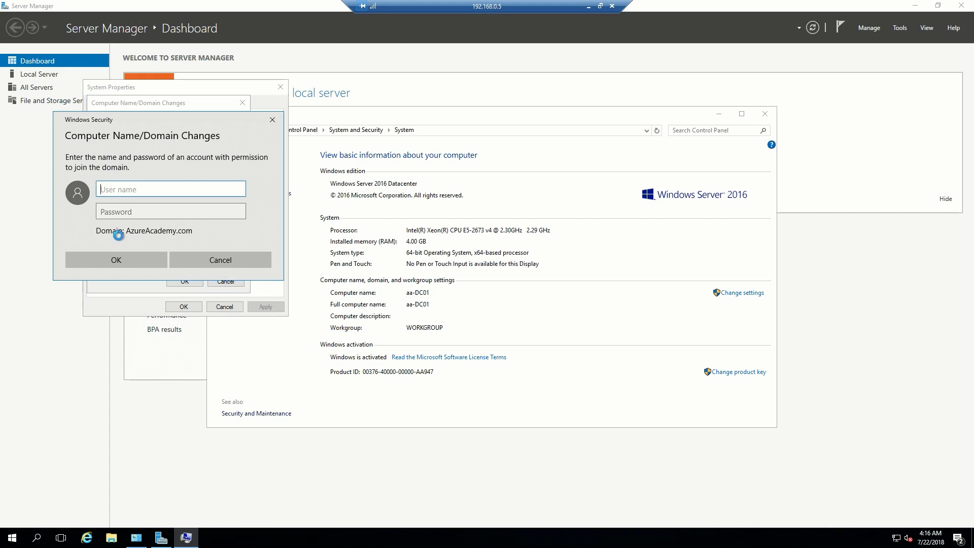
{"action": "type", "text": "Intad"}
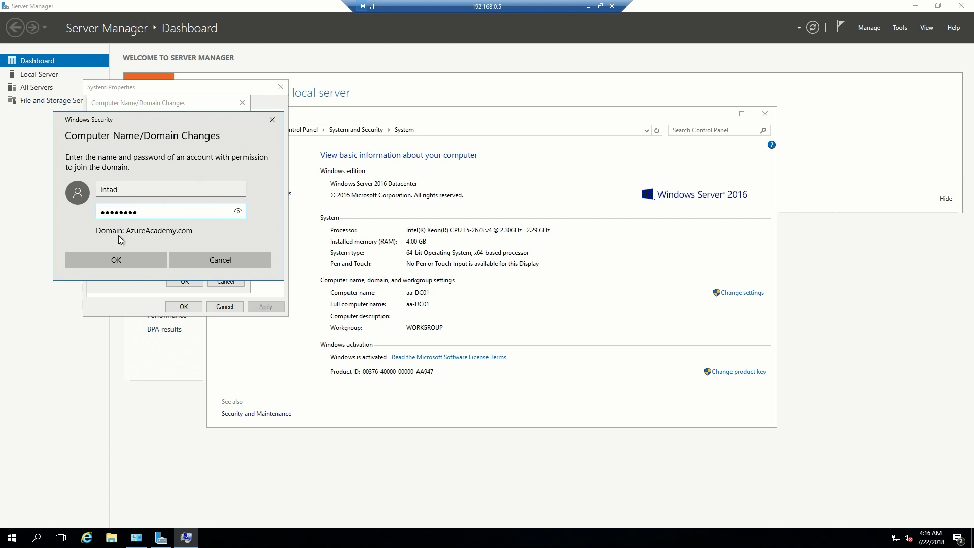
{"action": "left_click", "coordinate": [115, 260]}
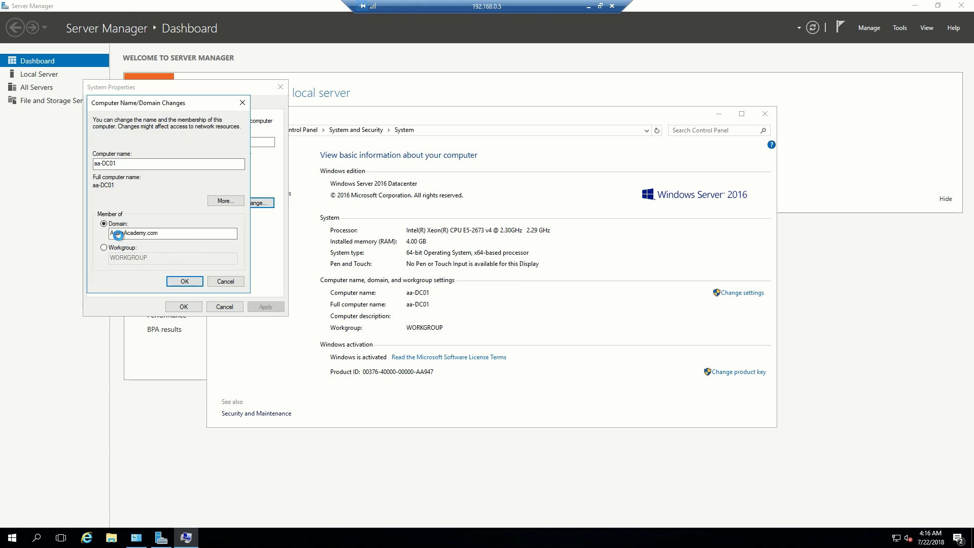
{"action": "left_click", "coordinate": [184, 281]}
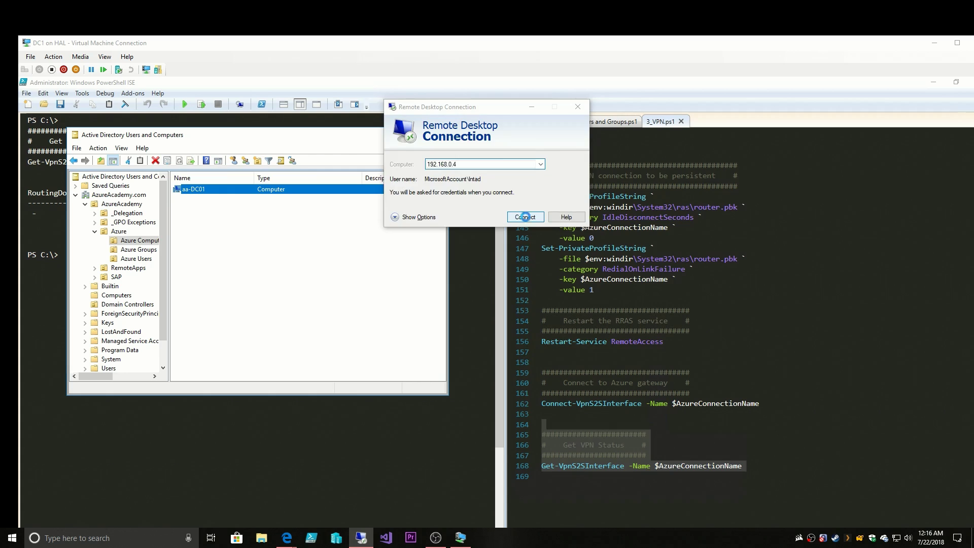
Connect to 192.168.0.4, check the aa-DC01 host record in AzureAcademy.com DNS, then minimise DC1.
{"action": "left_click", "coordinate": [524, 217]}
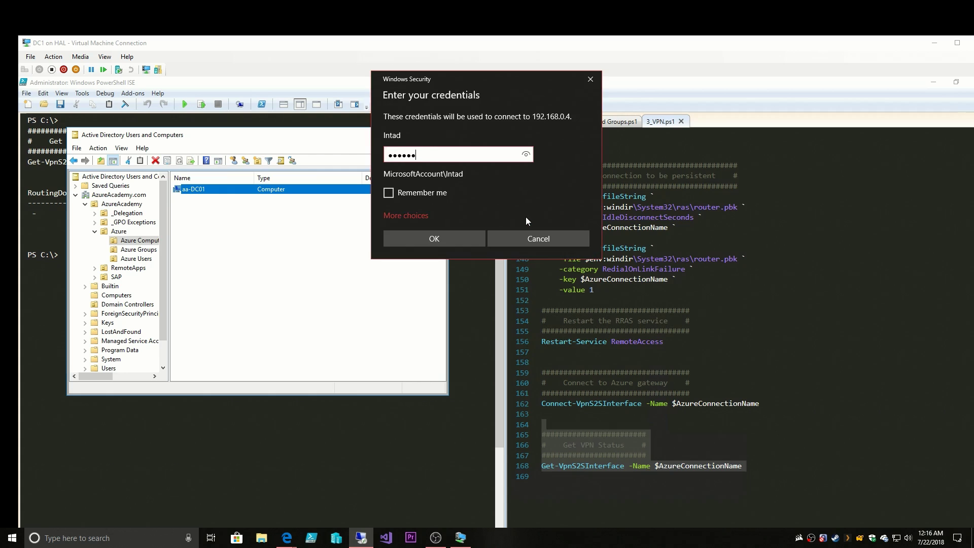
{"action": "left_click", "coordinate": [434, 238]}
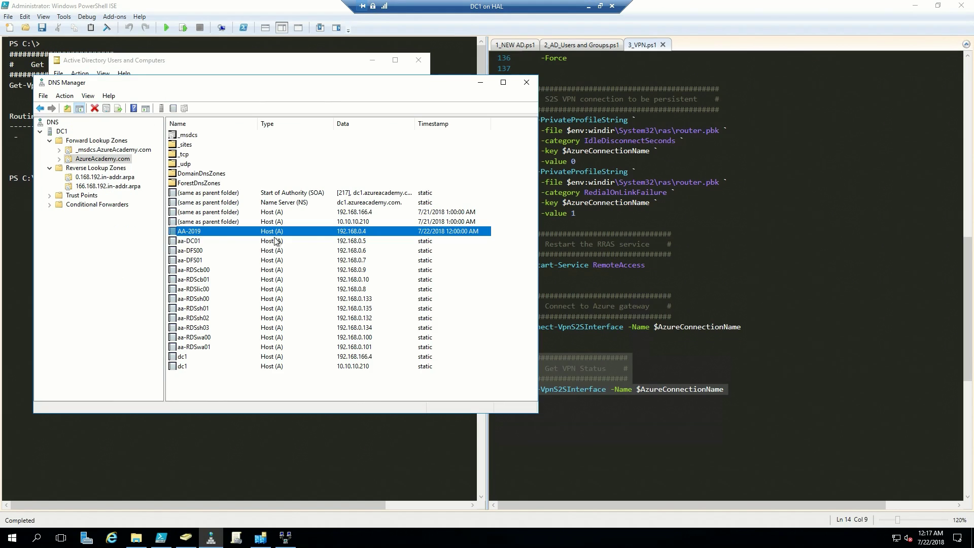
{"action": "mouse_move", "coordinate": [470, 232]}
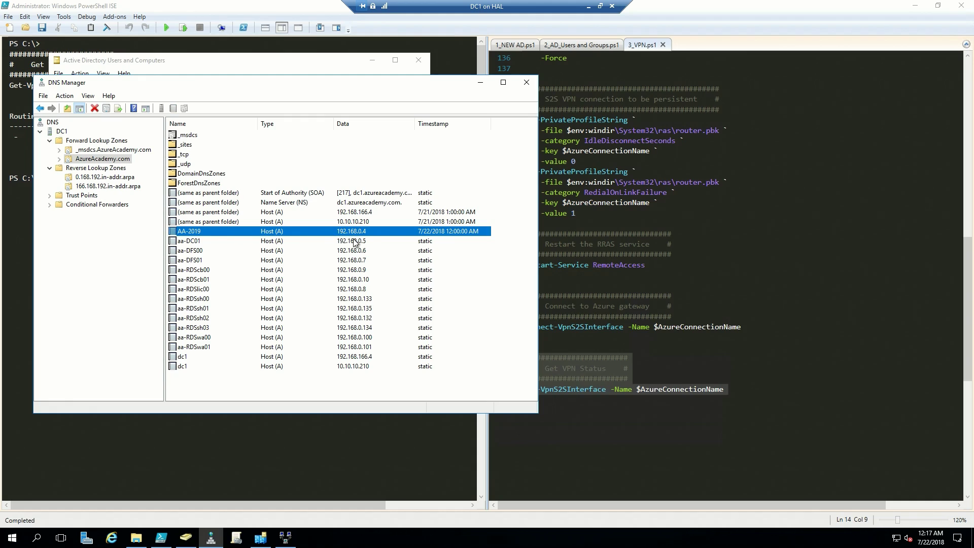
{"action": "left_click", "coordinate": [188, 241]}
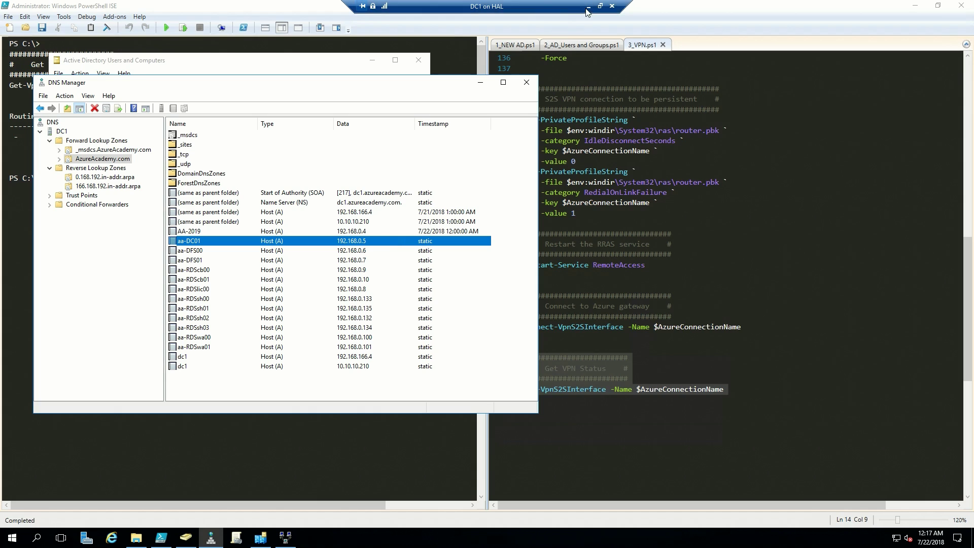
{"action": "left_click", "coordinate": [587, 6]}
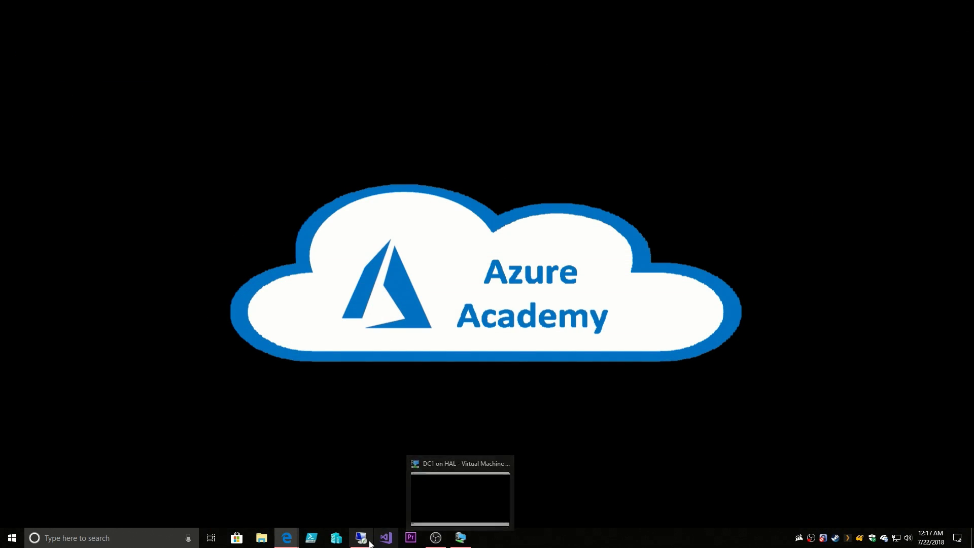
Check that AA-2019's Local Server domain reads AzureAcademy.com, then sign out of that session.
{"action": "left_click", "coordinate": [459, 491]}
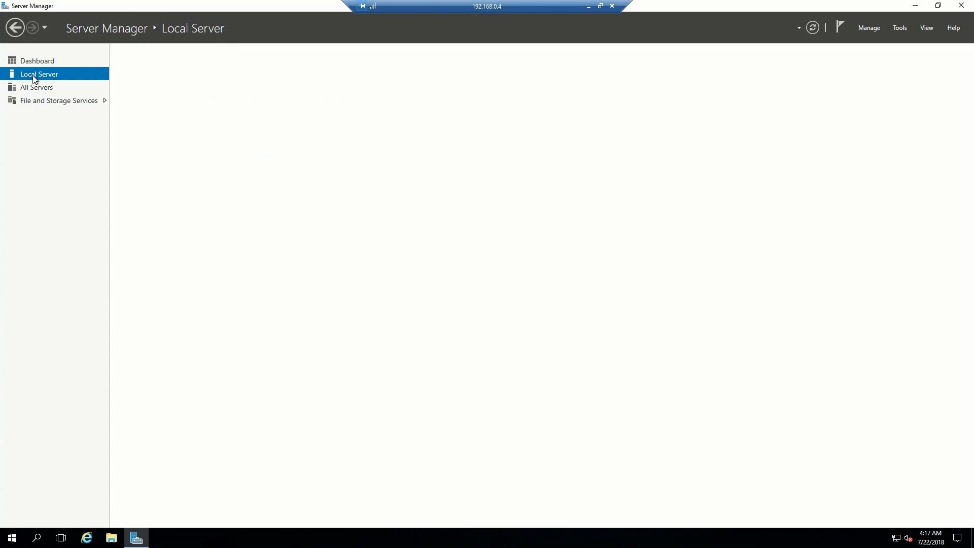
{"action": "left_click", "coordinate": [38, 74]}
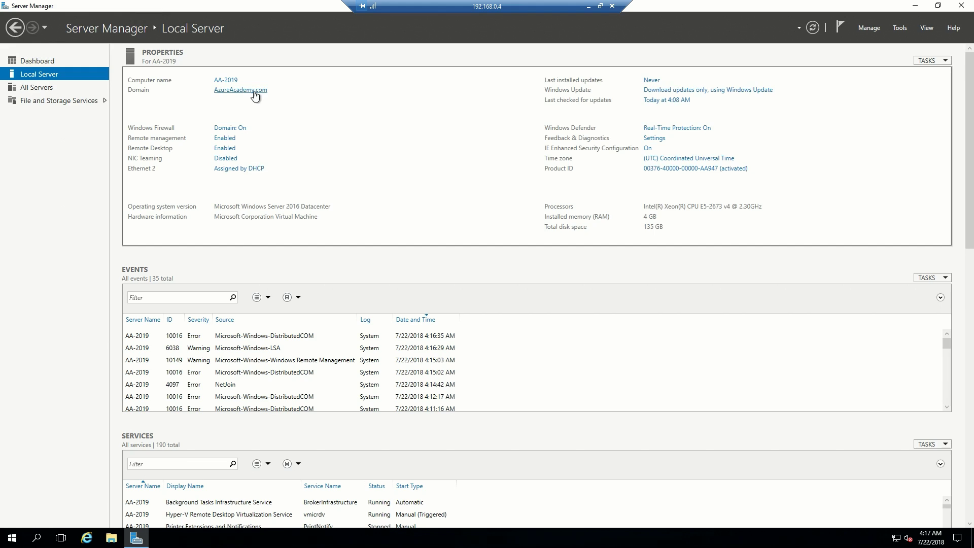
{"action": "mouse_move", "coordinate": [853, 143]}
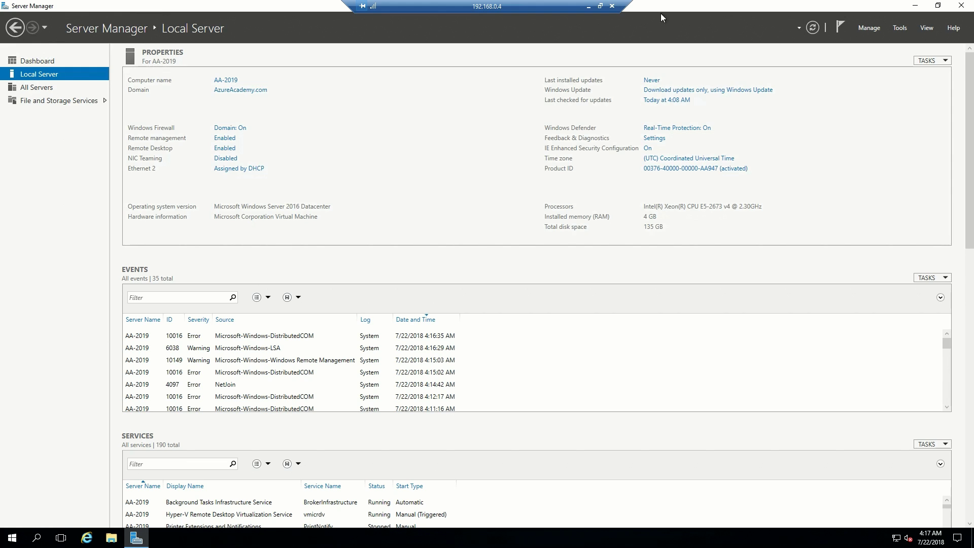
{"action": "left_click", "coordinate": [10, 537]}
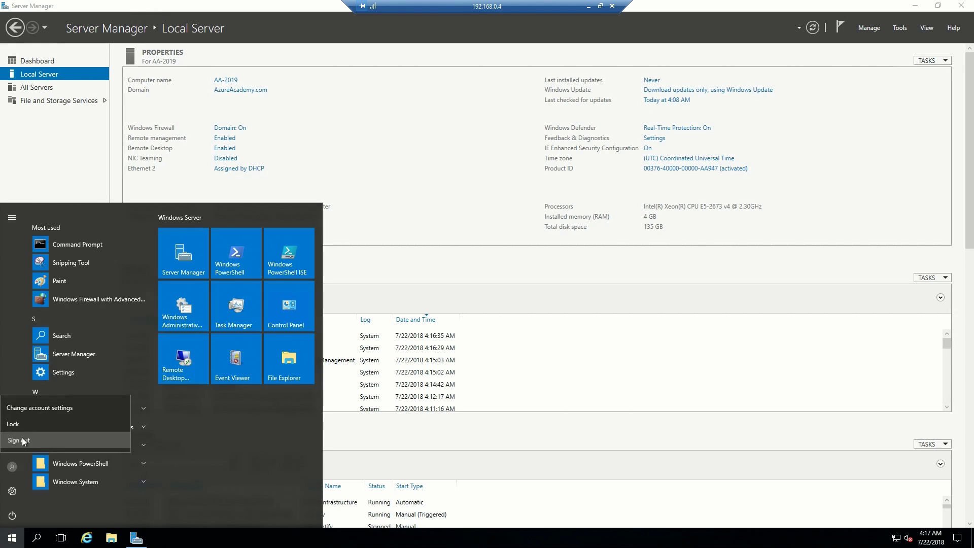
{"action": "left_click", "coordinate": [19, 441]}
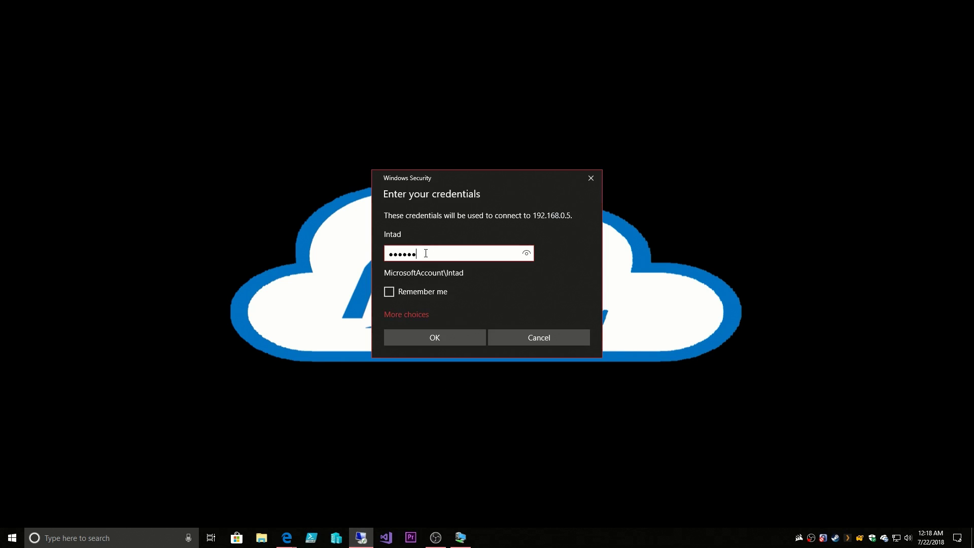
Connect to 192.168.0.5 past the certificate warning and check aa-DC01's Local Server domain.
{"action": "left_click", "coordinate": [434, 337]}
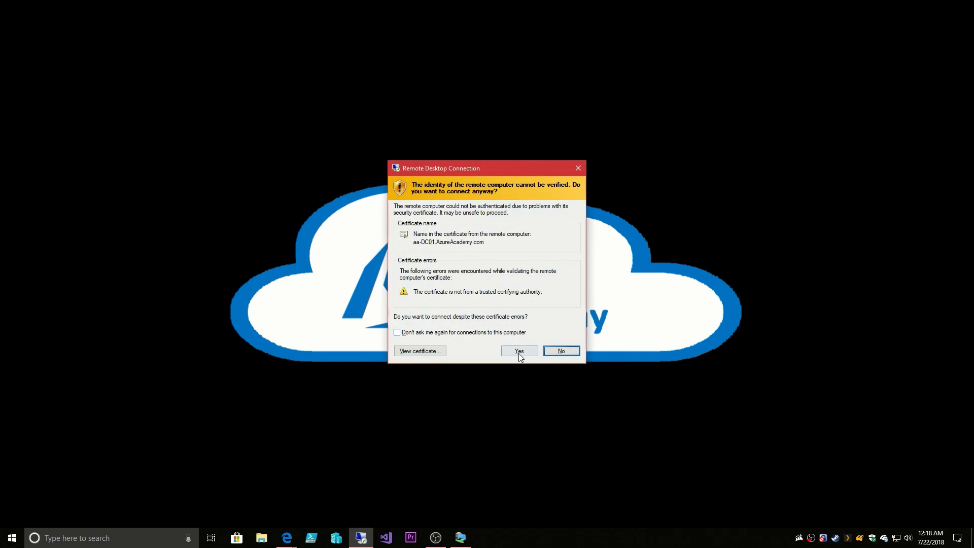
{"action": "left_click", "coordinate": [519, 351]}
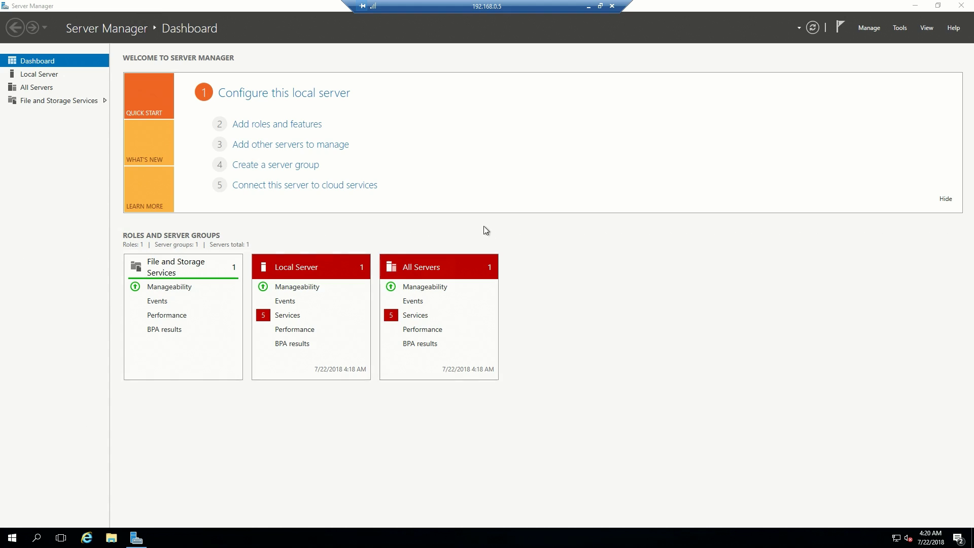
{"action": "mouse_move", "coordinate": [595, 210]}
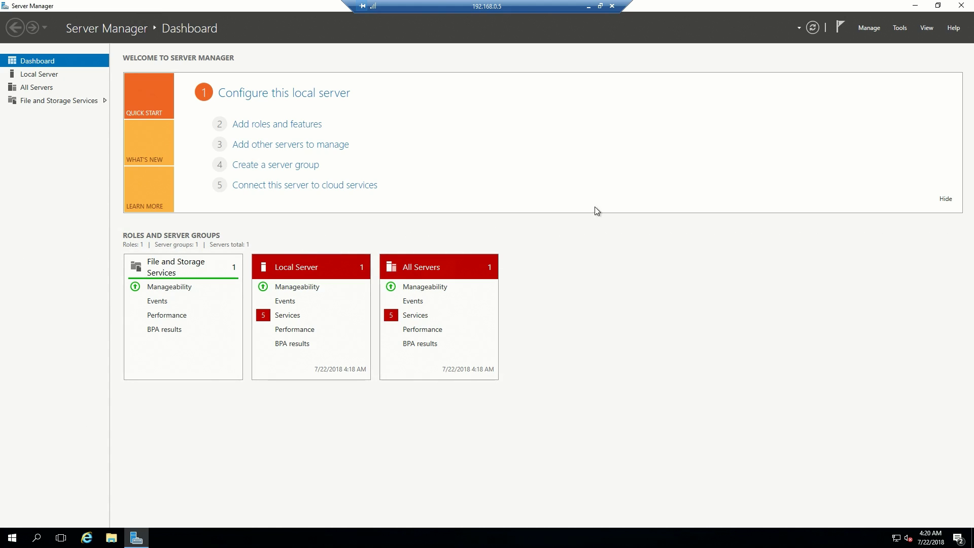
{"action": "left_click", "coordinate": [39, 73]}
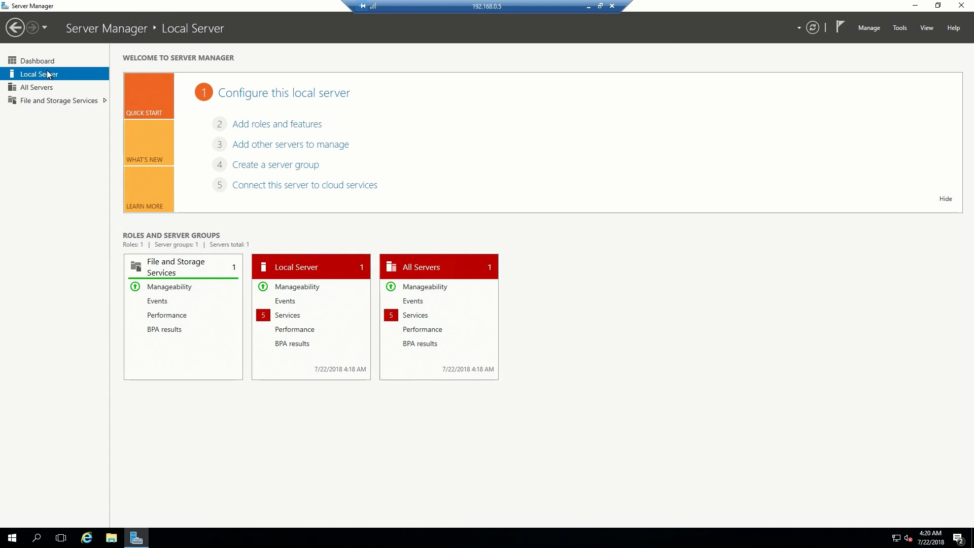
{"action": "left_click", "coordinate": [39, 73]}
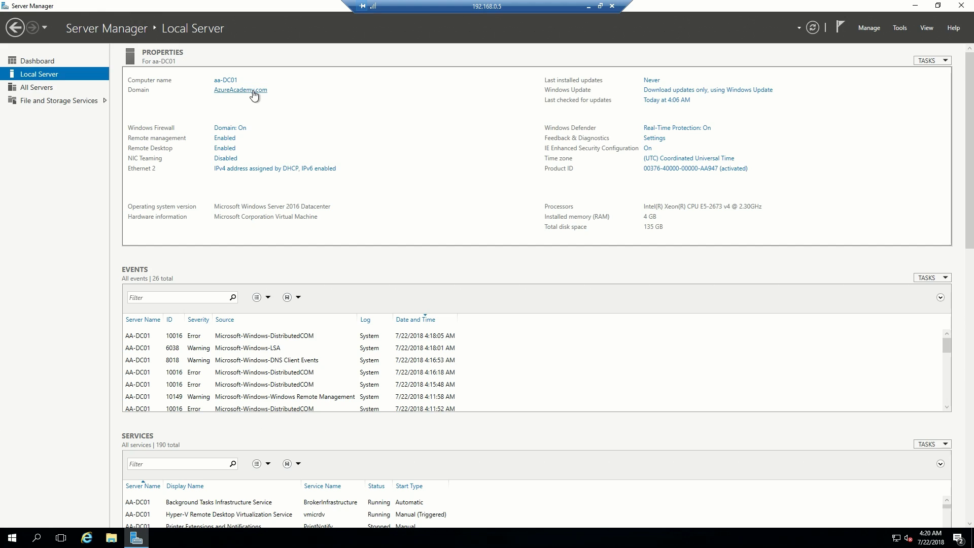
{"action": "mouse_move", "coordinate": [883, 35]}
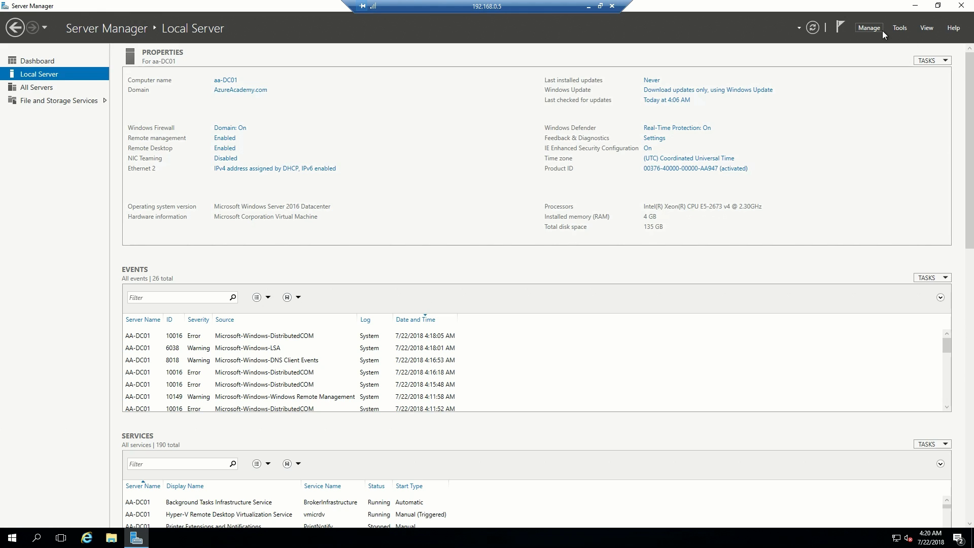
Install Active Directory Domain Services with its management features, then launch the domain controller promotion.
{"action": "left_click", "coordinate": [868, 28]}
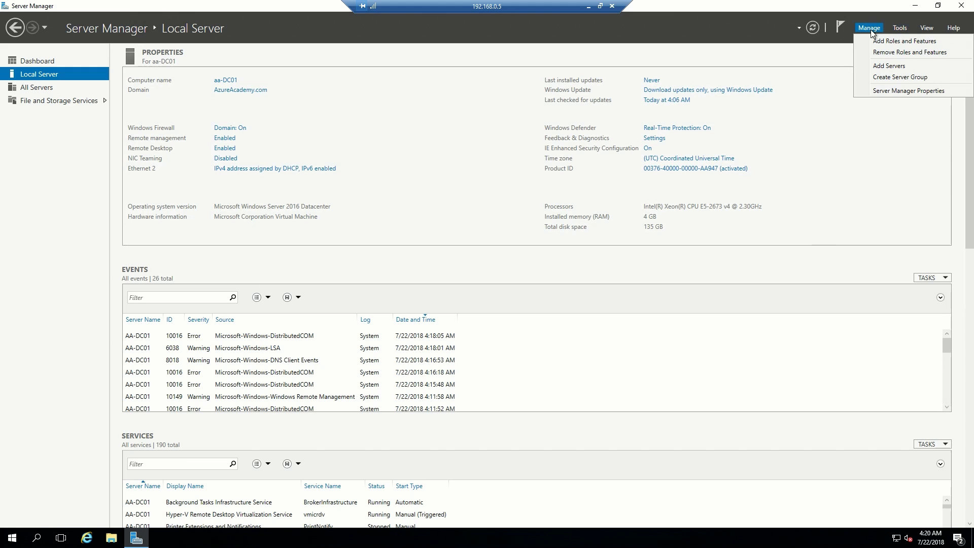
{"action": "left_click", "coordinate": [904, 41]}
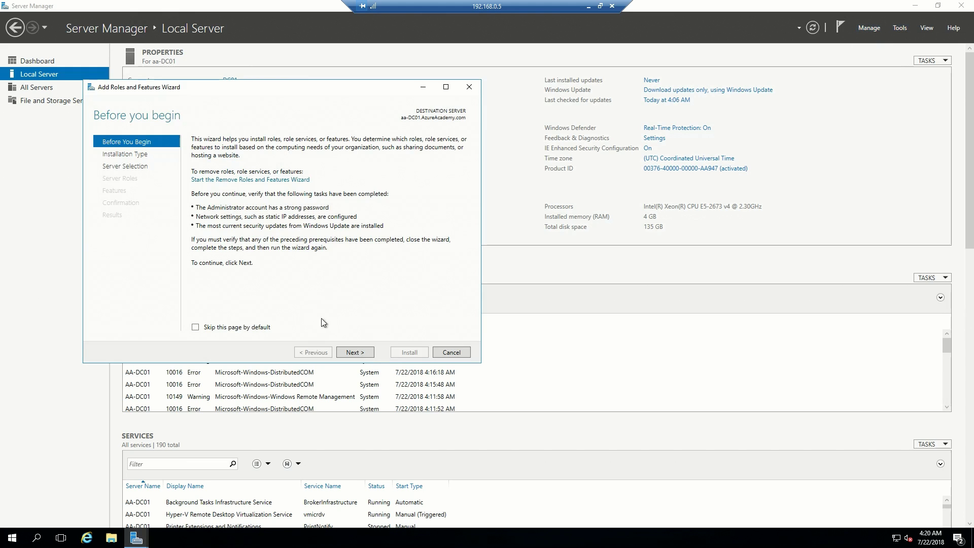
{"action": "left_click", "coordinate": [355, 352]}
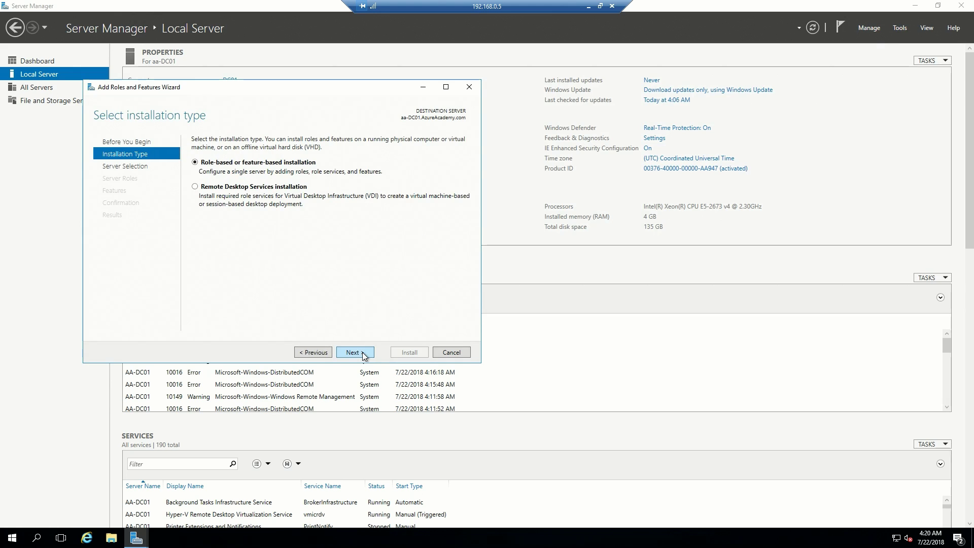
{"action": "left_click", "coordinate": [355, 352]}
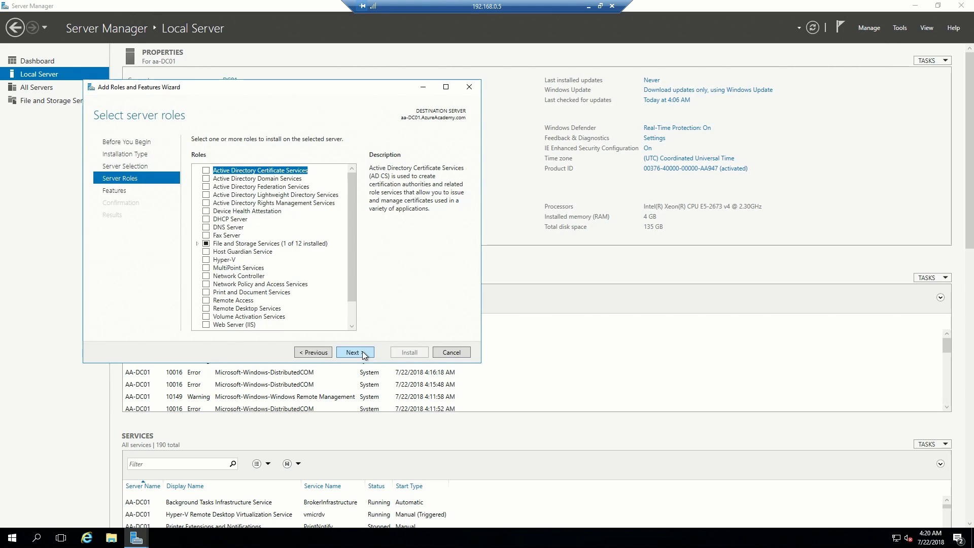
{"action": "mouse_move", "coordinate": [223, 200]}
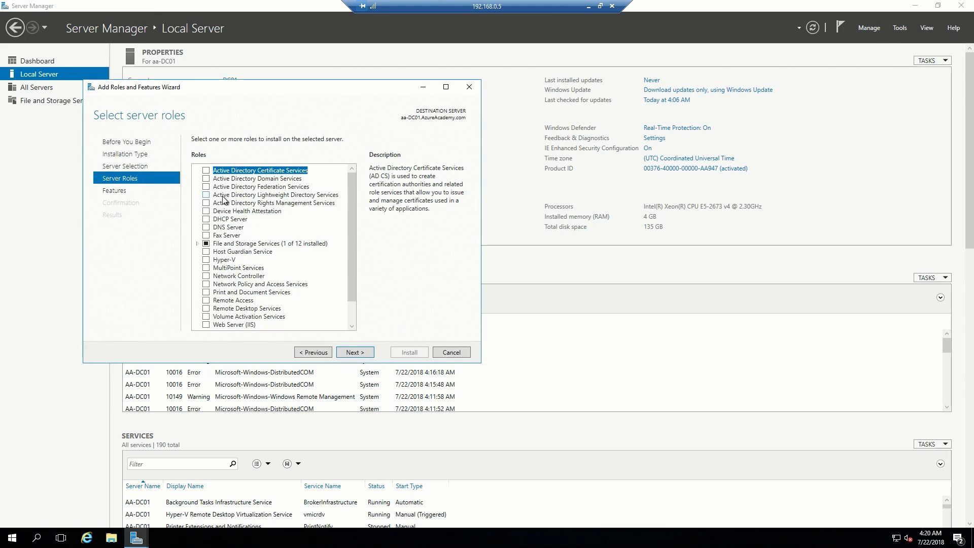
{"action": "left_click", "coordinate": [207, 178]}
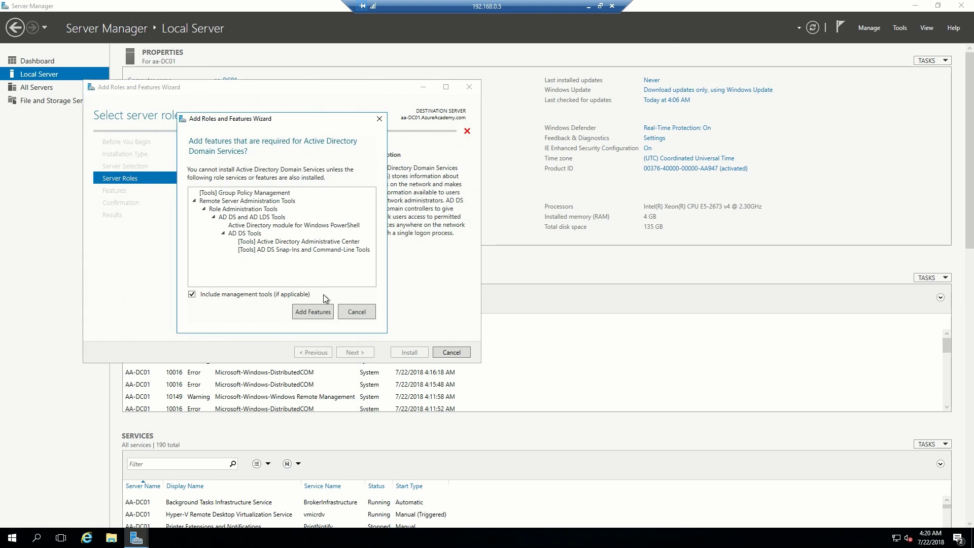
{"action": "left_click", "coordinate": [312, 311]}
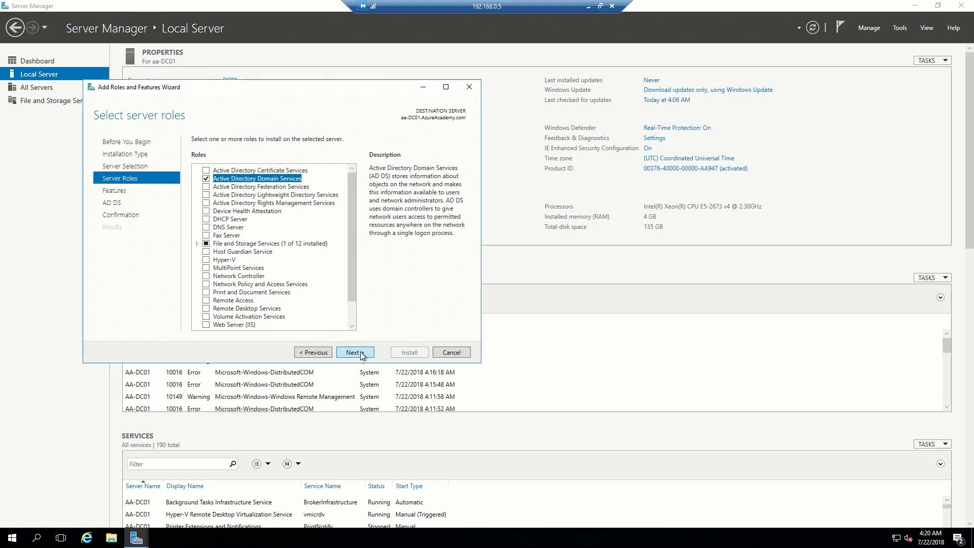
{"action": "left_click", "coordinate": [354, 352]}
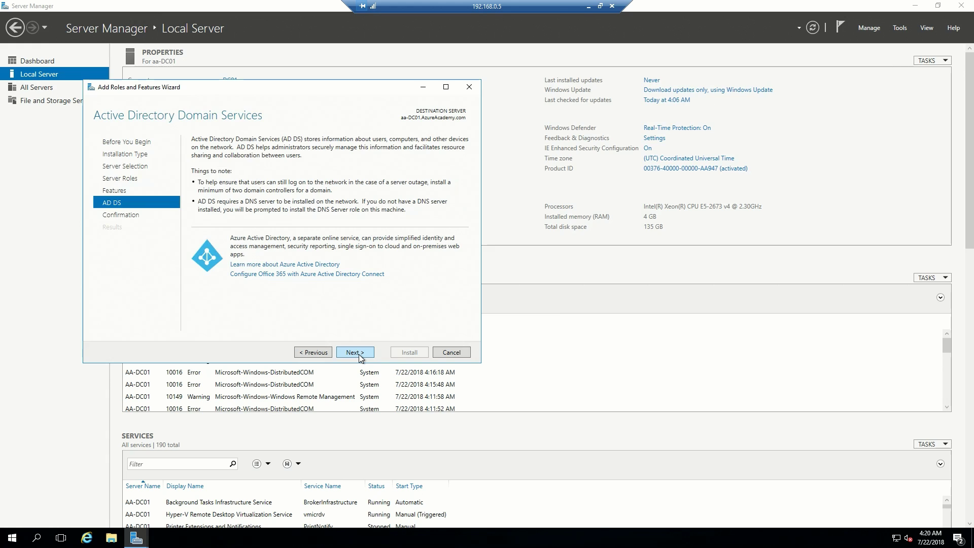
{"action": "left_click", "coordinate": [354, 352]}
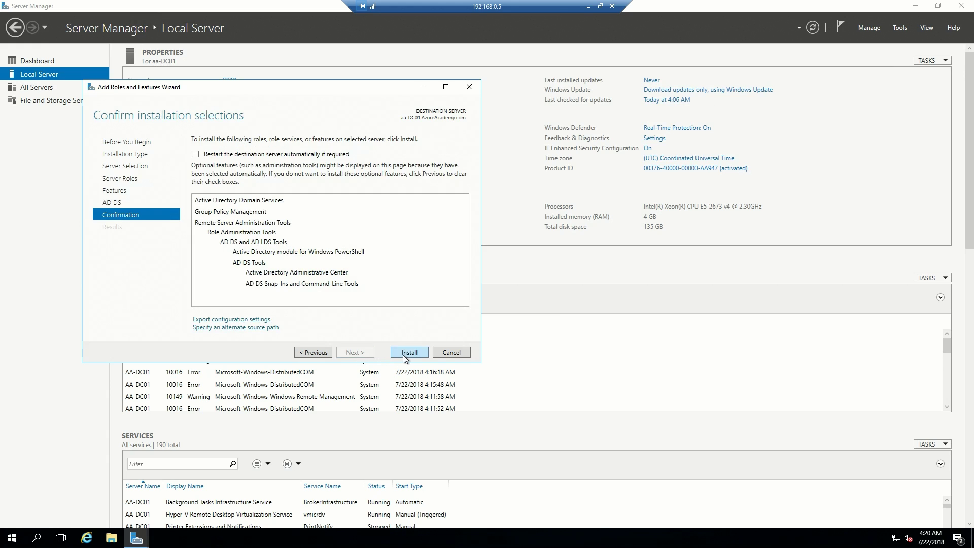
{"action": "left_click", "coordinate": [409, 352]}
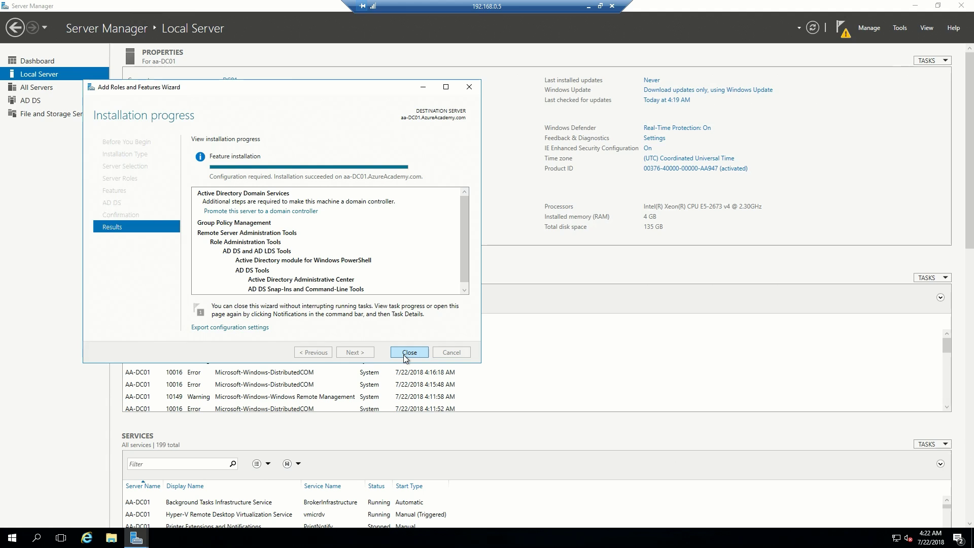
{"action": "mouse_move", "coordinate": [356, 327]}
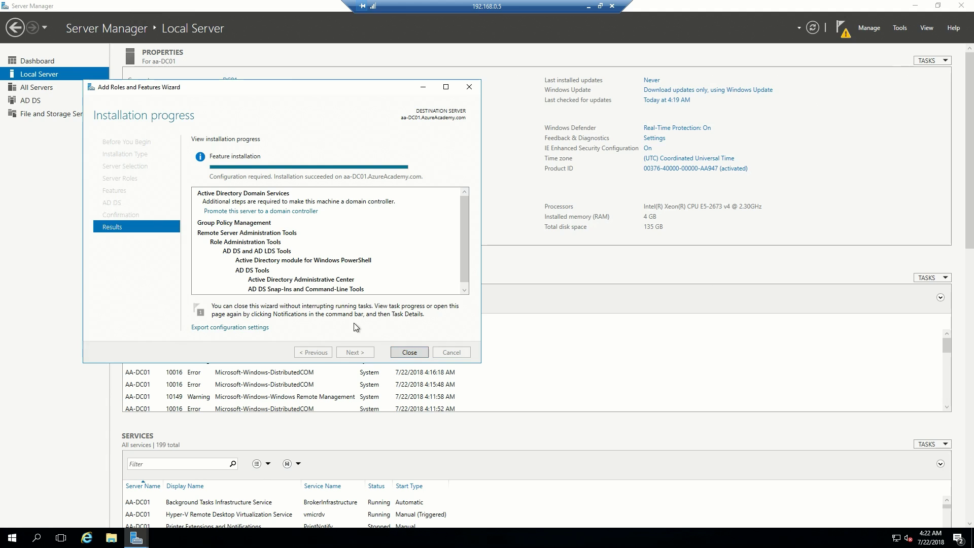
{"action": "left_click", "coordinate": [260, 211]}
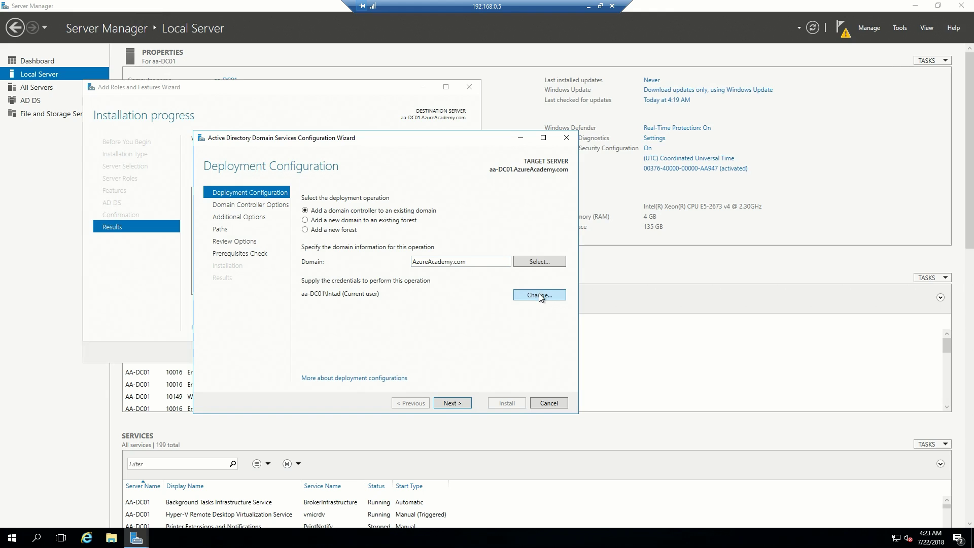
Add aa-DC01 to the existing domain with AzureAcademy\Intad credentials, DNS, Global Catalog and a DSRM password.
{"action": "left_click", "coordinate": [538, 294]}
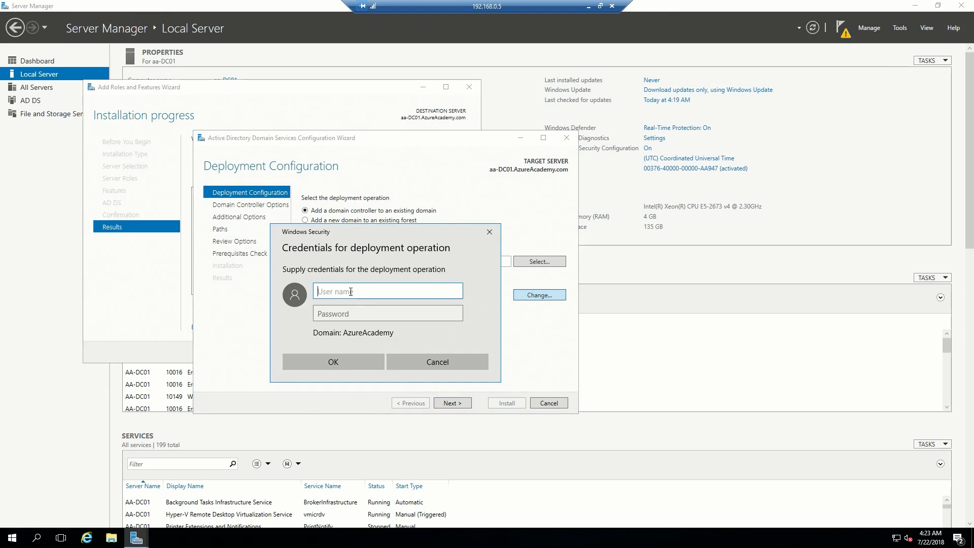
{"action": "type", "text": "Intad"}
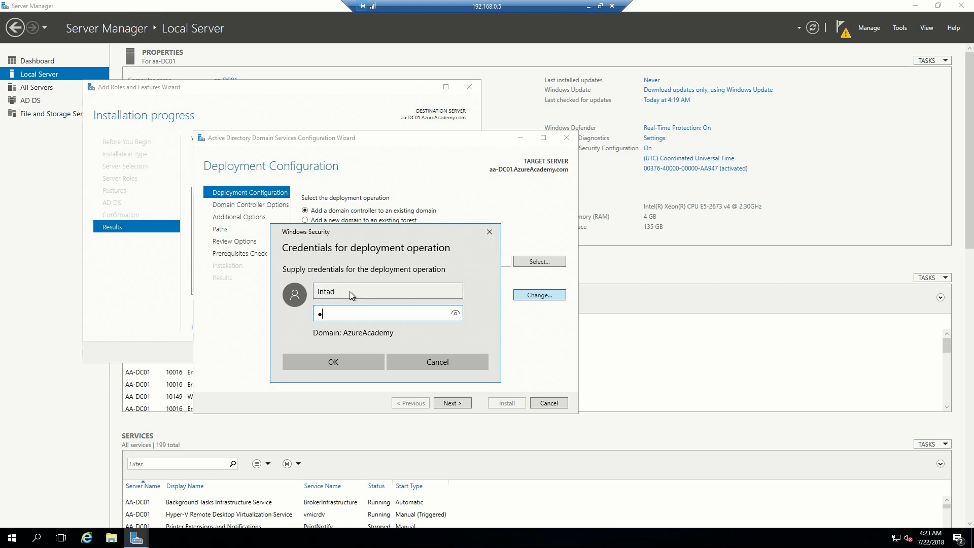
{"action": "left_click", "coordinate": [332, 361]}
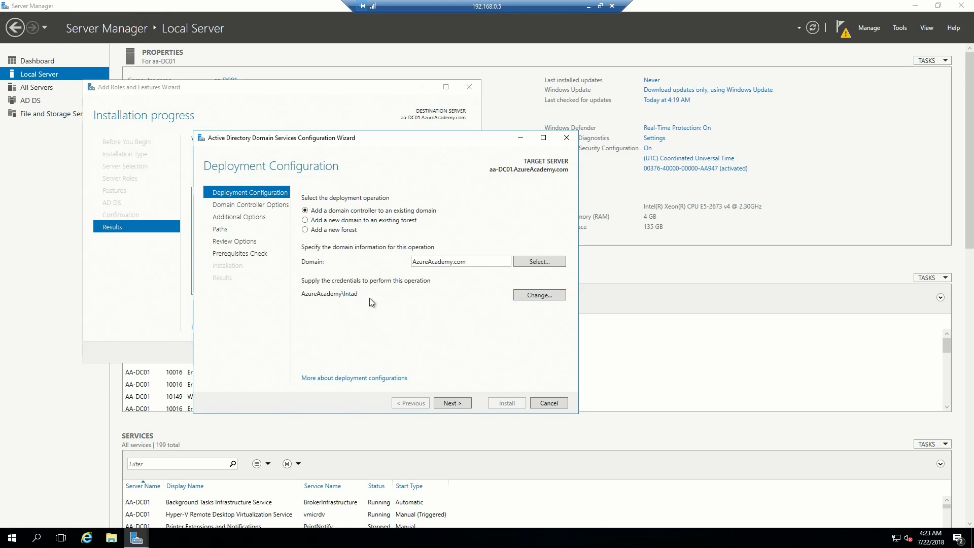
{"action": "mouse_move", "coordinate": [354, 300]}
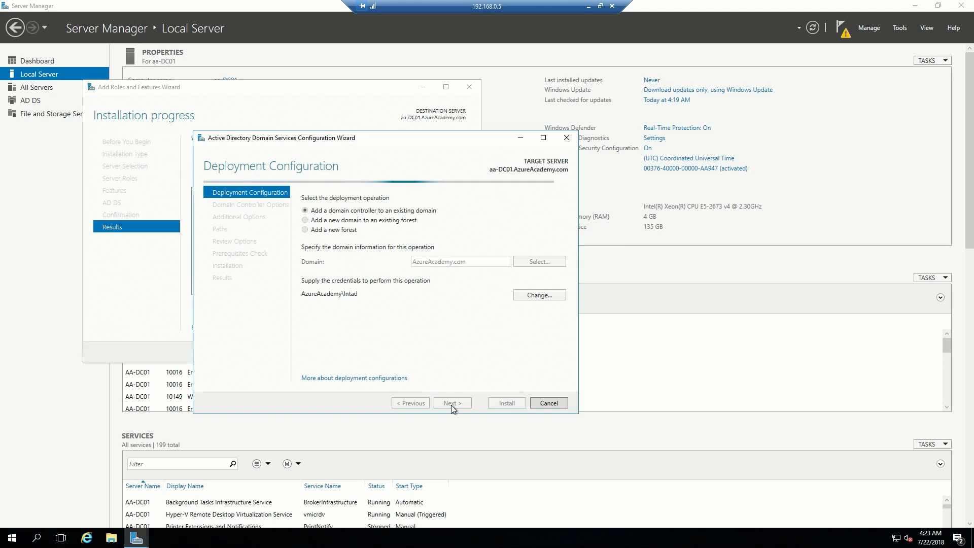
{"action": "left_click", "coordinate": [452, 402]}
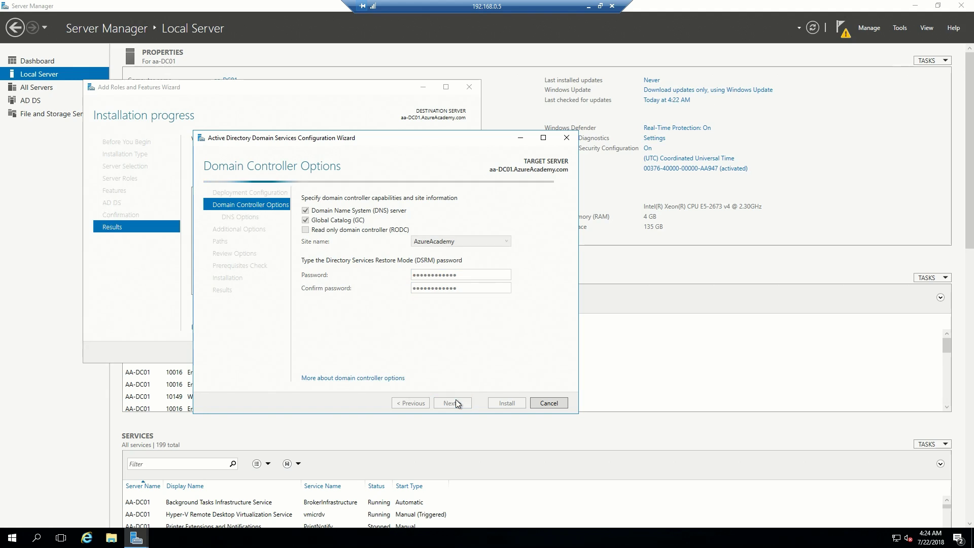
{"action": "left_click", "coordinate": [448, 402]}
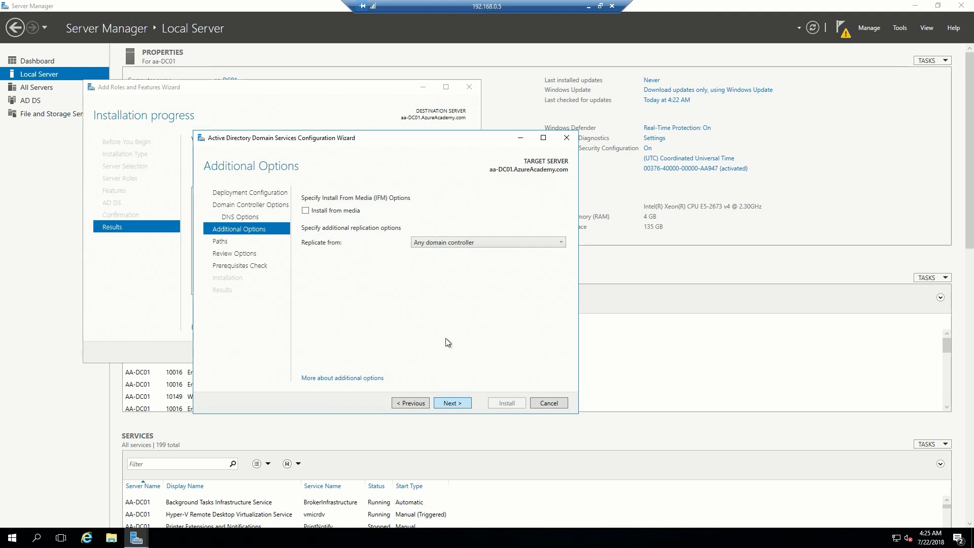
Replicate from DC1.AzureAcademy.com, keep the default NTDS and SYSVOL paths, and open File Explorer.
{"action": "left_click", "coordinate": [559, 242]}
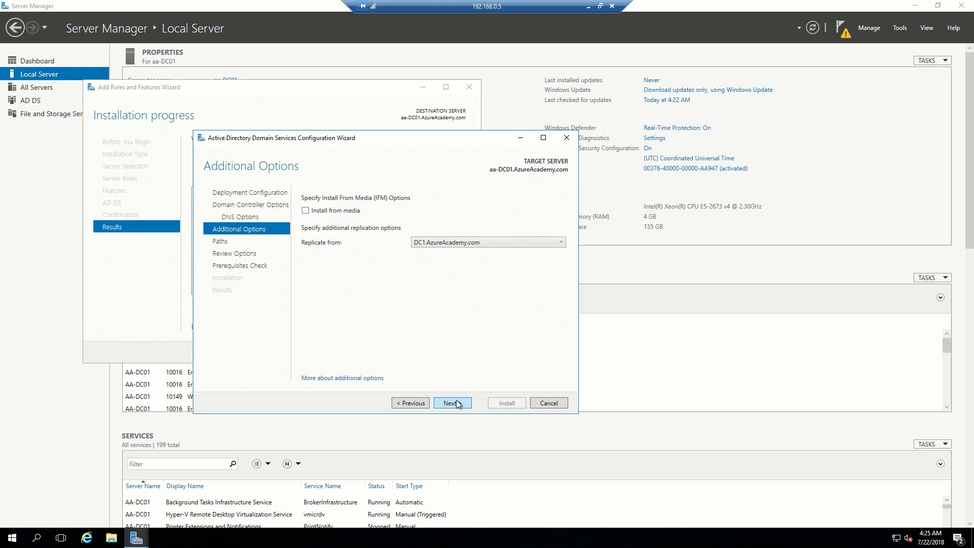
{"action": "left_click", "coordinate": [452, 402]}
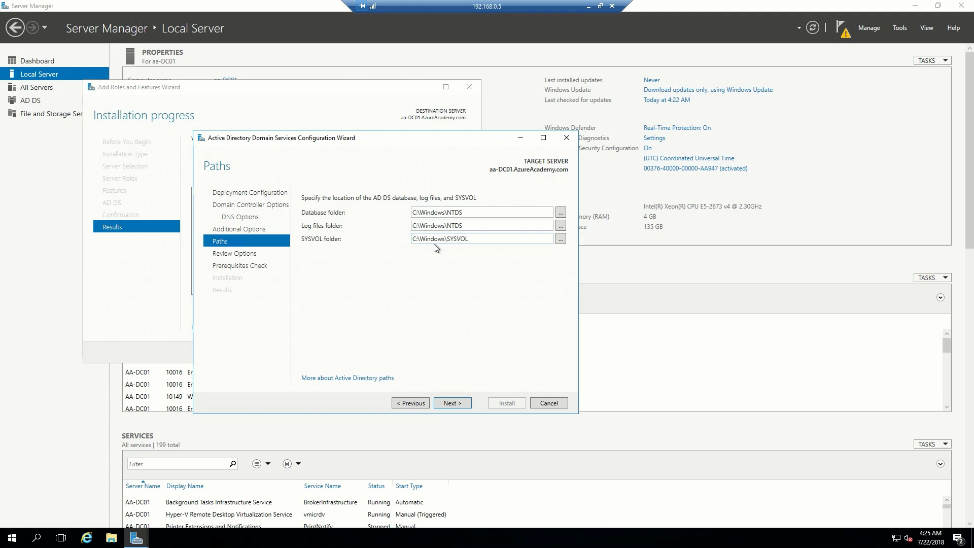
{"action": "mouse_move", "coordinate": [232, 382]}
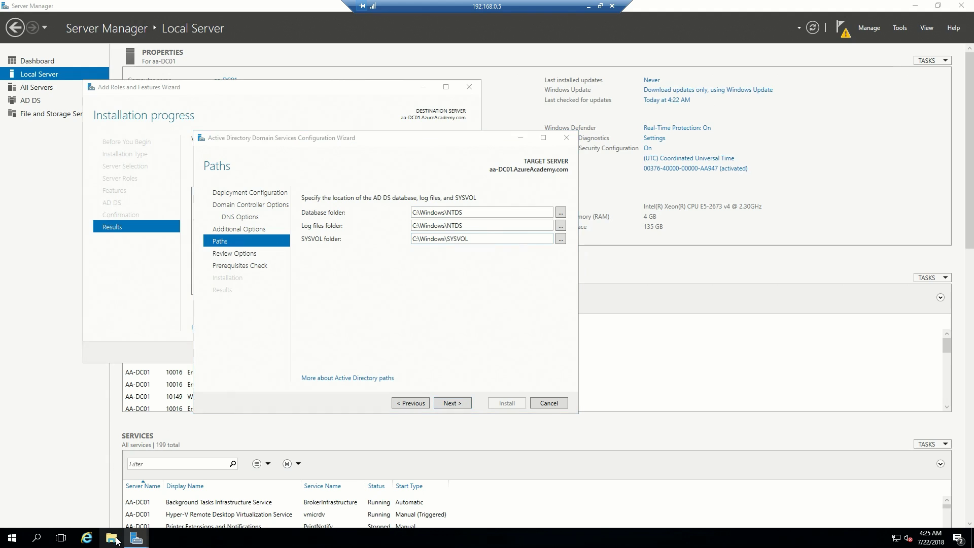
{"action": "left_click", "coordinate": [111, 538]}
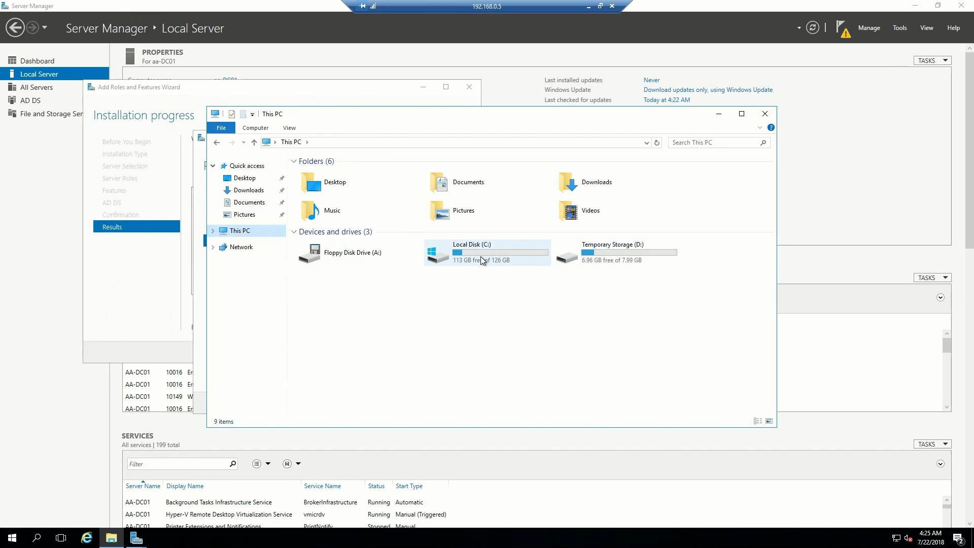
{"action": "left_click", "coordinate": [621, 252]}
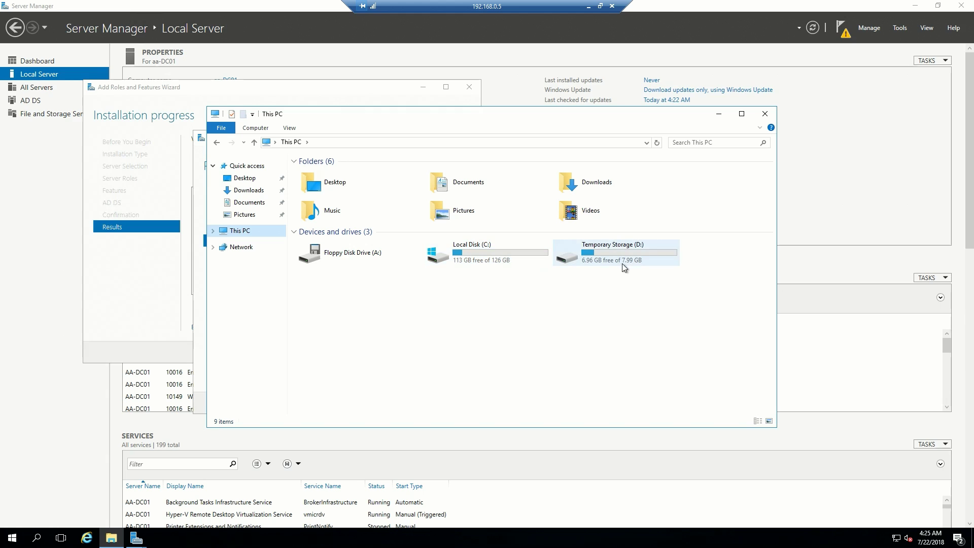
{"action": "mouse_move", "coordinate": [630, 255]}
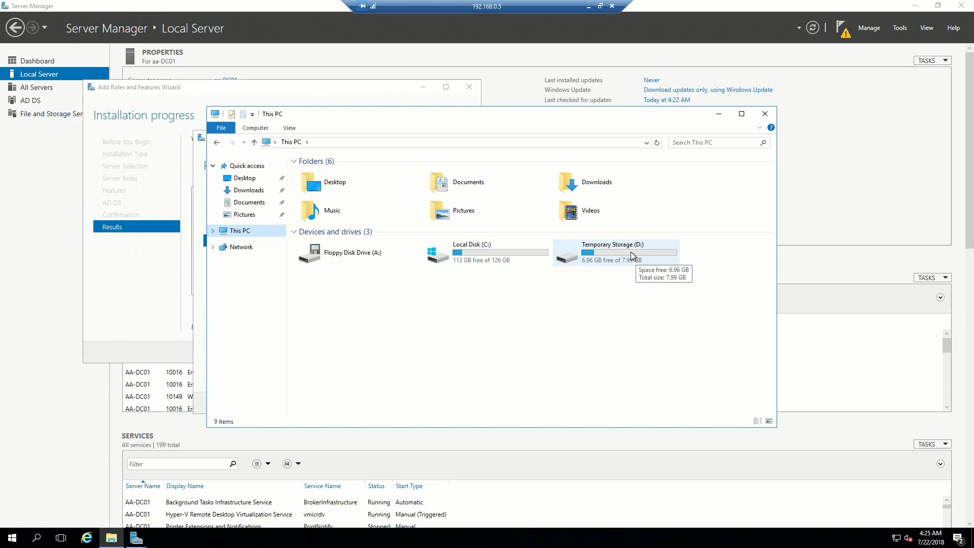
{"action": "left_click", "coordinate": [614, 251]}
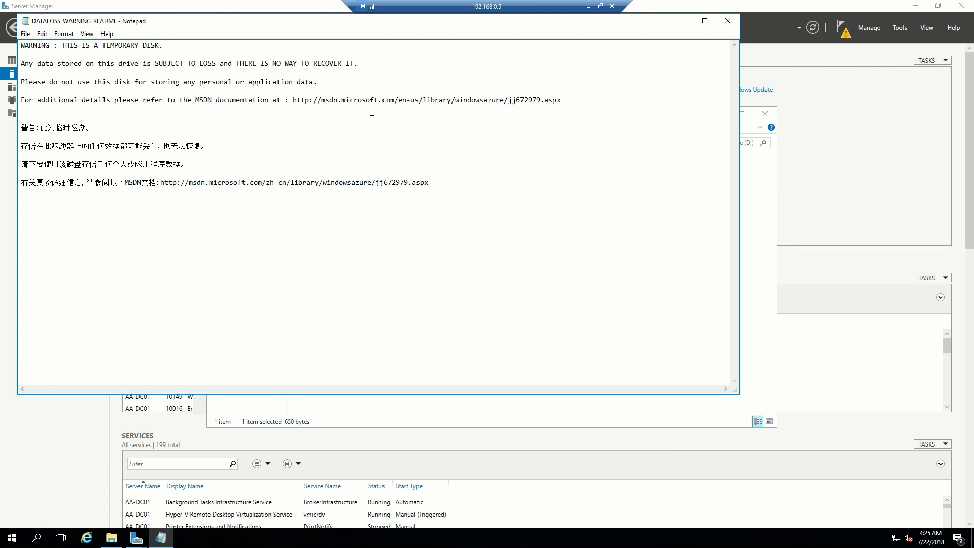
{"action": "left_click", "coordinate": [727, 21]}
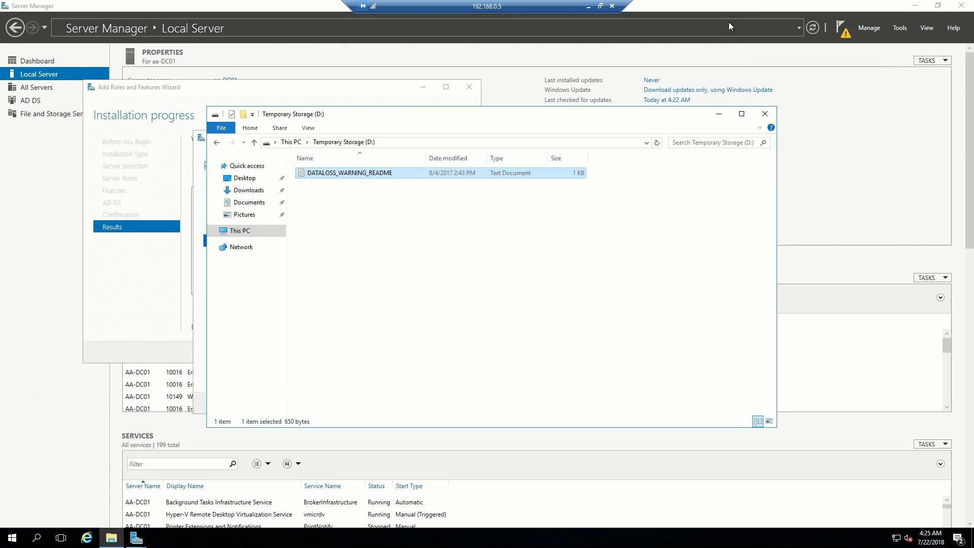
{"action": "left_click", "coordinate": [238, 230]}
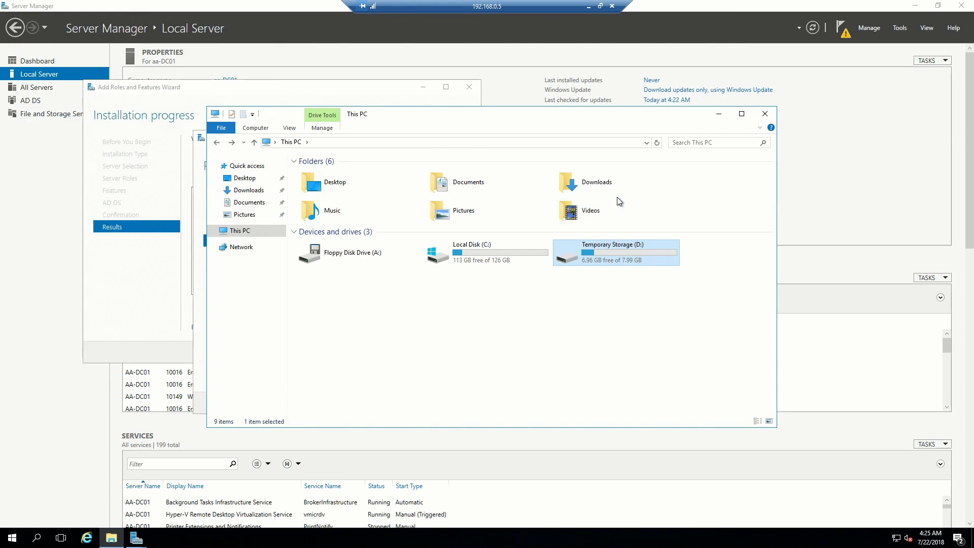
{"action": "mouse_move", "coordinate": [10, 538]}
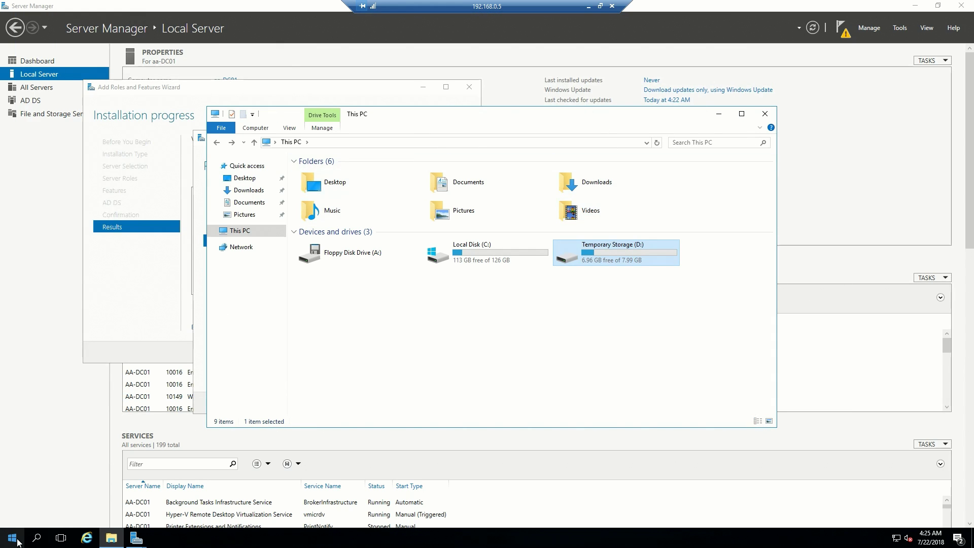
{"action": "right_click", "coordinate": [11, 537]}
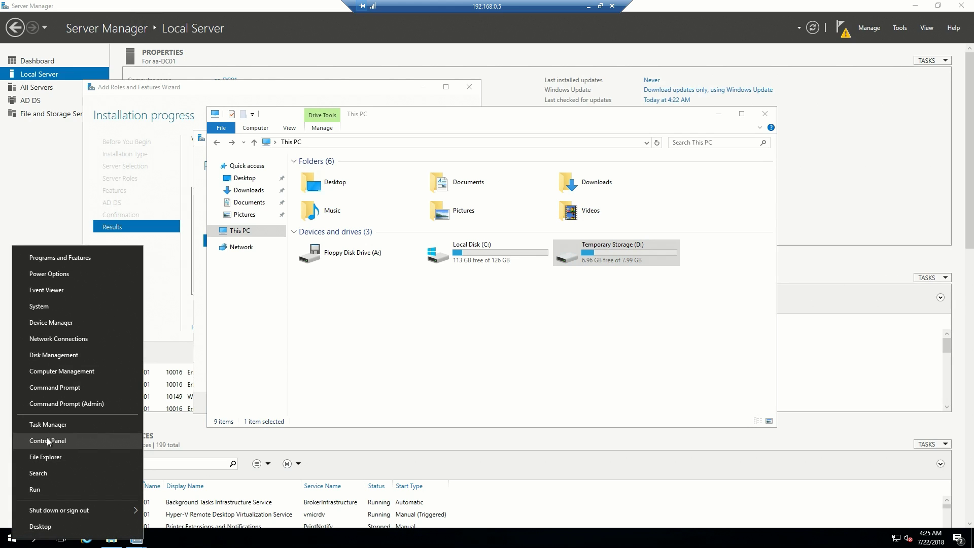
{"action": "left_click", "coordinate": [334, 305]}
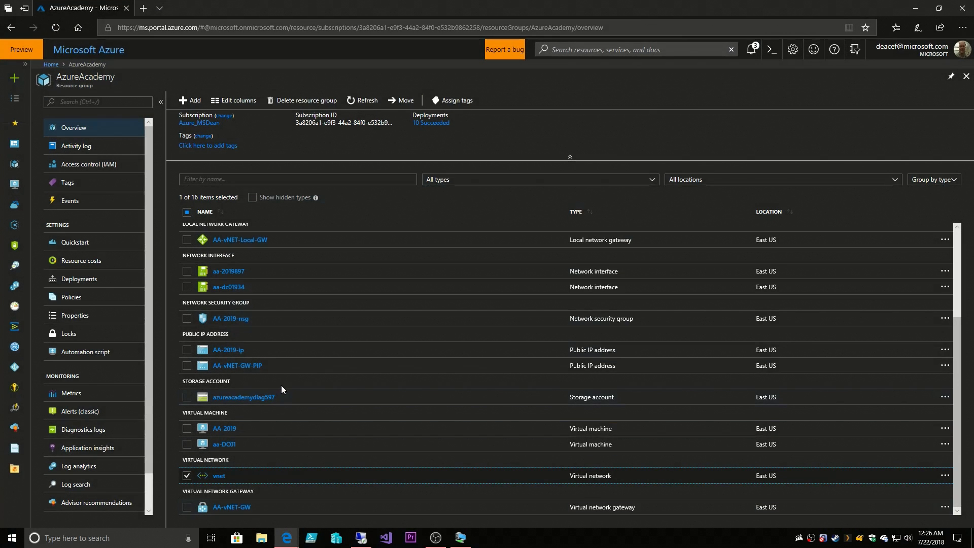
{"action": "mouse_move", "coordinate": [227, 447]}
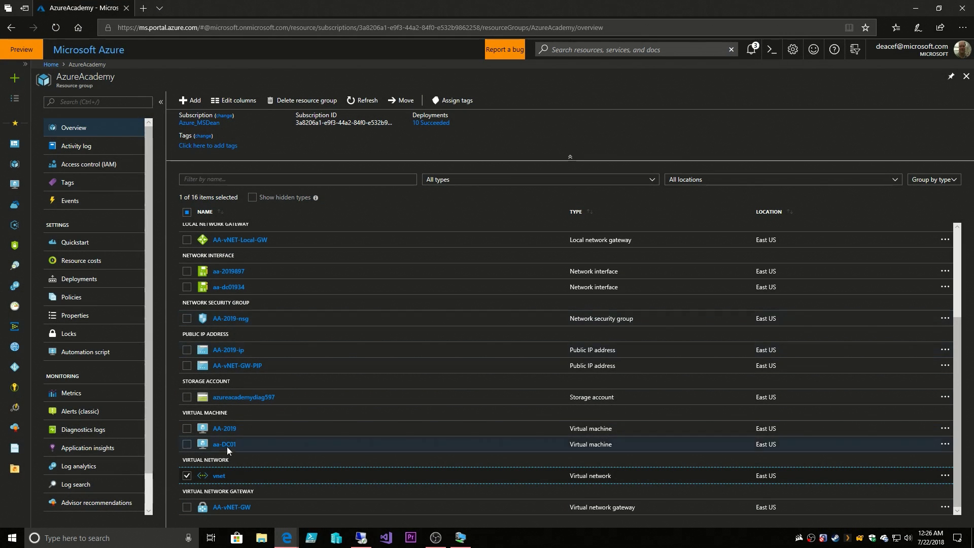
Review the AzureAcademy resource group's resources and start adding a new resource.
{"action": "scroll", "scroll_direction": "up", "scroll_amount": 3}
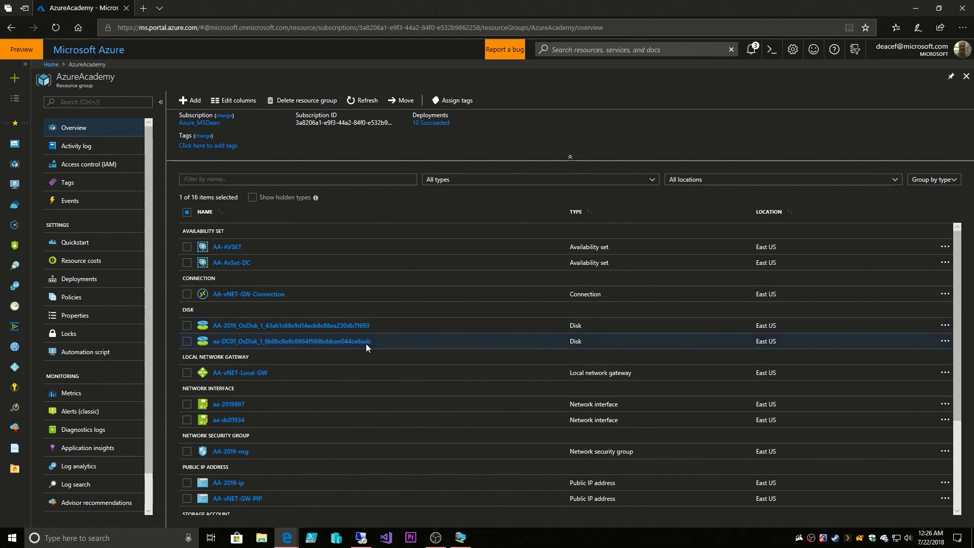
{"action": "mouse_move", "coordinate": [374, 343]}
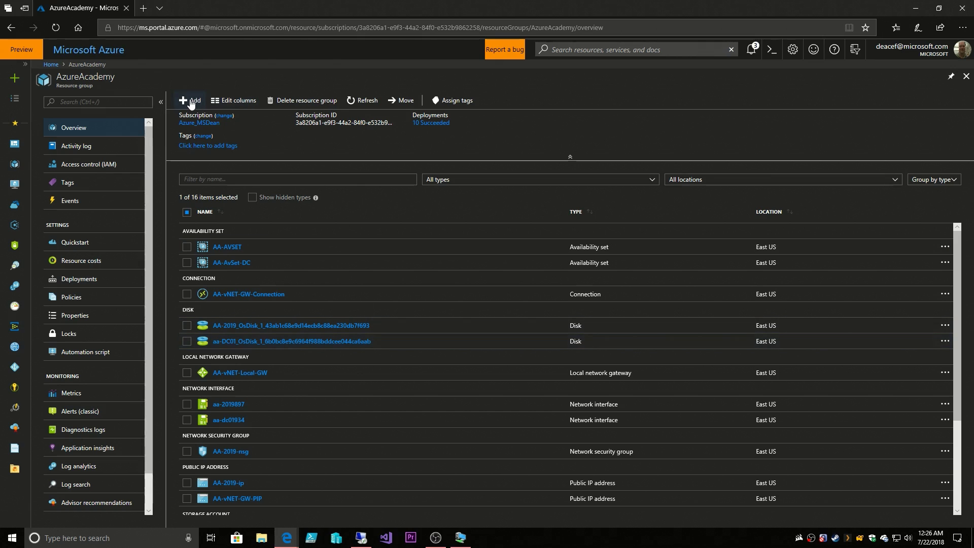
{"action": "left_click", "coordinate": [188, 100]}
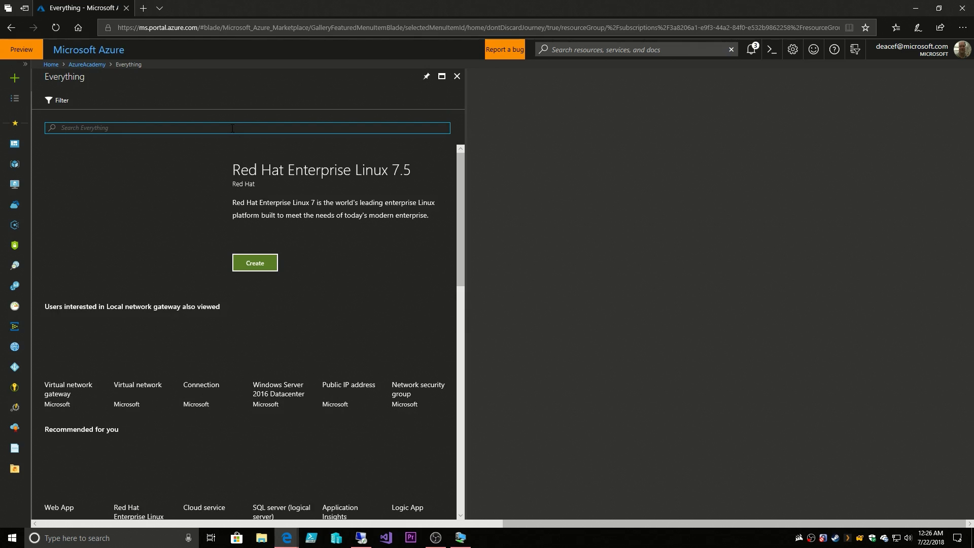
Search the marketplace for 'disk', pick Managed Disks, and start the create form.
{"action": "type", "text": "disk"}
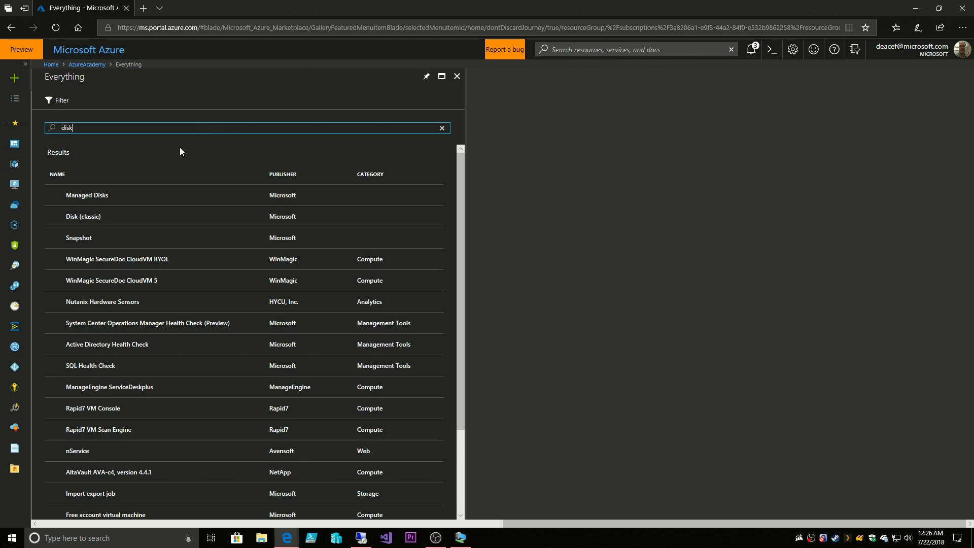
{"action": "left_click", "coordinate": [87, 195]}
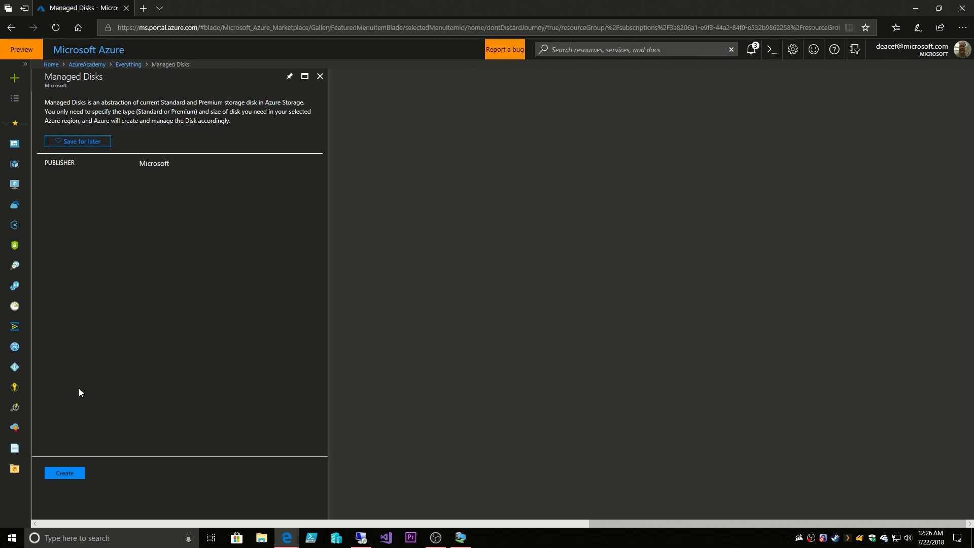
{"action": "left_click", "coordinate": [64, 473]}
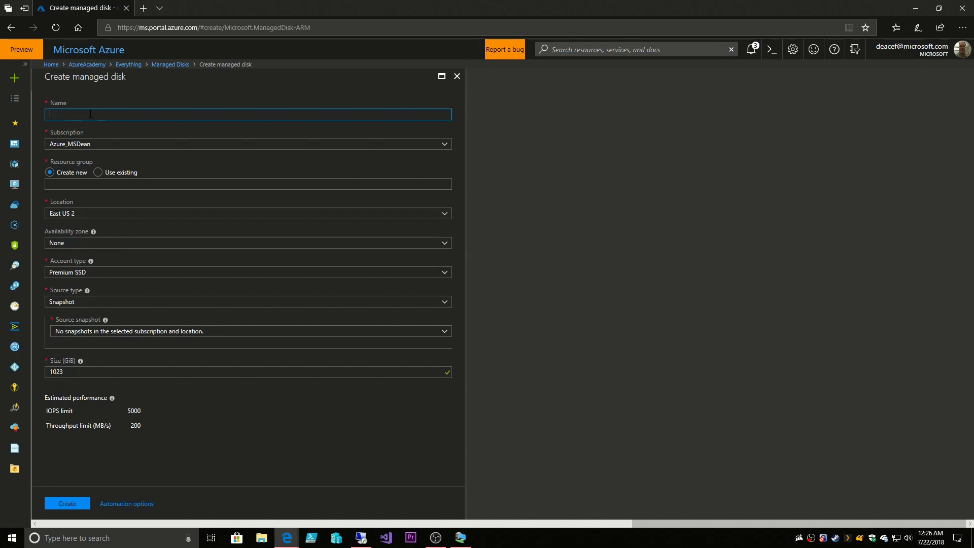
Name the new managed disk aa-DC1-DataDisk0.
{"action": "type", "text": "aa-"}
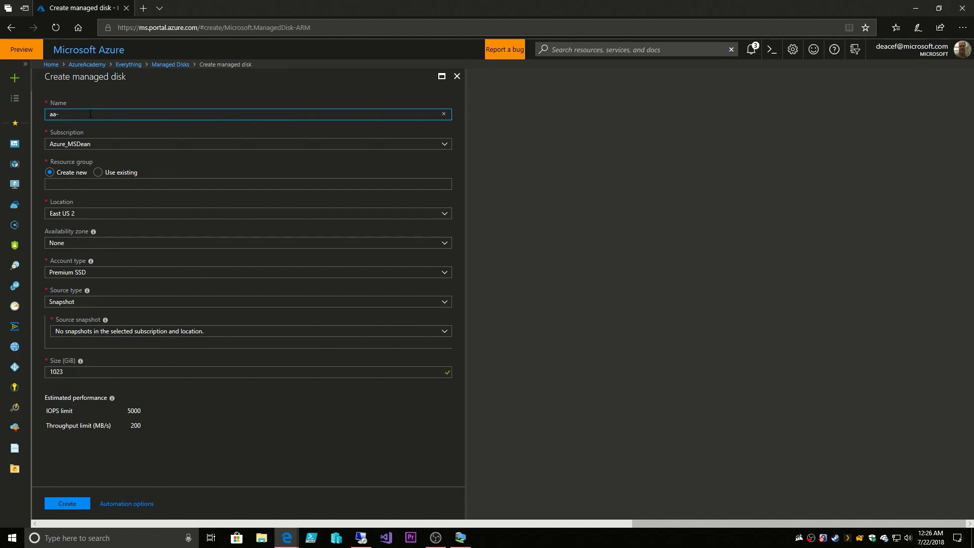
{"action": "key", "text": "Backspace"}
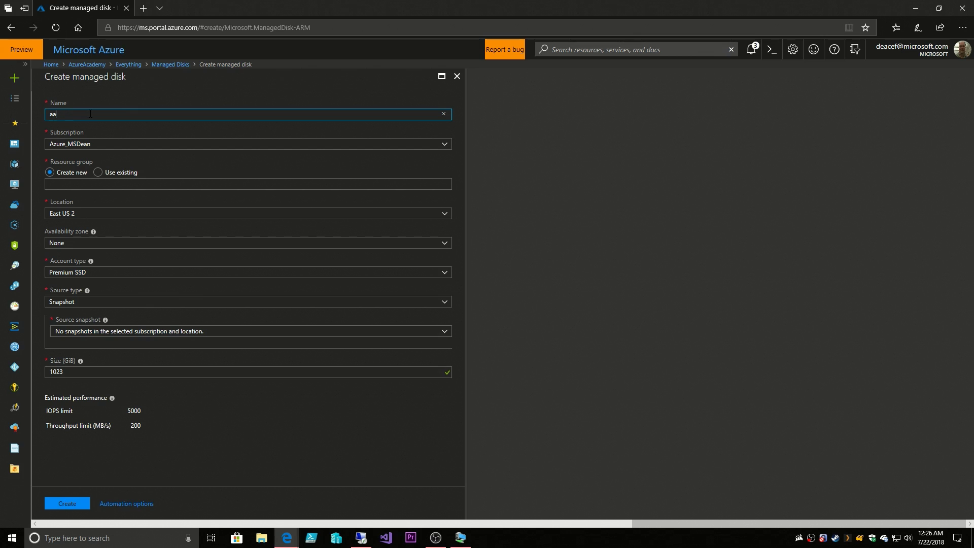
{"action": "type", "text": "-DC1"}
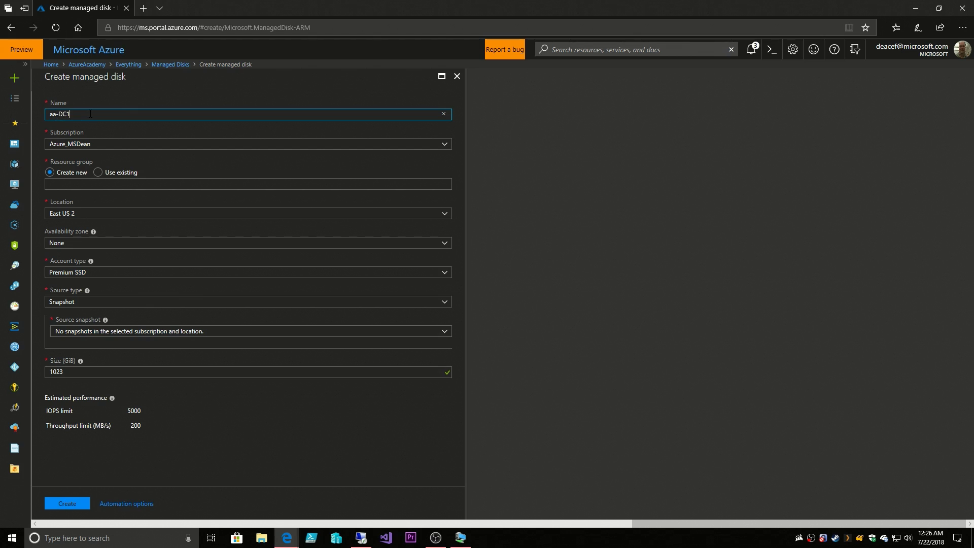
{"action": "type", "text": "-Dat"}
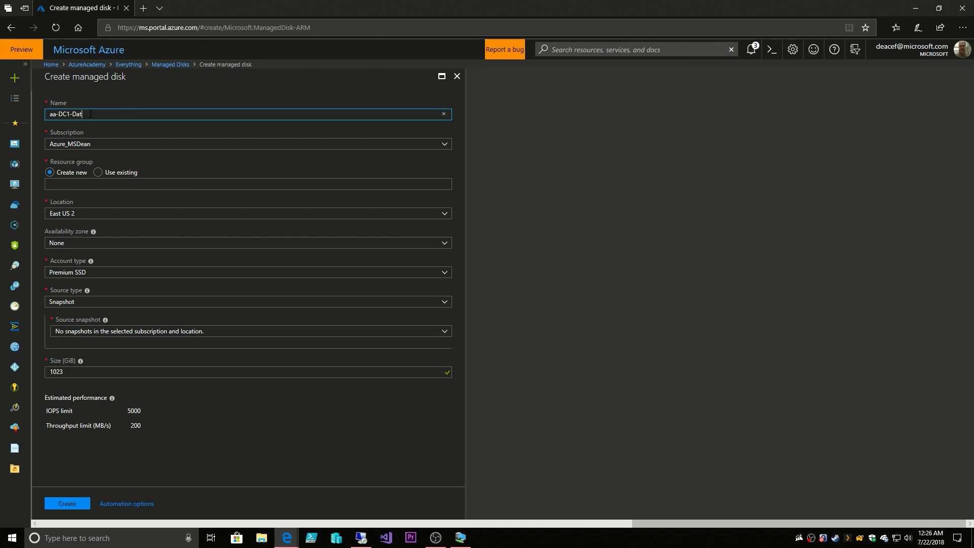
{"action": "type", "text": "aDisk0"}
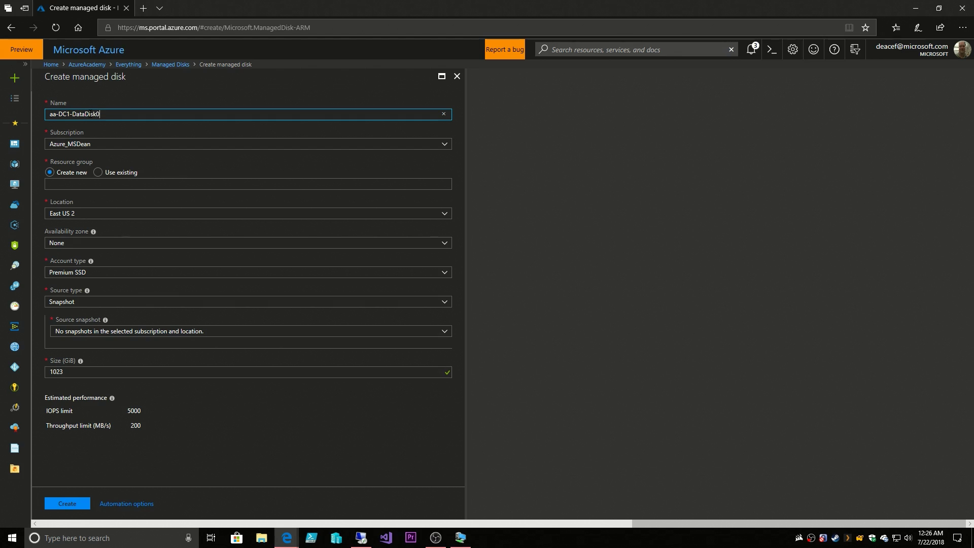
Create the disk as an empty 32 GiB Premium SSD in AzureAcademy, East US.
{"action": "left_click", "coordinate": [98, 172]}
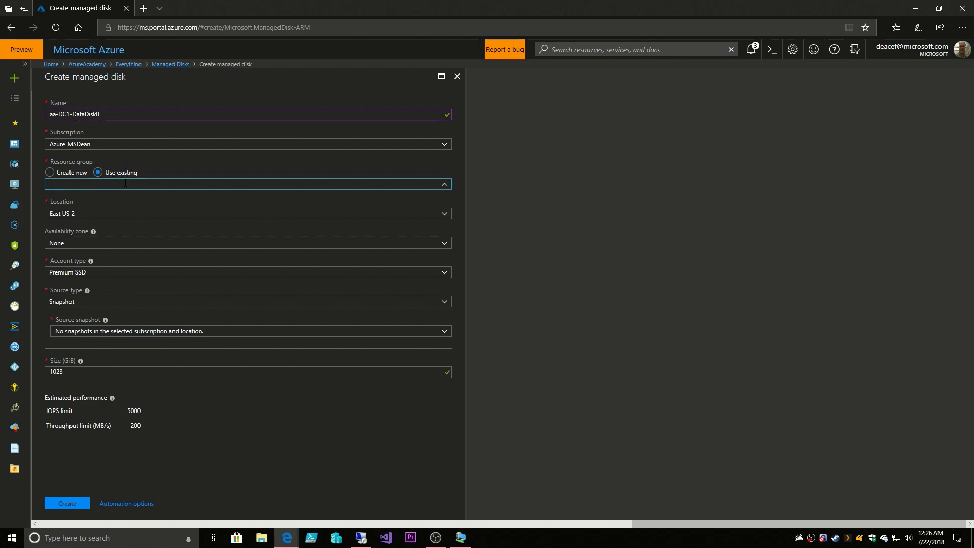
{"action": "type", "text": "AzureAcademy"}
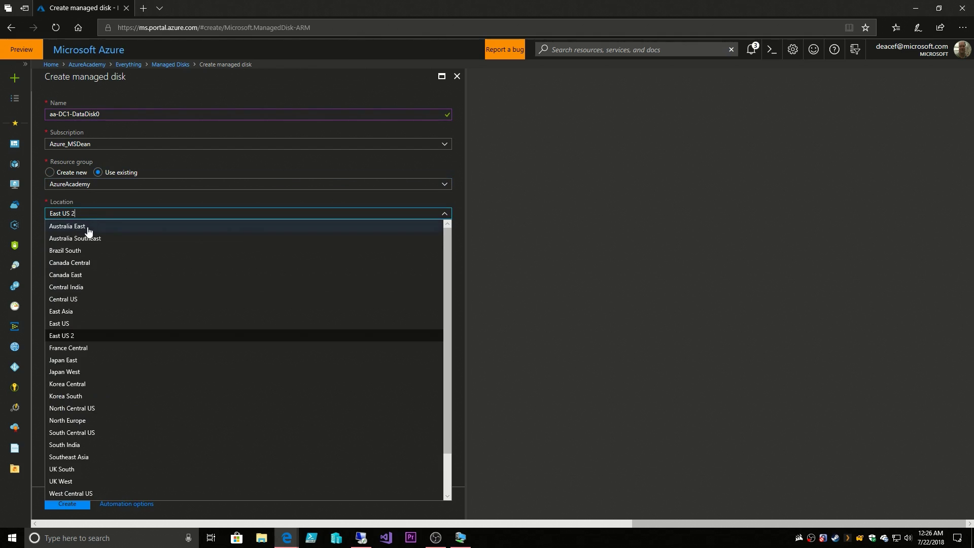
{"action": "left_click", "coordinate": [59, 323]}
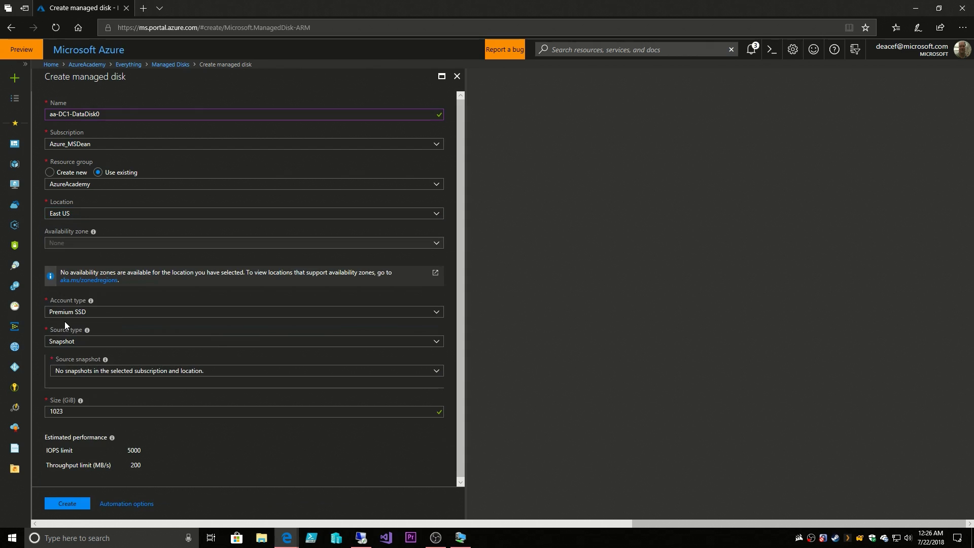
{"action": "mouse_move", "coordinate": [92, 315]}
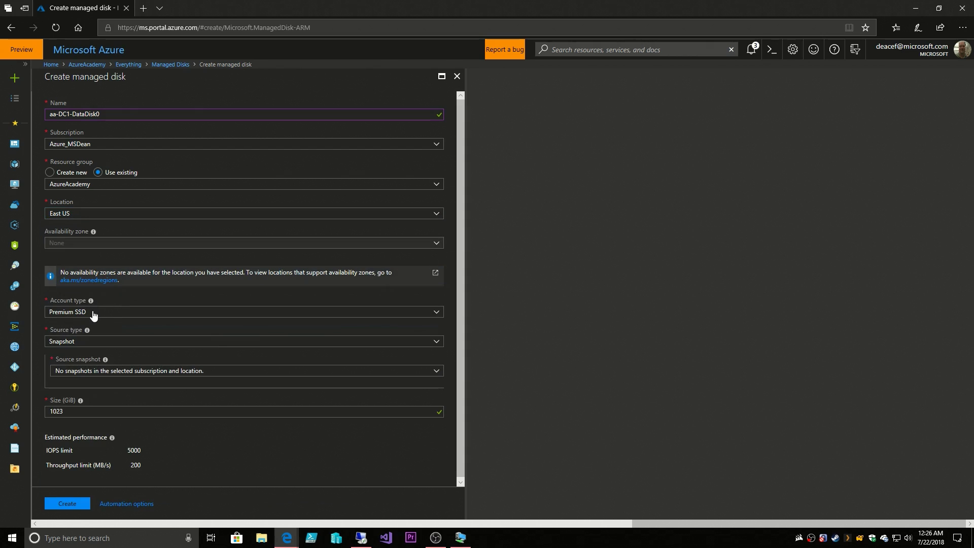
{"action": "mouse_move", "coordinate": [87, 330]}
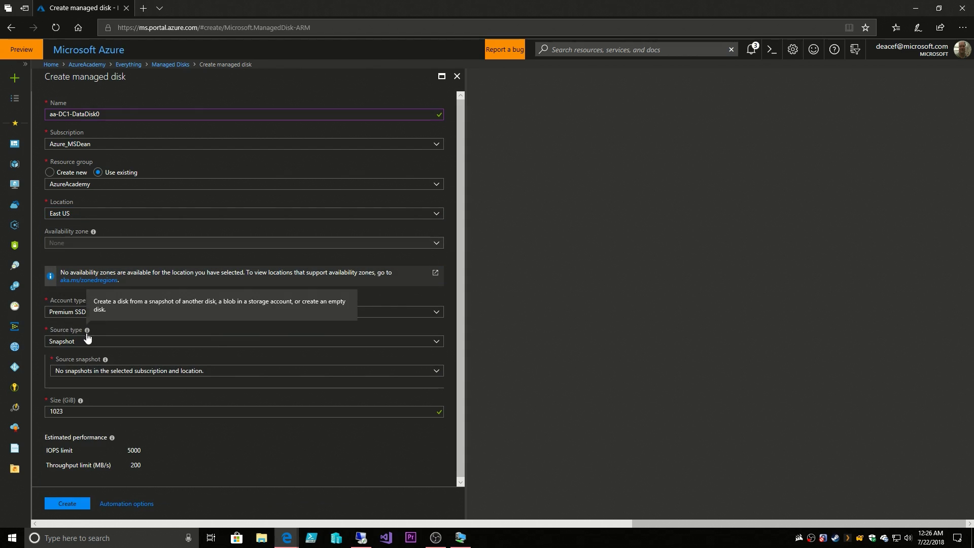
{"action": "left_click", "coordinate": [242, 341]}
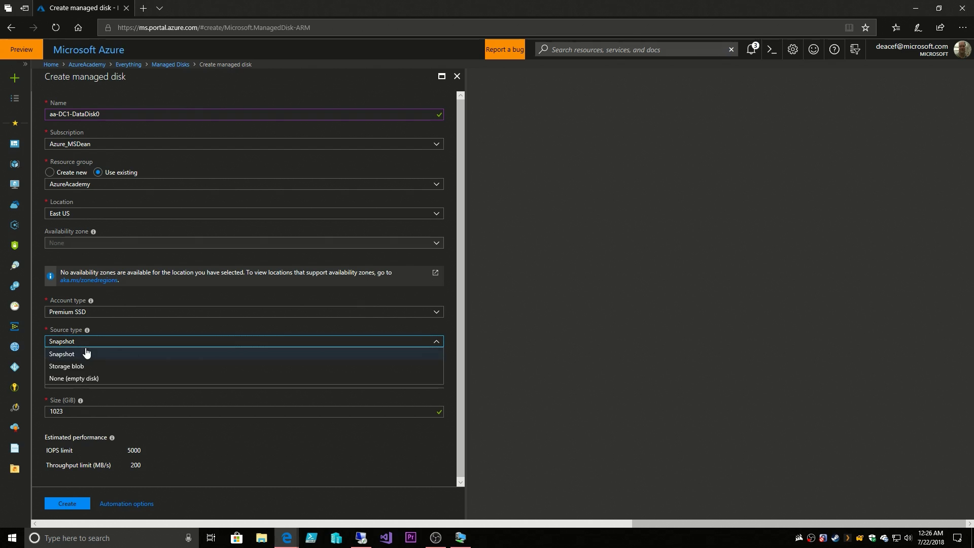
{"action": "left_click", "coordinate": [73, 378]}
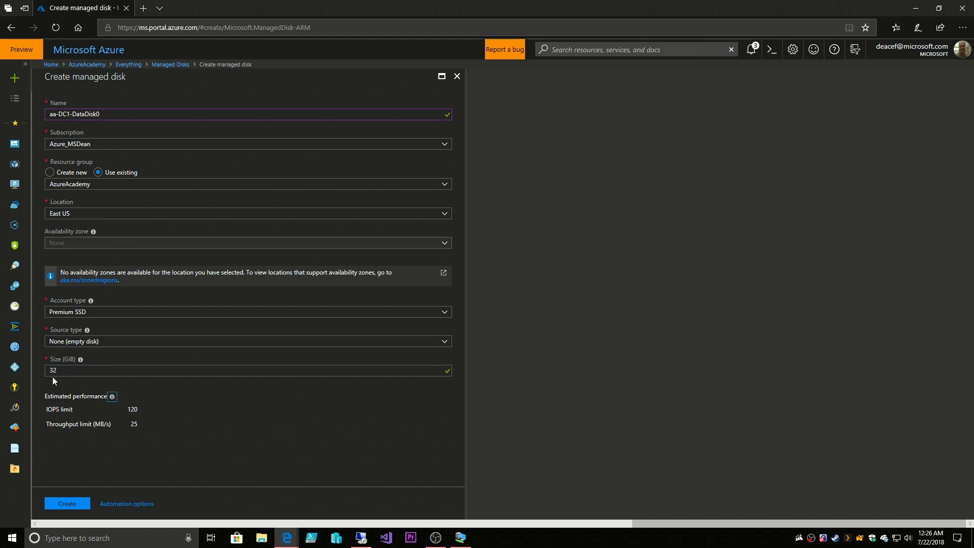
{"action": "mouse_move", "coordinate": [165, 432]}
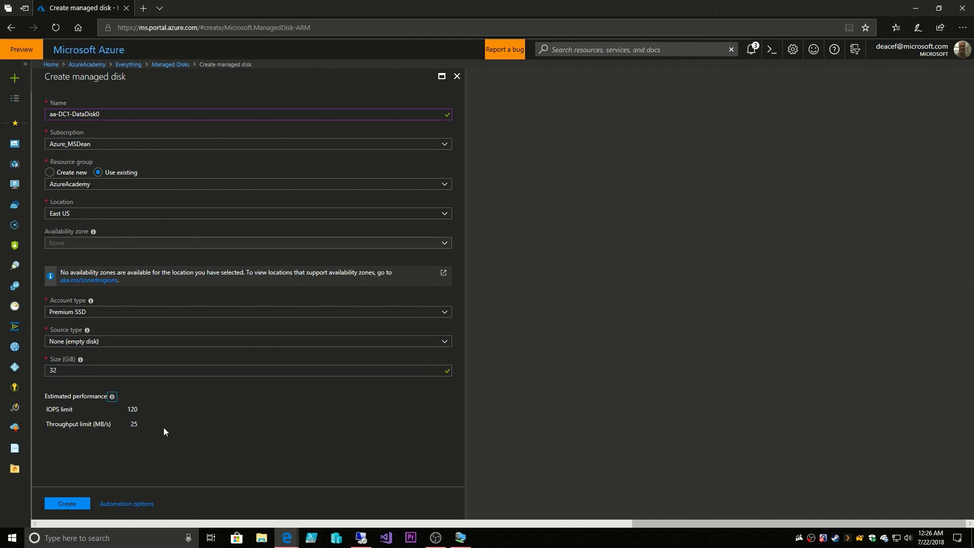
{"action": "mouse_move", "coordinate": [123, 513]}
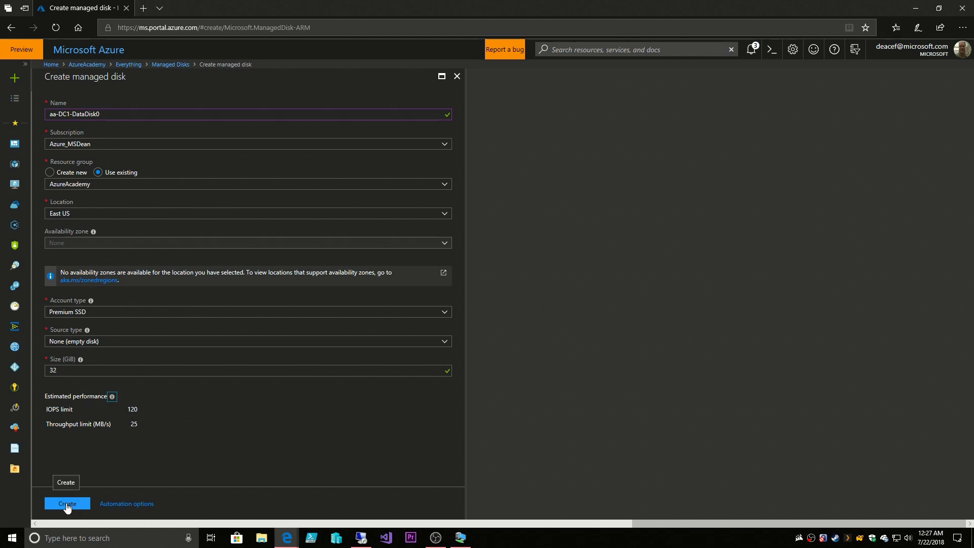
{"action": "left_click", "coordinate": [66, 503]}
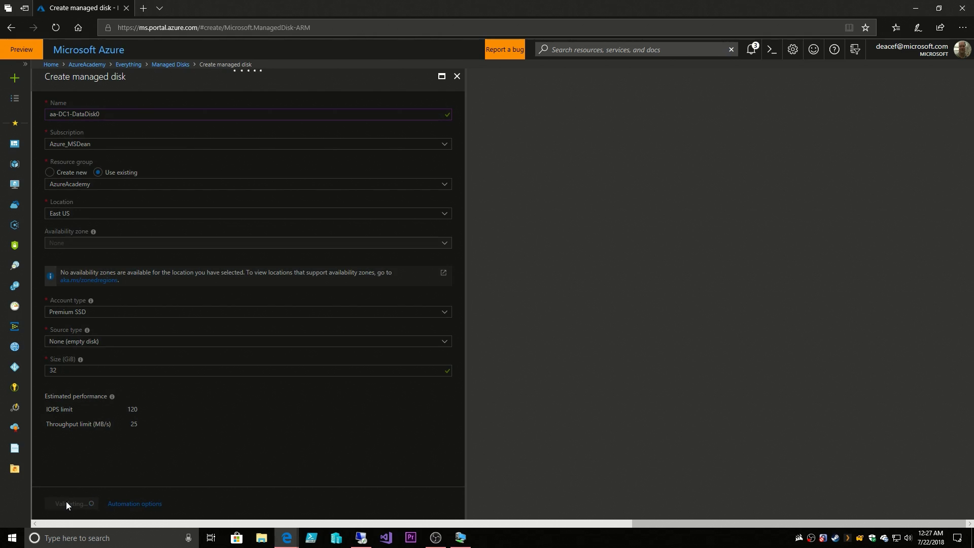
{"action": "mouse_move", "coordinate": [300, 452]}
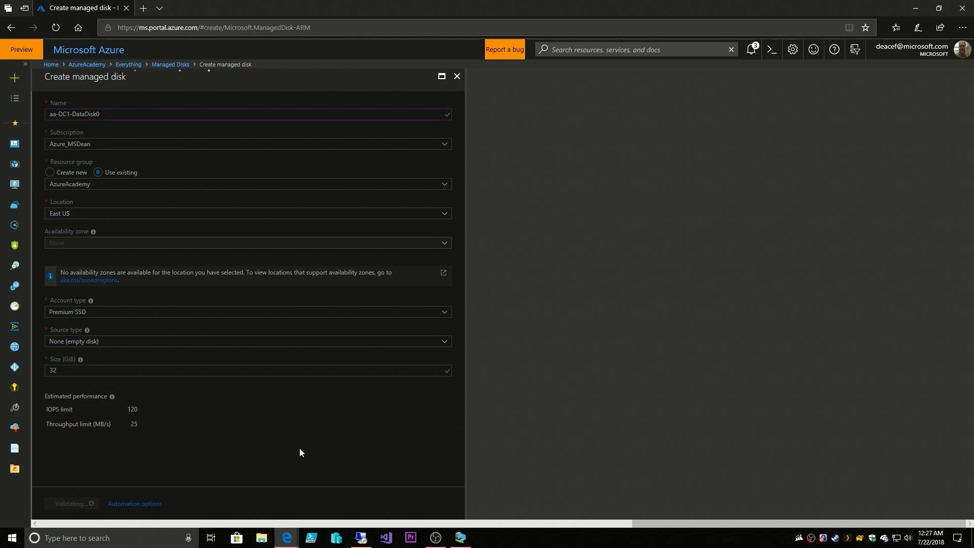
{"action": "mouse_move", "coordinate": [332, 439]}
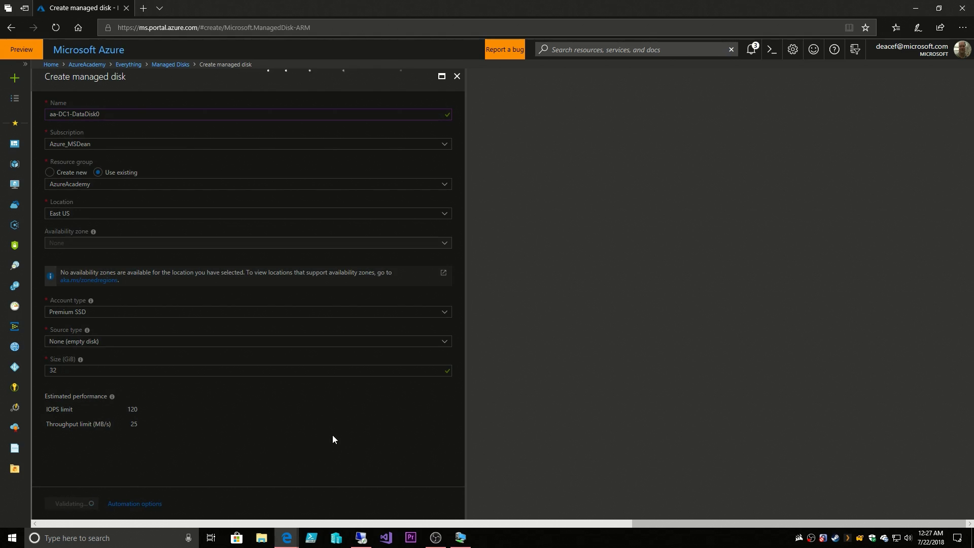
{"action": "left_click", "coordinate": [457, 76]}
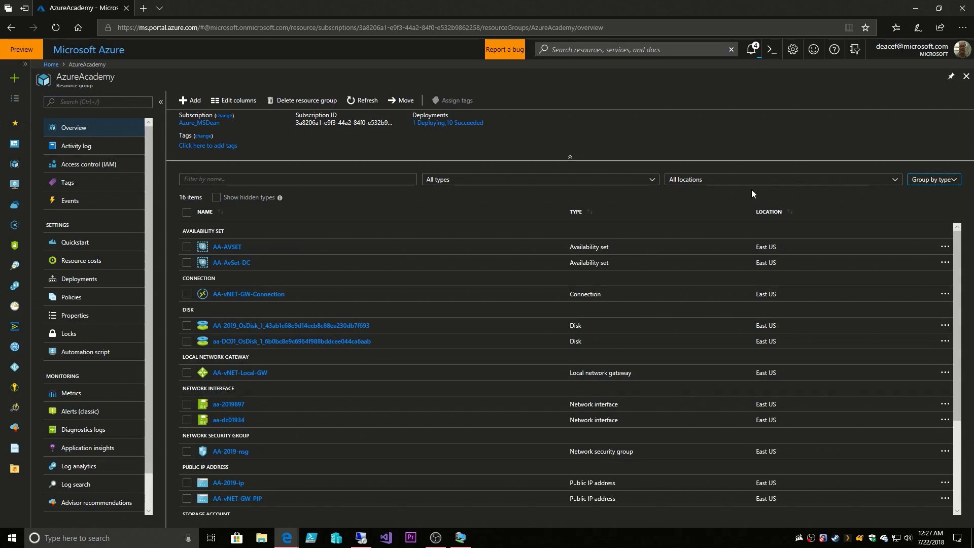
{"action": "mouse_move", "coordinate": [567, 285]}
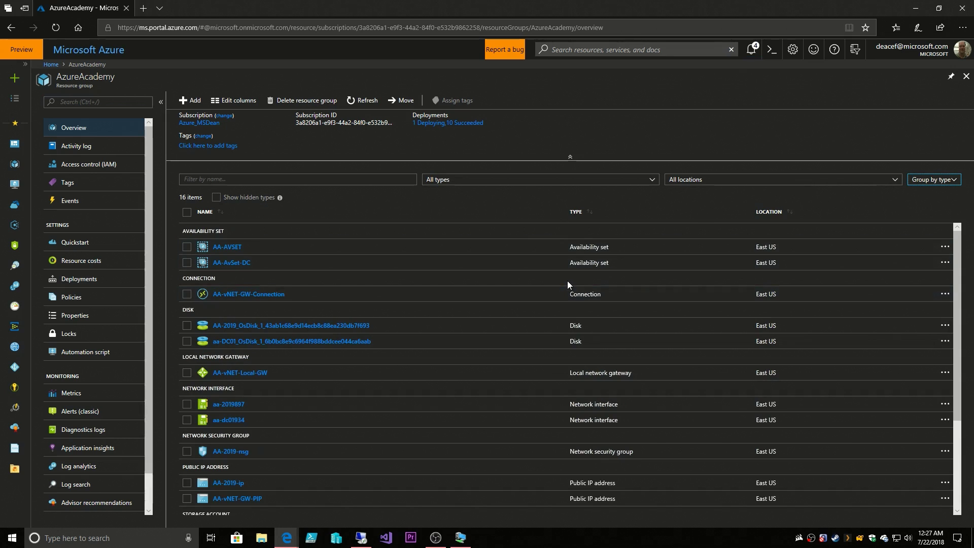
{"action": "mouse_move", "coordinate": [508, 289]}
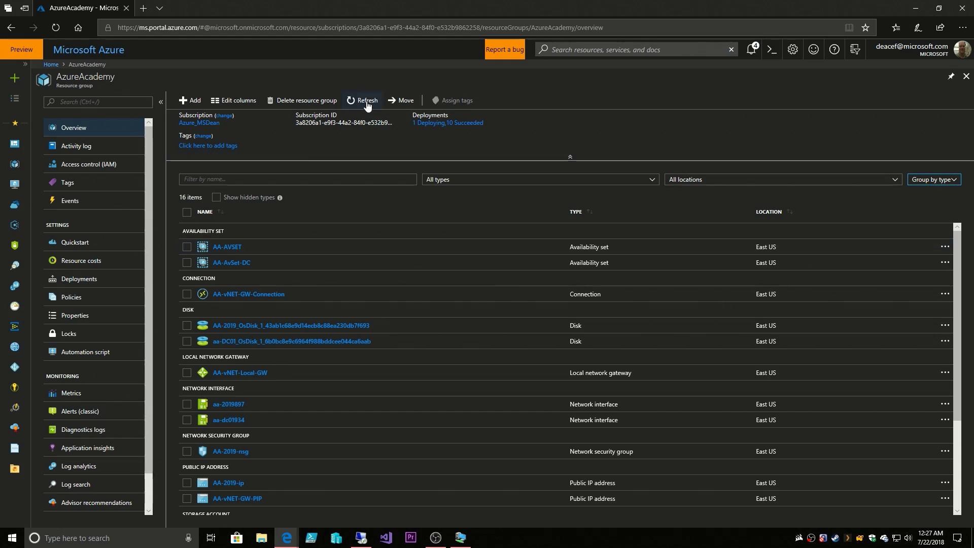
Refresh the AzureAcademy resource list and scroll it to find aa-DC1-DataDisk0.
{"action": "left_click", "coordinate": [366, 100]}
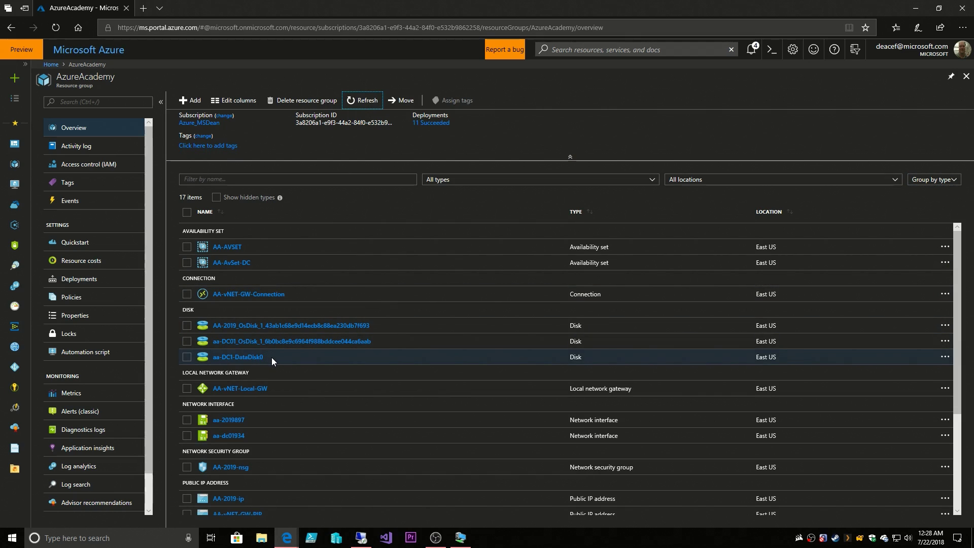
{"action": "scroll", "scroll_direction": "down", "scroll_amount": 3}
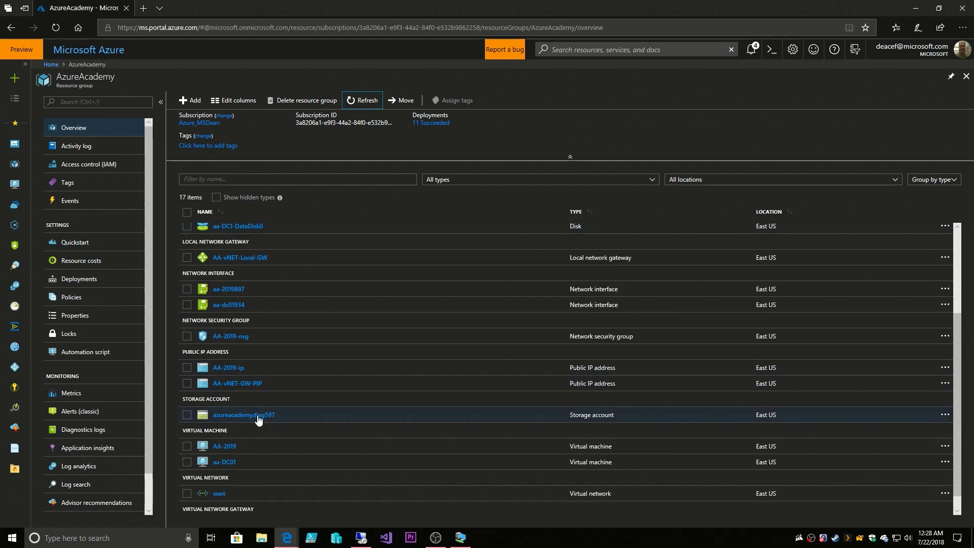
{"action": "mouse_move", "coordinate": [243, 445]}
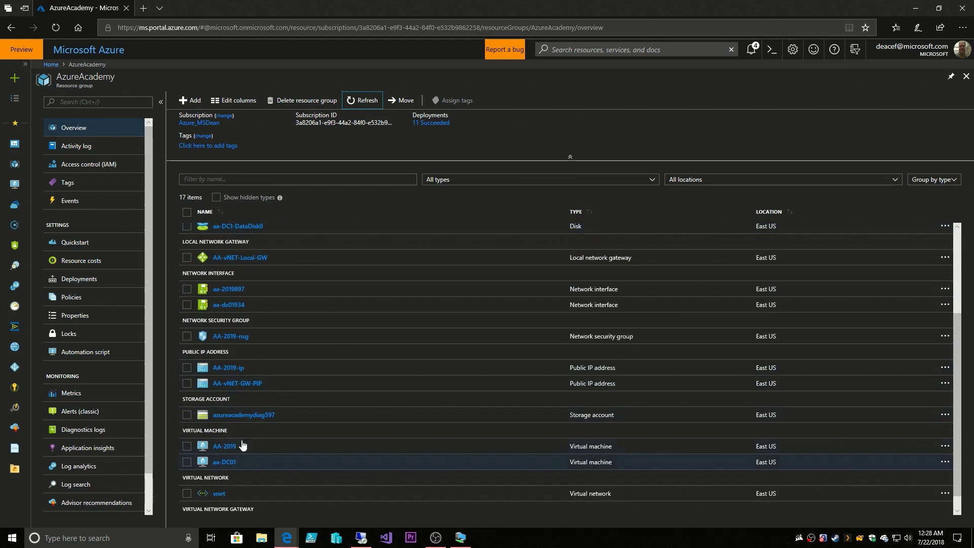
{"action": "scroll", "scroll_direction": "up", "scroll_amount": 3}
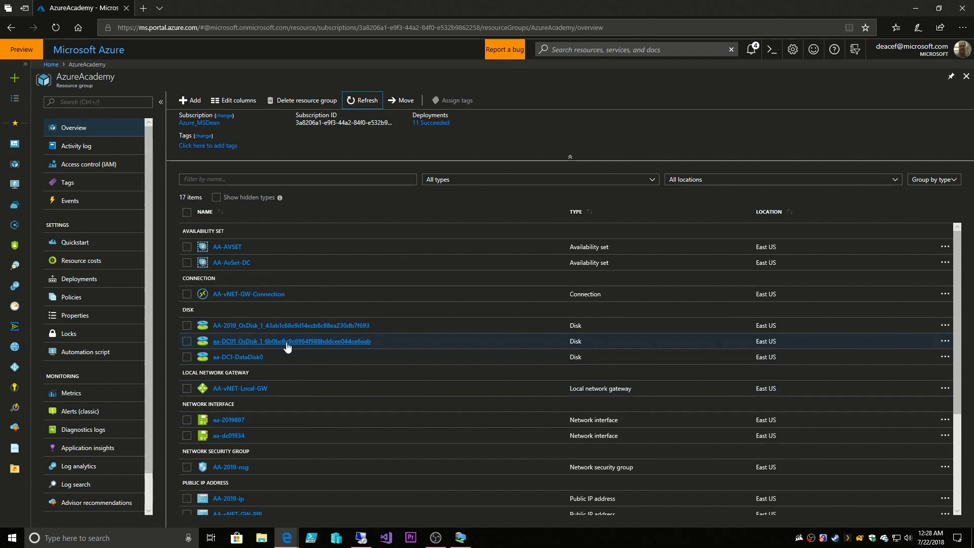
{"action": "mouse_move", "coordinate": [334, 348]}
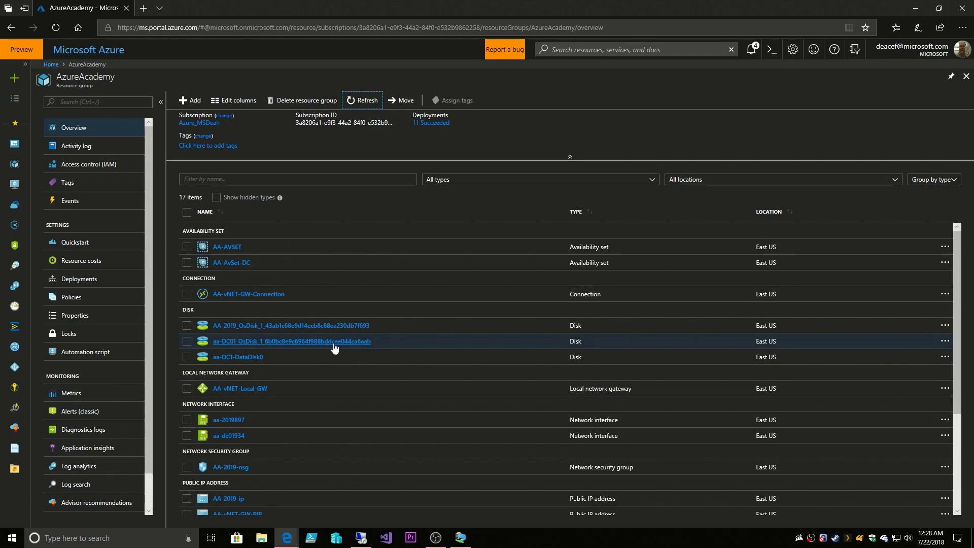
{"action": "mouse_move", "coordinate": [238, 357]}
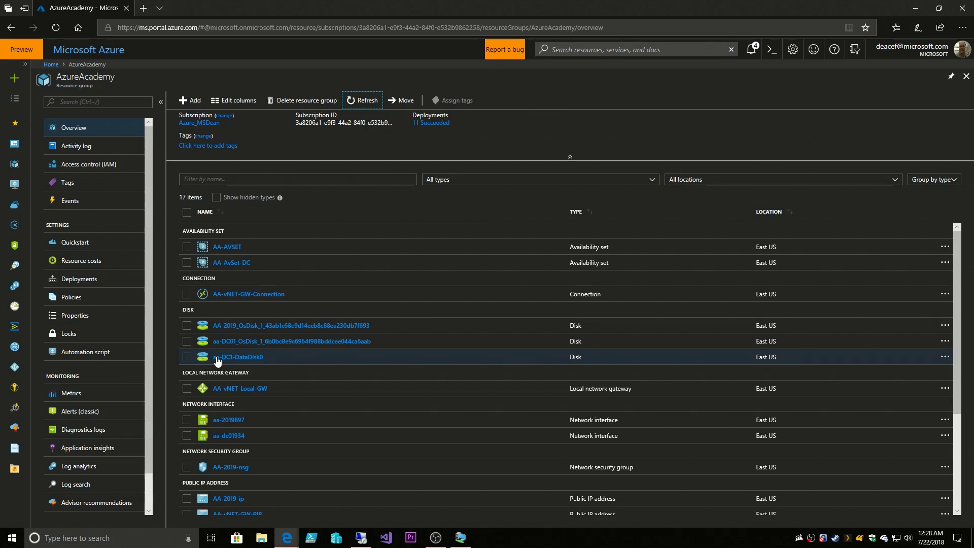
{"action": "mouse_move", "coordinate": [264, 364]}
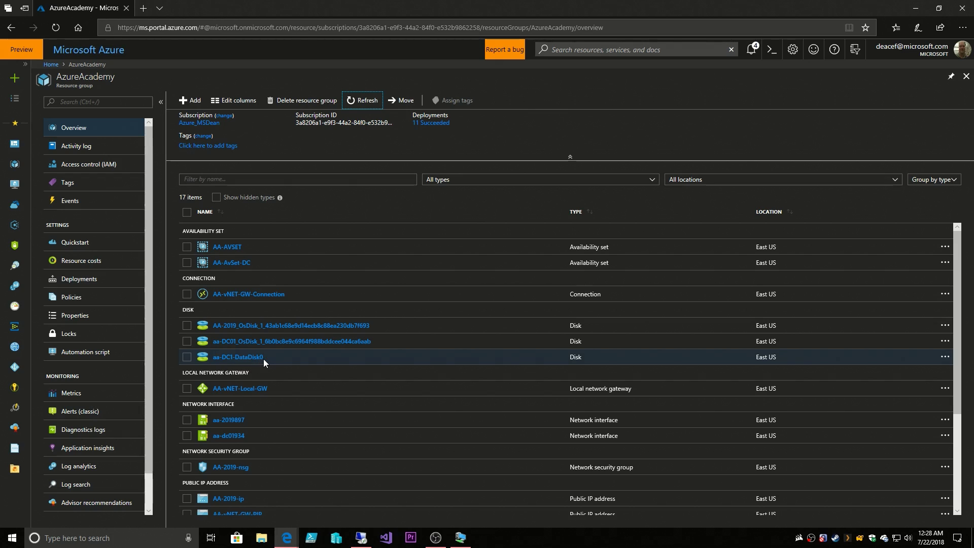
{"action": "mouse_move", "coordinate": [281, 359]}
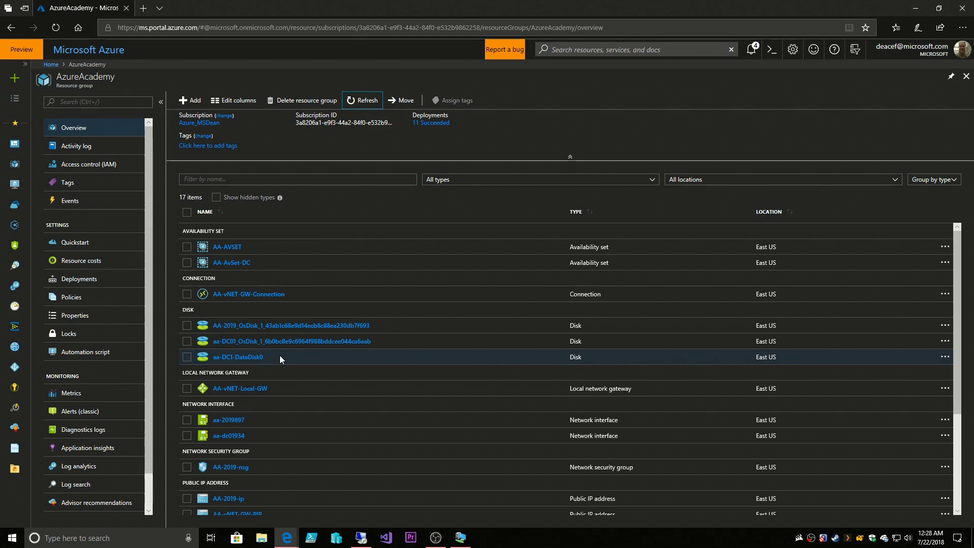
{"action": "scroll", "scroll_direction": "down", "scroll_amount": 3}
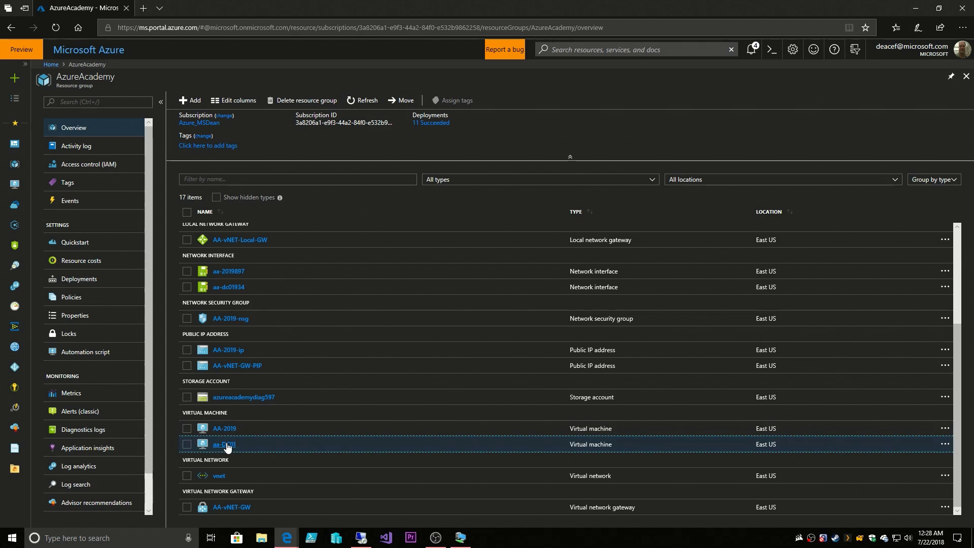
Attach and save aa-DC1-DataDisk0 on aa-DC01, then go back to AzureAcademy.
{"action": "left_click", "coordinate": [223, 444]}
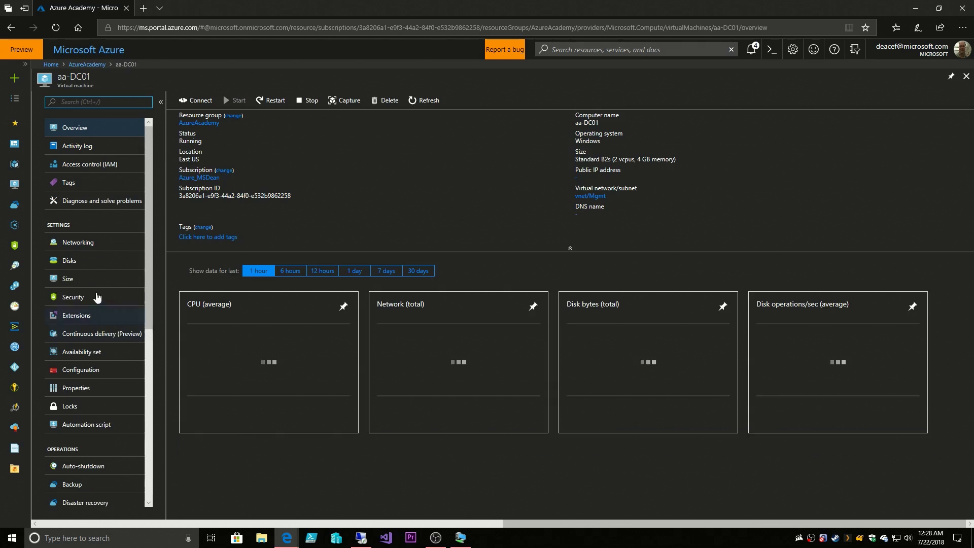
{"action": "left_click", "coordinate": [69, 260]}
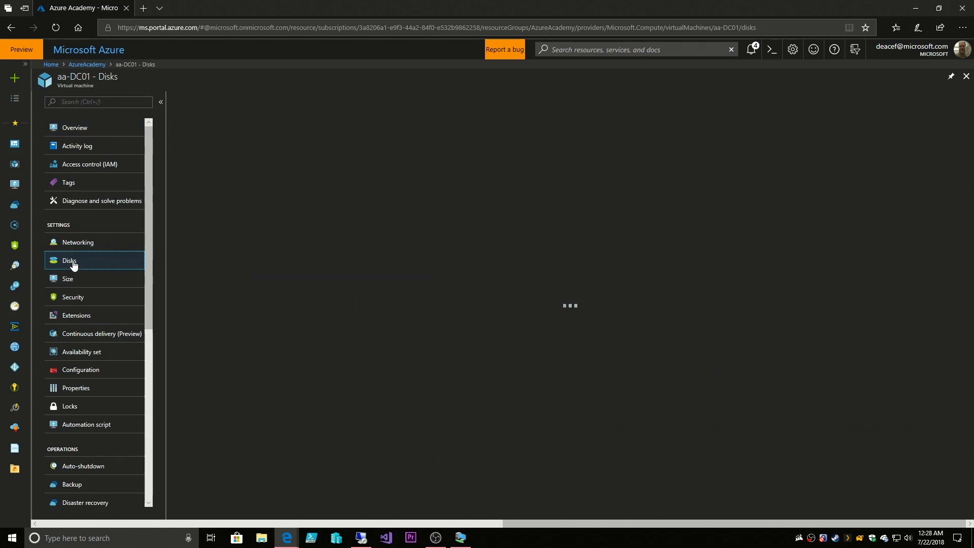
{"action": "left_click", "coordinate": [69, 260]}
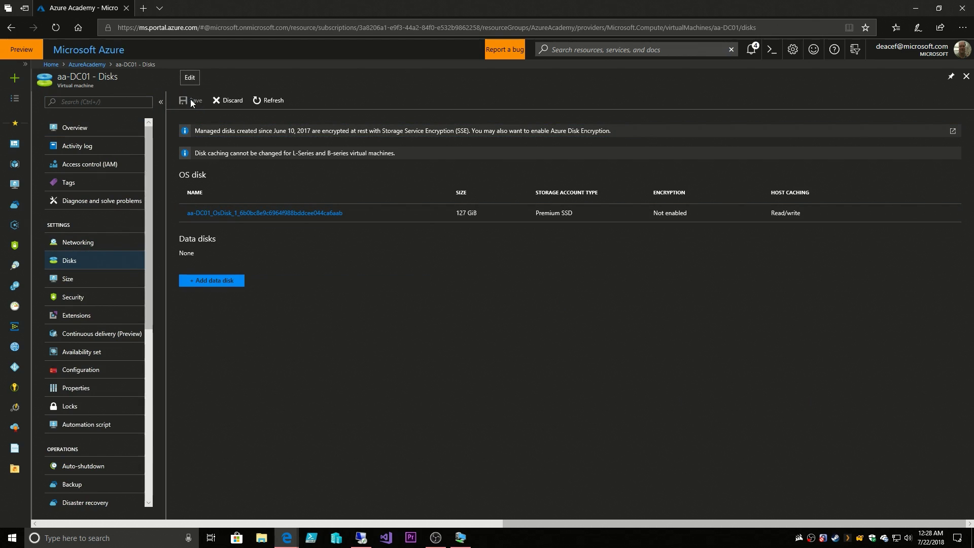
{"action": "mouse_move", "coordinate": [214, 280]}
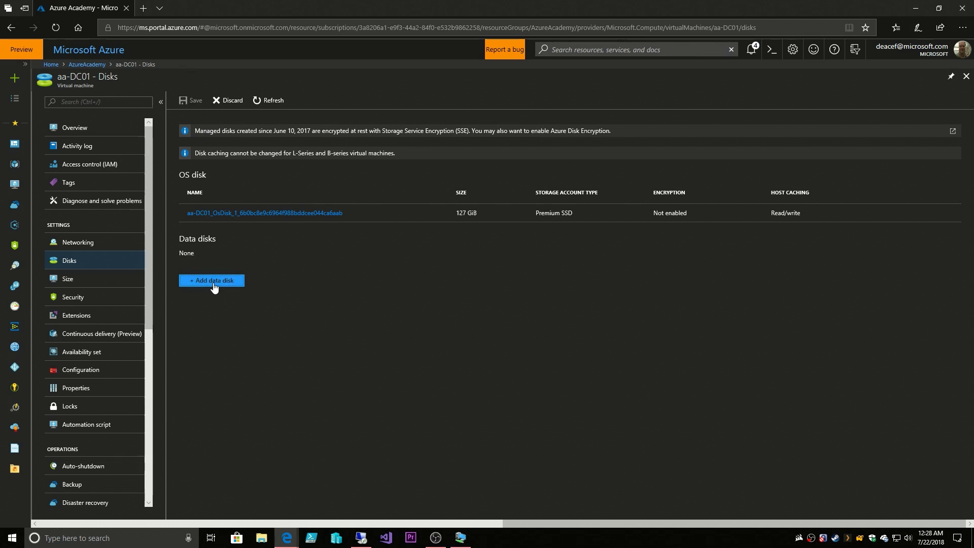
{"action": "left_click", "coordinate": [211, 280]}
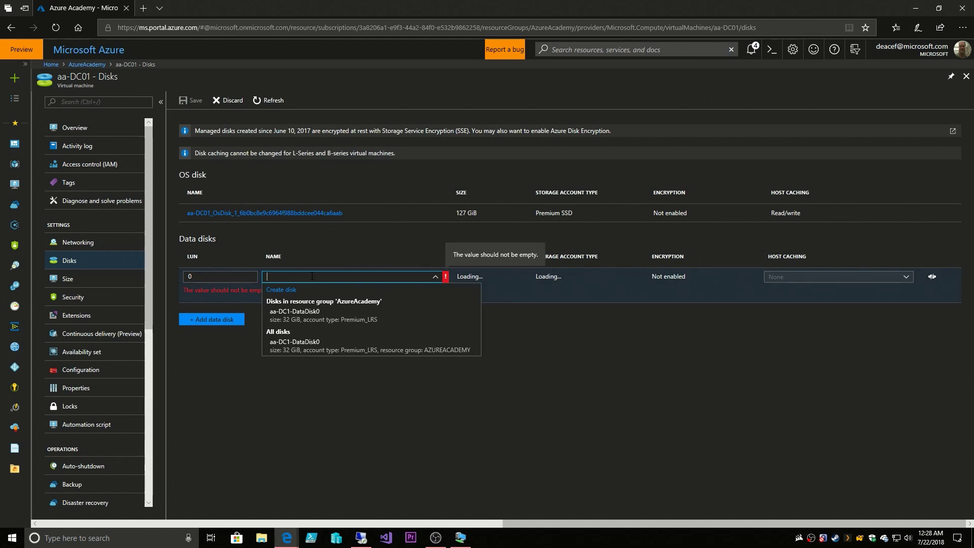
{"action": "mouse_move", "coordinate": [318, 315]}
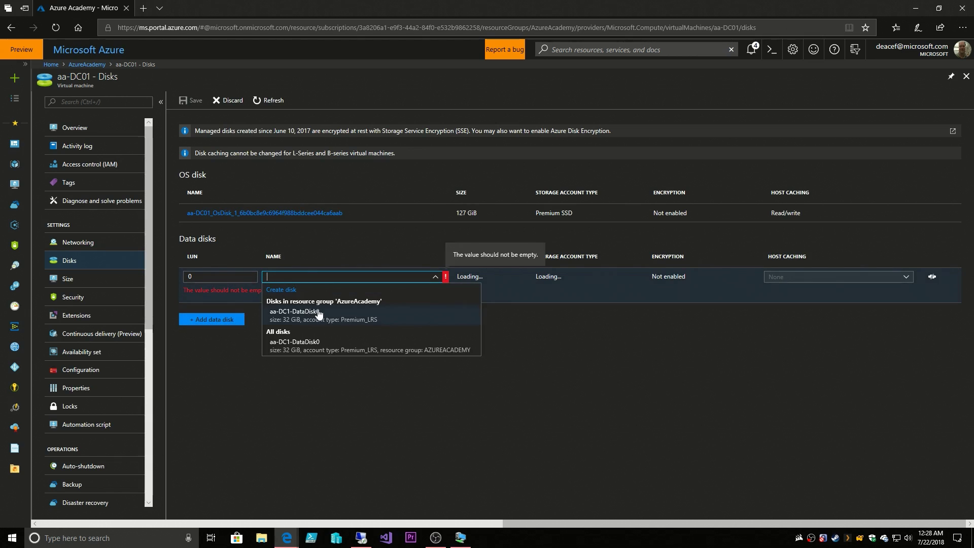
{"action": "left_click", "coordinate": [297, 315]}
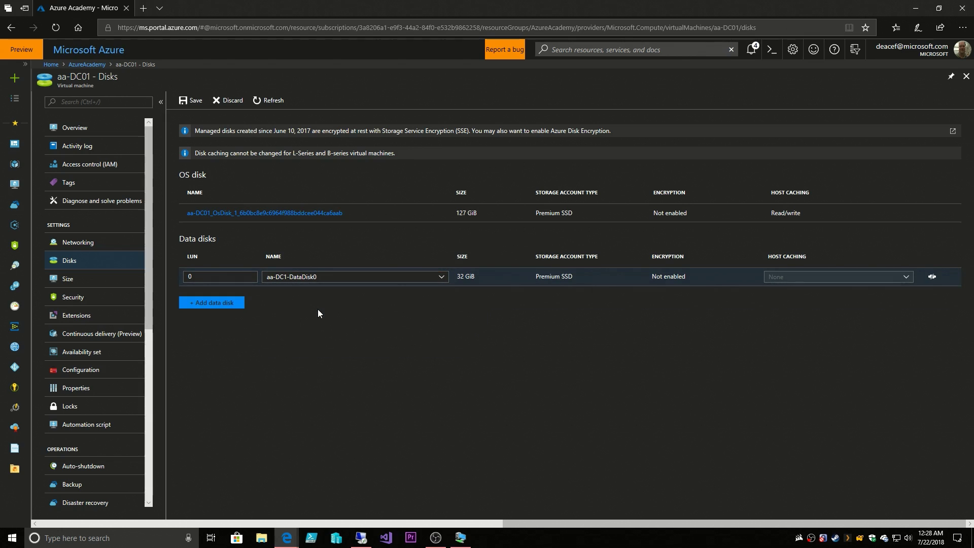
{"action": "left_click", "coordinate": [191, 100]}
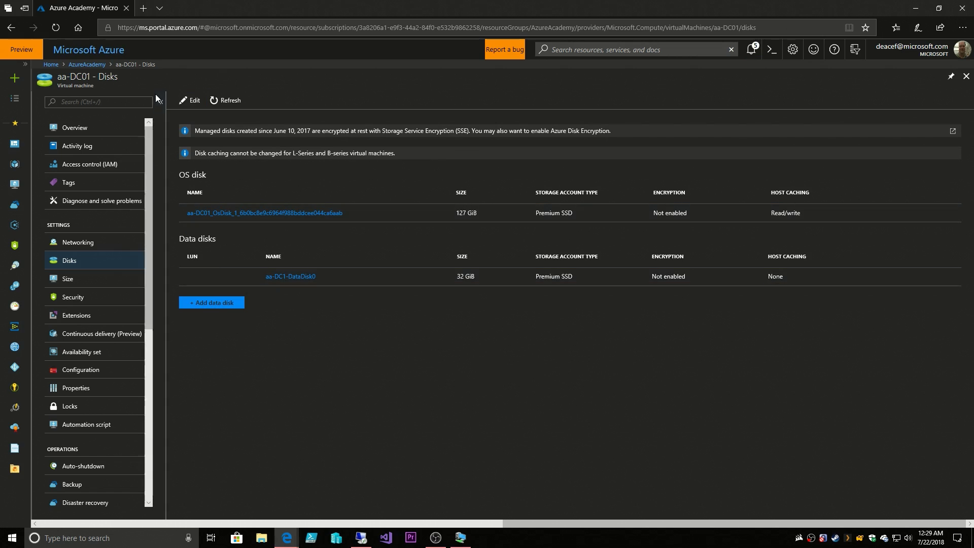
{"action": "left_click", "coordinate": [74, 128]}
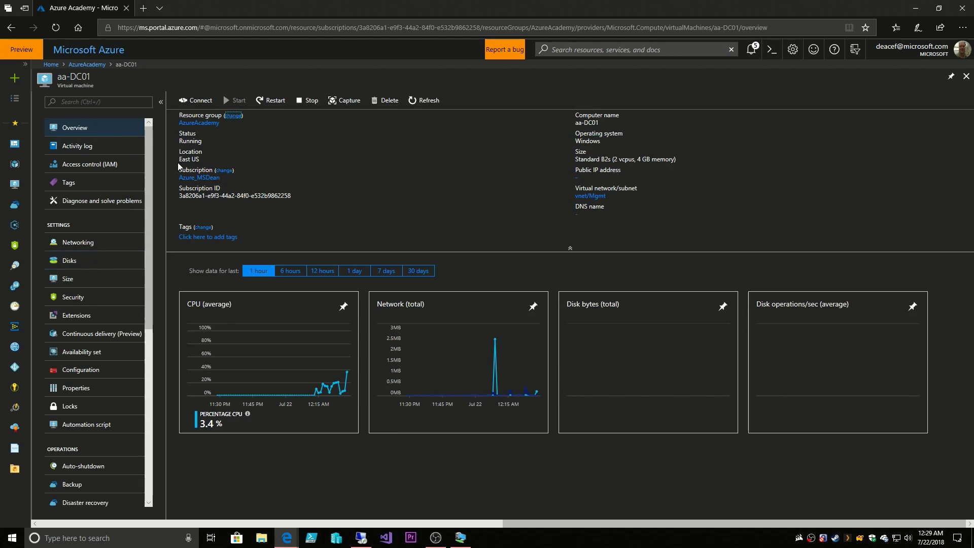
{"action": "left_click", "coordinate": [86, 64]}
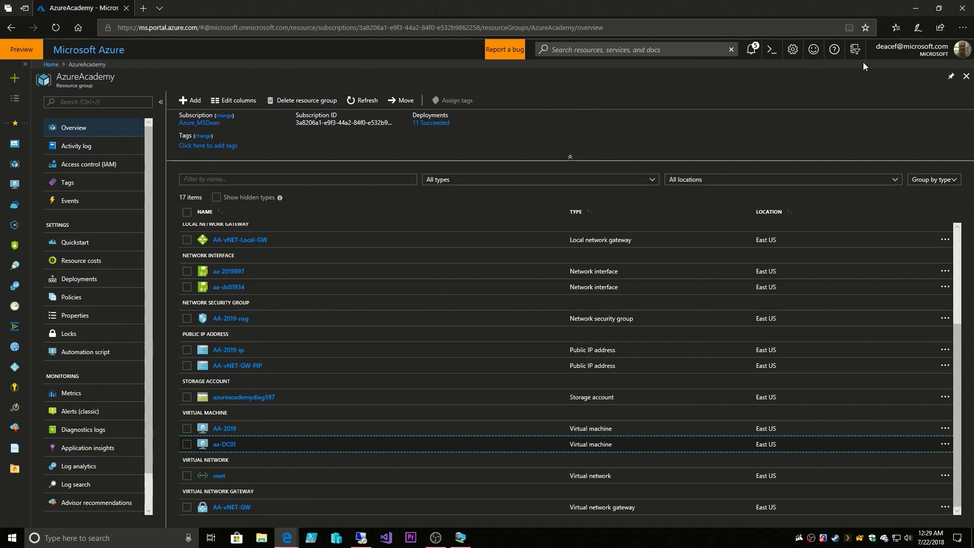
Initialize Disk 2 as MBR and create a simple volume on drive E labelled DATA.
{"action": "left_click", "coordinate": [749, 50]}
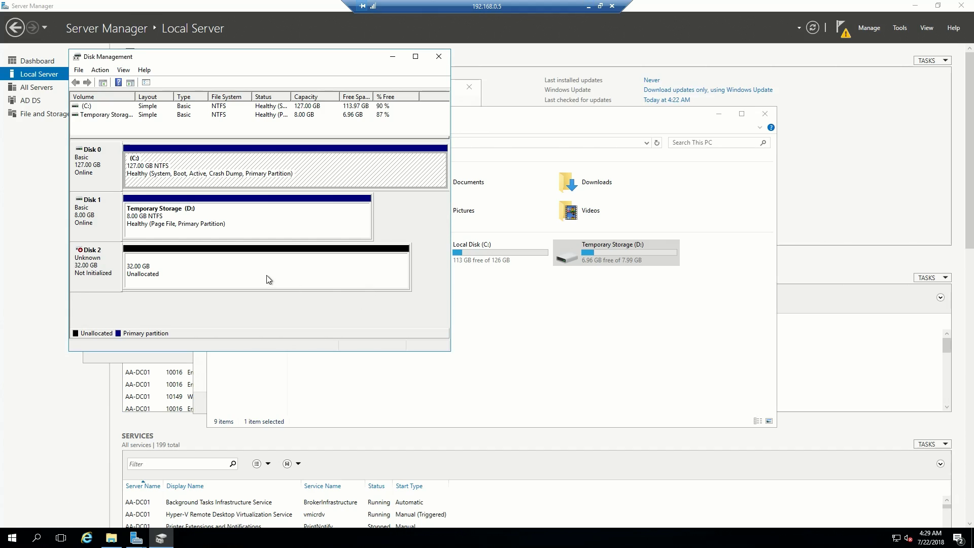
{"action": "mouse_move", "coordinate": [141, 274]}
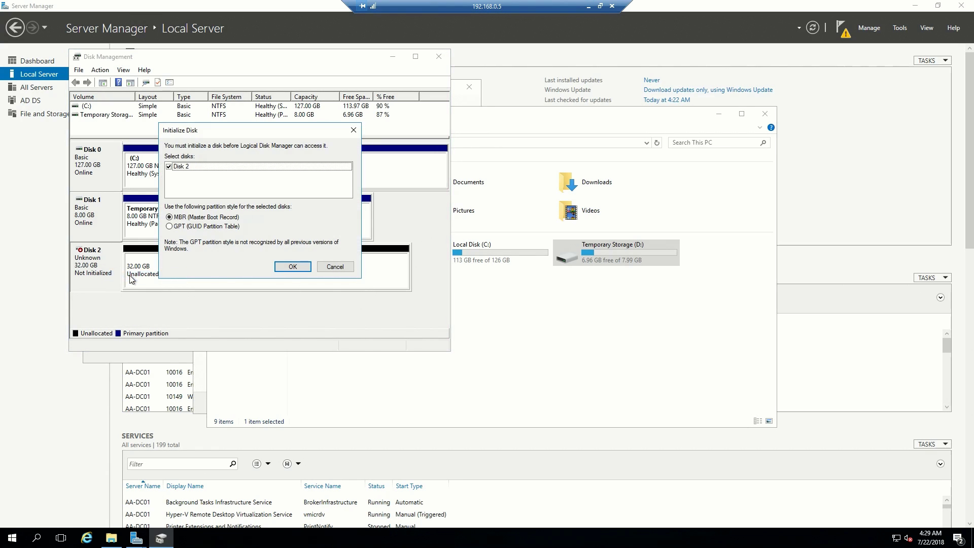
{"action": "left_click", "coordinate": [292, 266]}
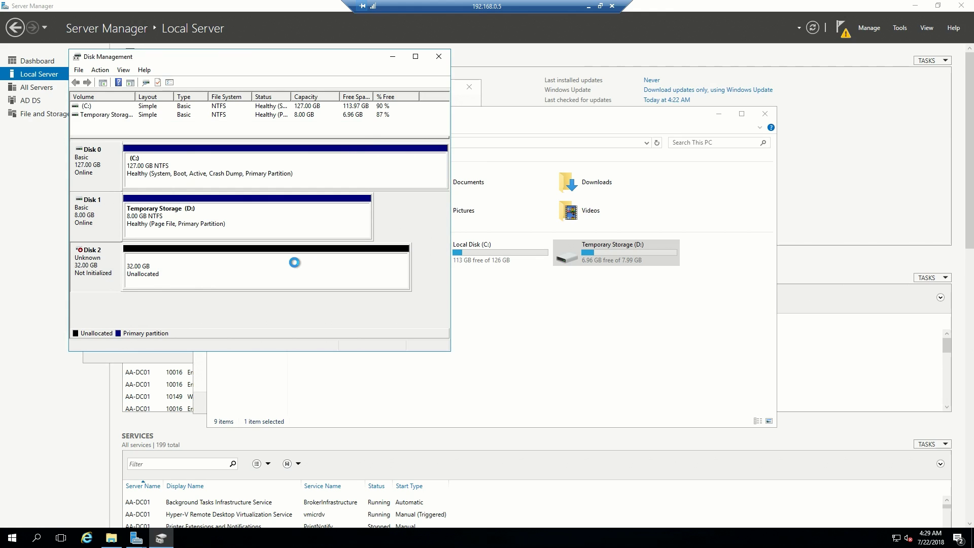
{"action": "right_click", "coordinate": [292, 269]}
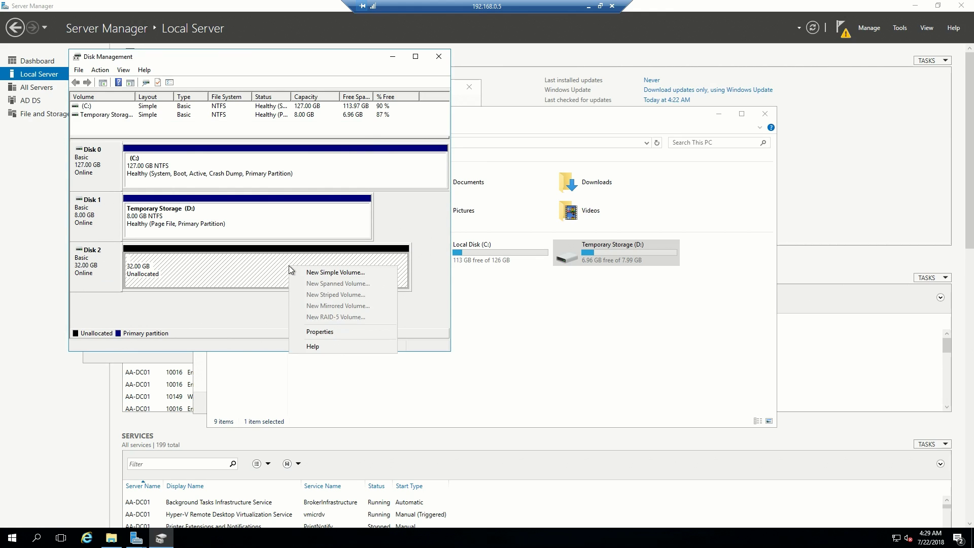
{"action": "left_click", "coordinate": [335, 272]}
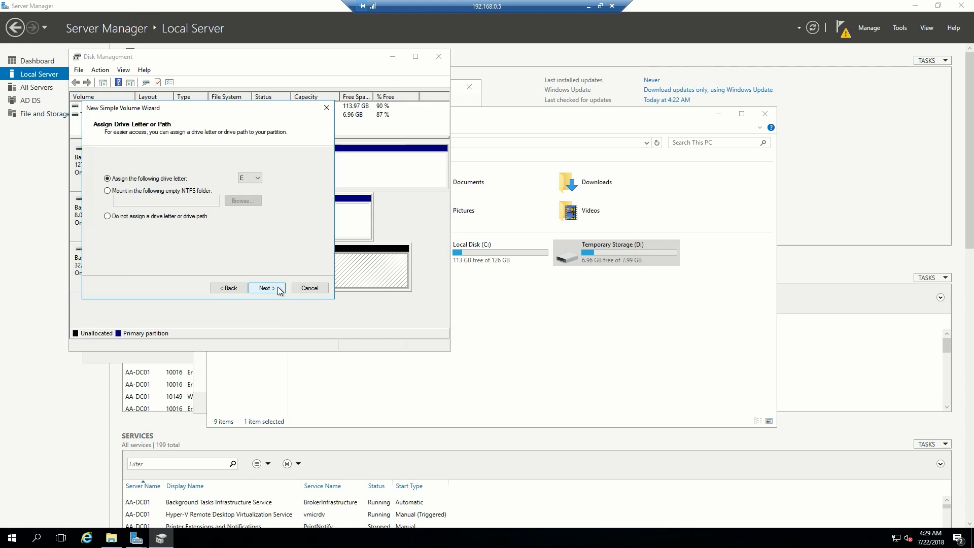
{"action": "left_click", "coordinate": [266, 287]}
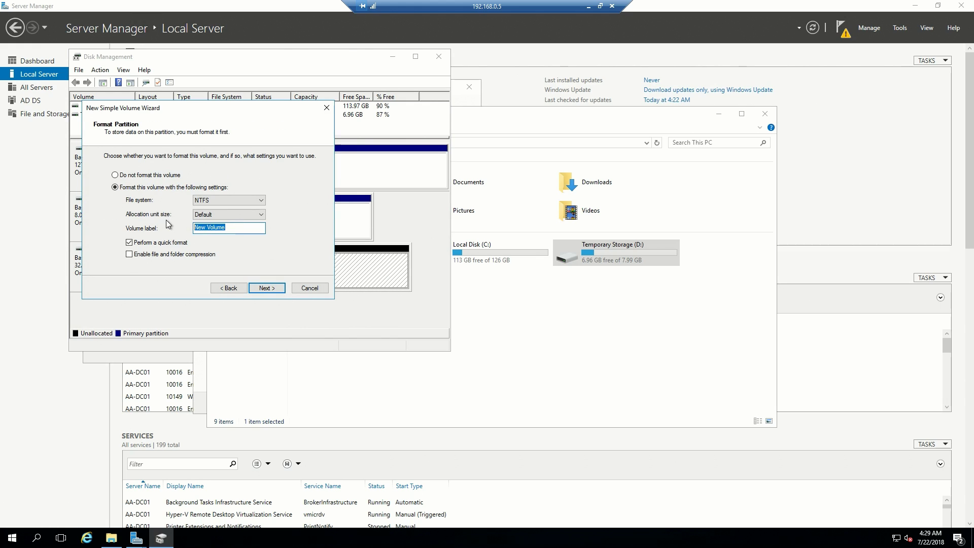
{"action": "type", "text": "DATA"}
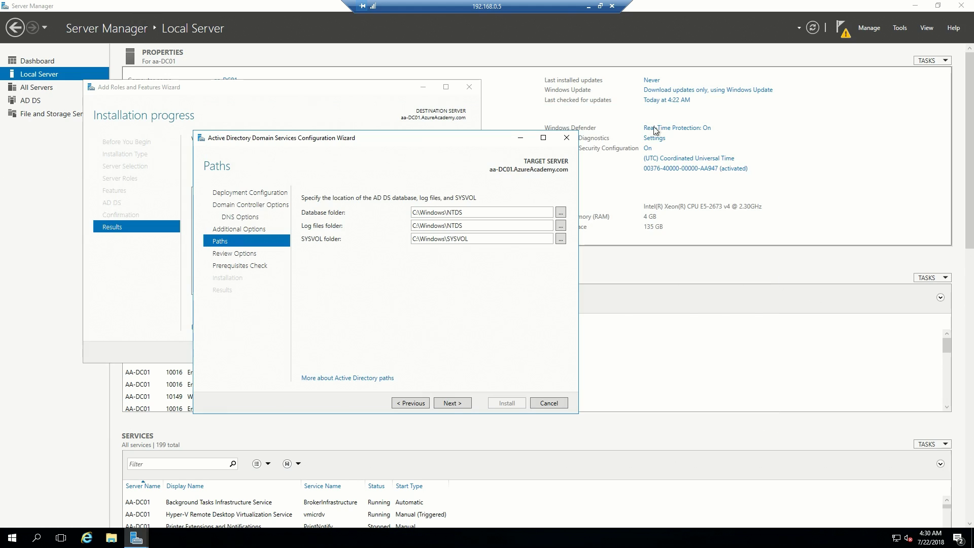
Move the database, log and SYSVOL folders to E:\Windows and proceed to prerequisites.
{"action": "left_click", "coordinate": [560, 212]}
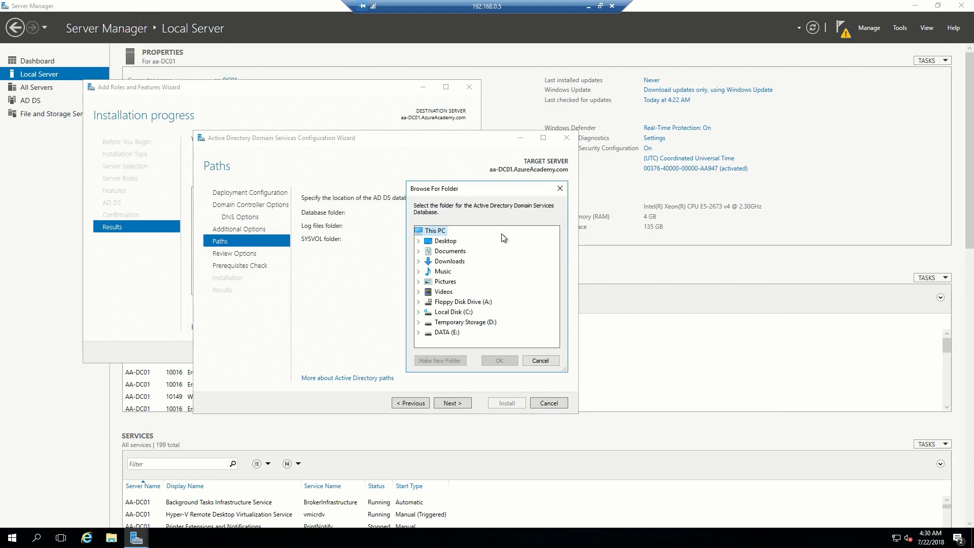
{"action": "mouse_move", "coordinate": [421, 337]}
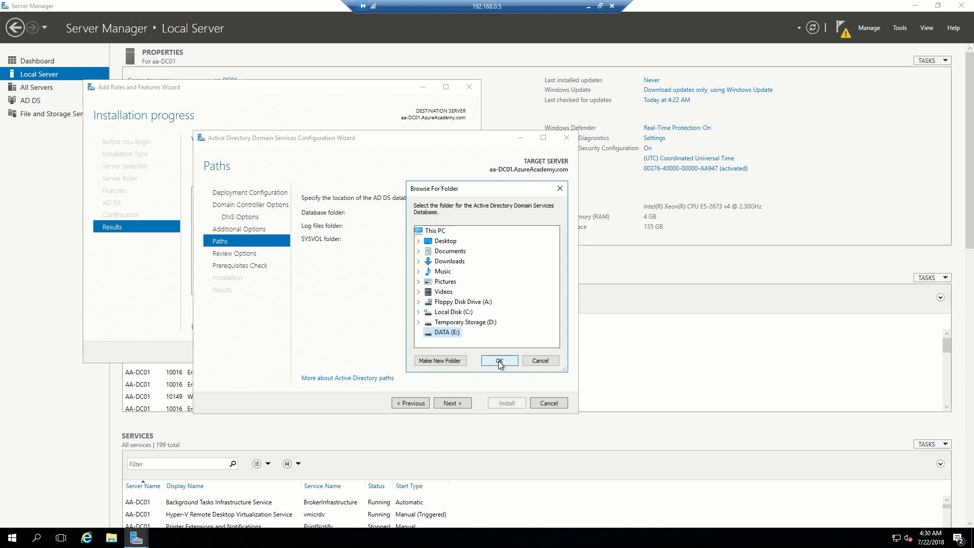
{"action": "left_click", "coordinate": [498, 360]}
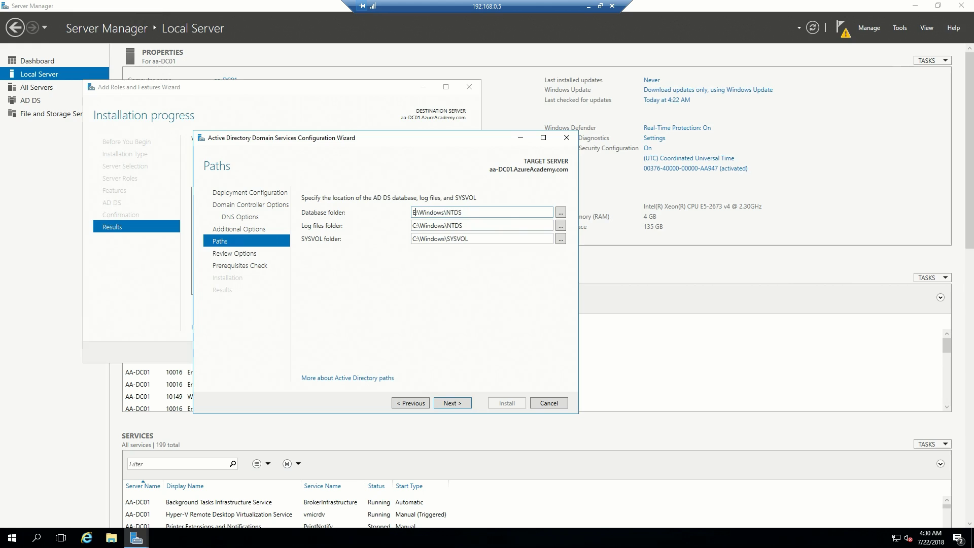
{"action": "left_click", "coordinate": [481, 224]}
{"action": "type", "text": "E"}
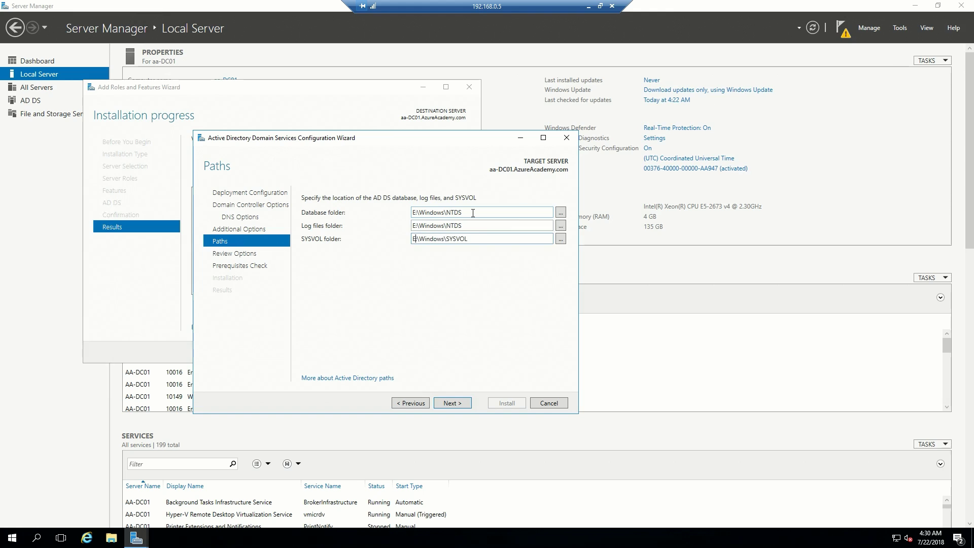
{"action": "mouse_move", "coordinate": [467, 362]}
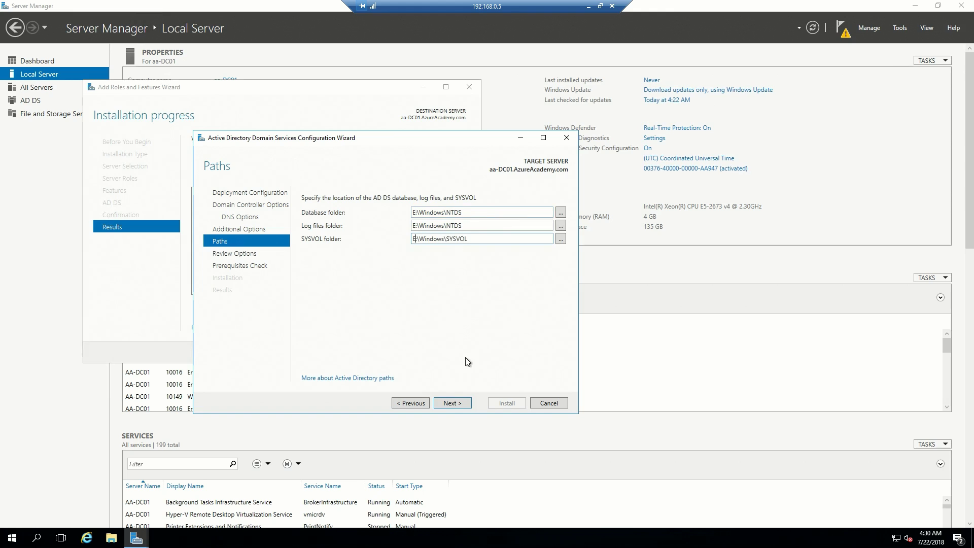
{"action": "left_click", "coordinate": [452, 402]}
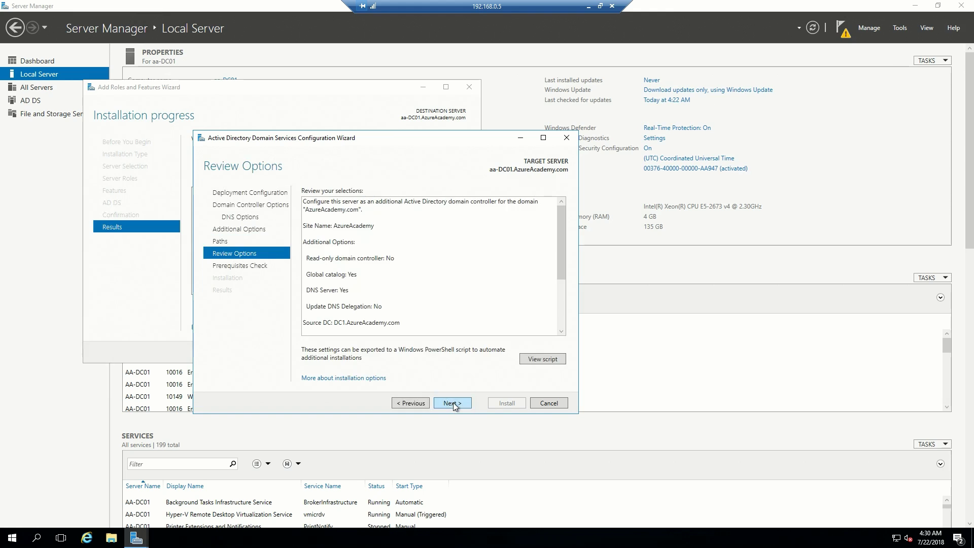
{"action": "left_click", "coordinate": [452, 402]}
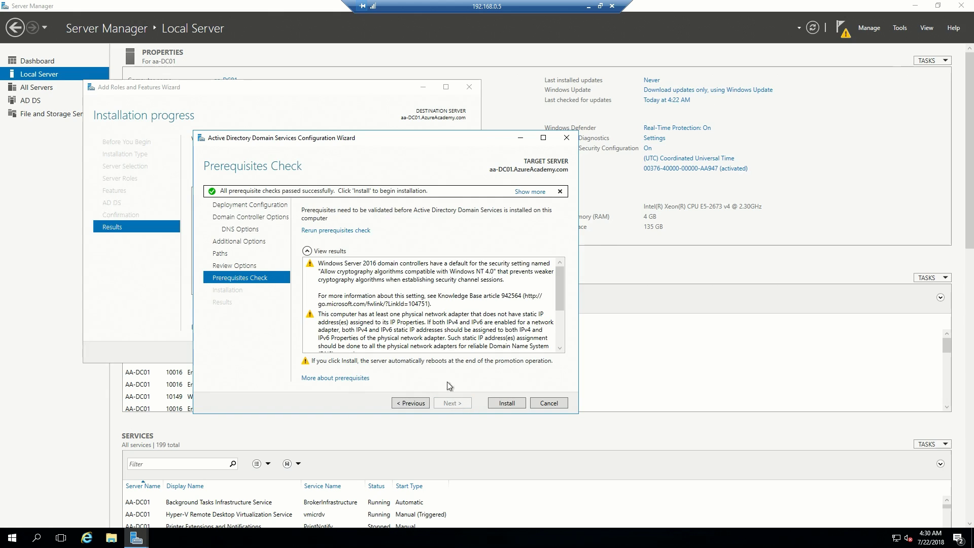
{"action": "mouse_move", "coordinate": [470, 239]}
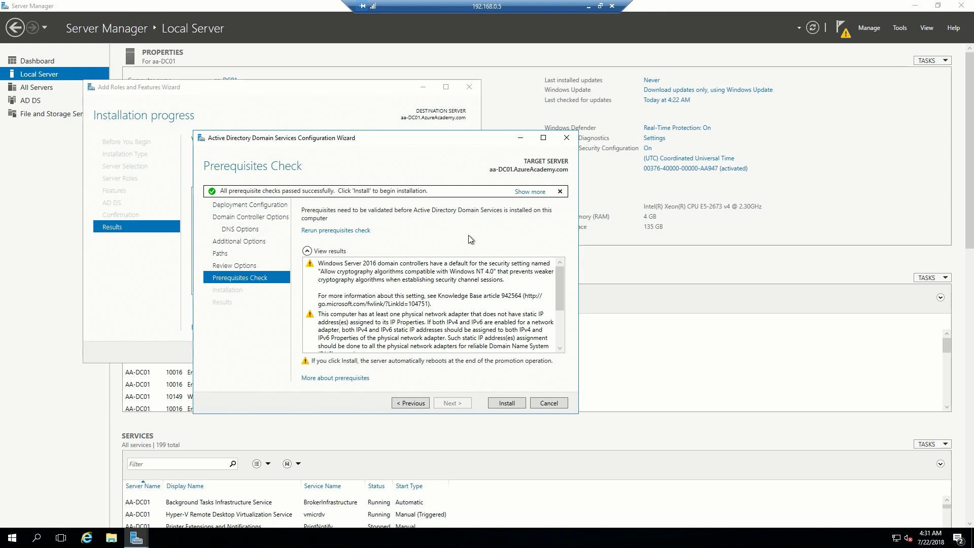
{"action": "mouse_move", "coordinate": [433, 279]}
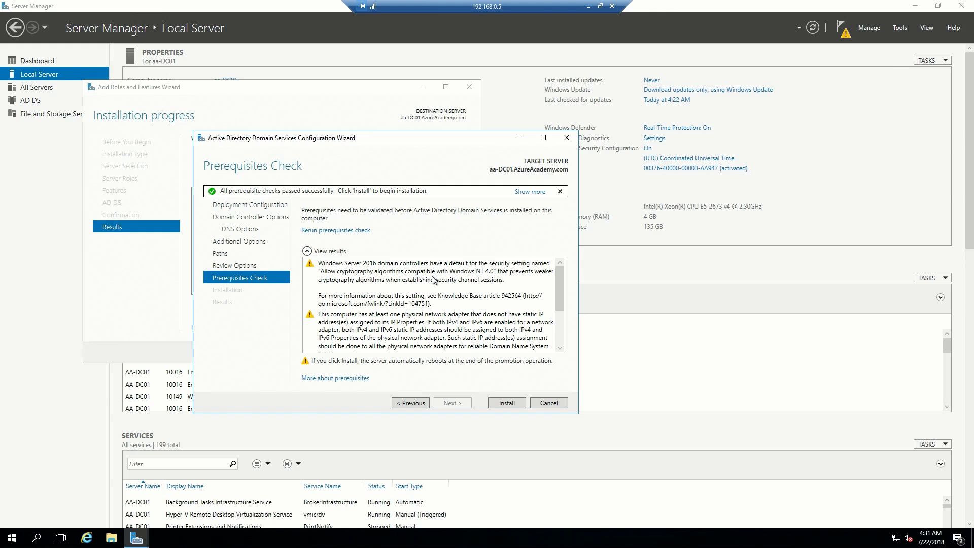
{"action": "mouse_move", "coordinate": [460, 337]}
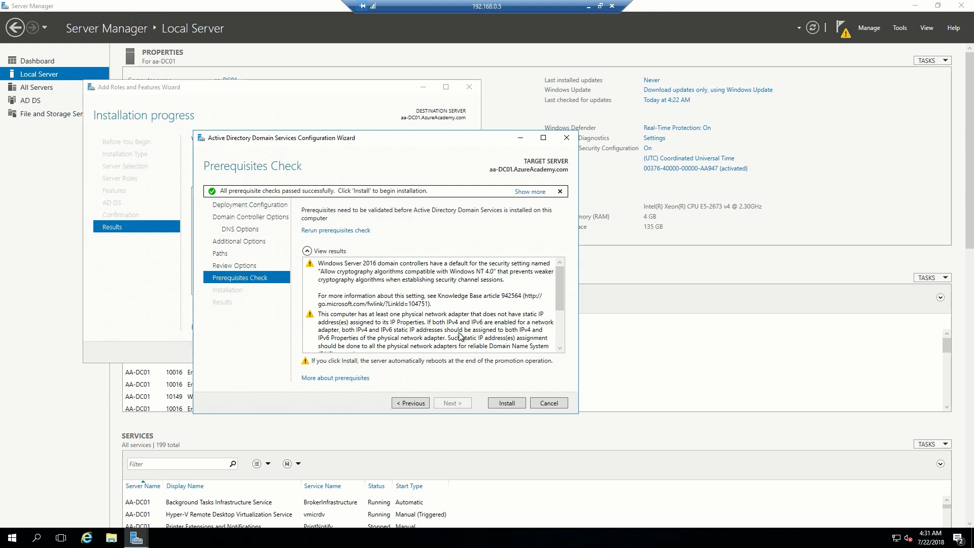
Scroll the prerequisite results to review the static IP and DNS delegation warnings.
{"action": "scroll", "scroll_direction": "down", "scroll_amount": 3}
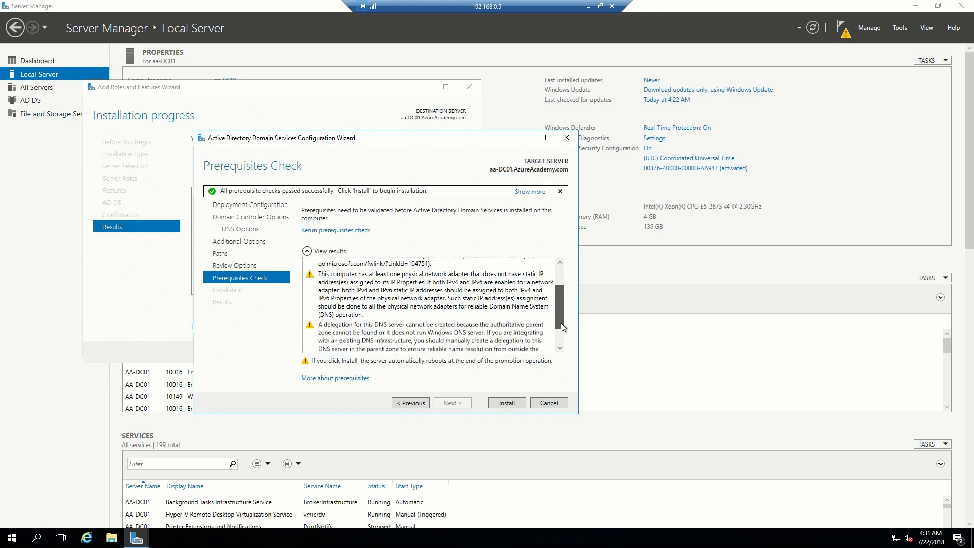
{"action": "scroll", "scroll_direction": "up", "scroll_amount": 3}
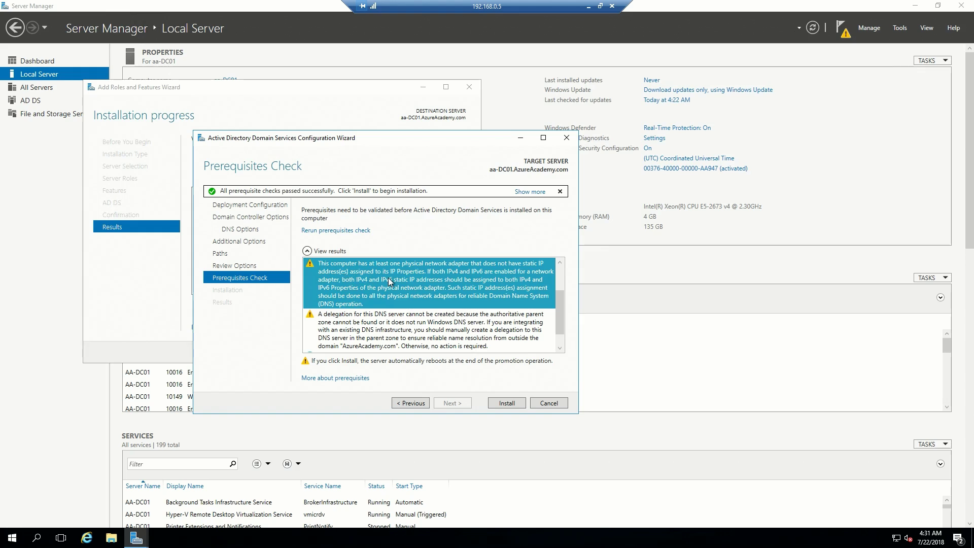
{"action": "mouse_move", "coordinate": [528, 282]}
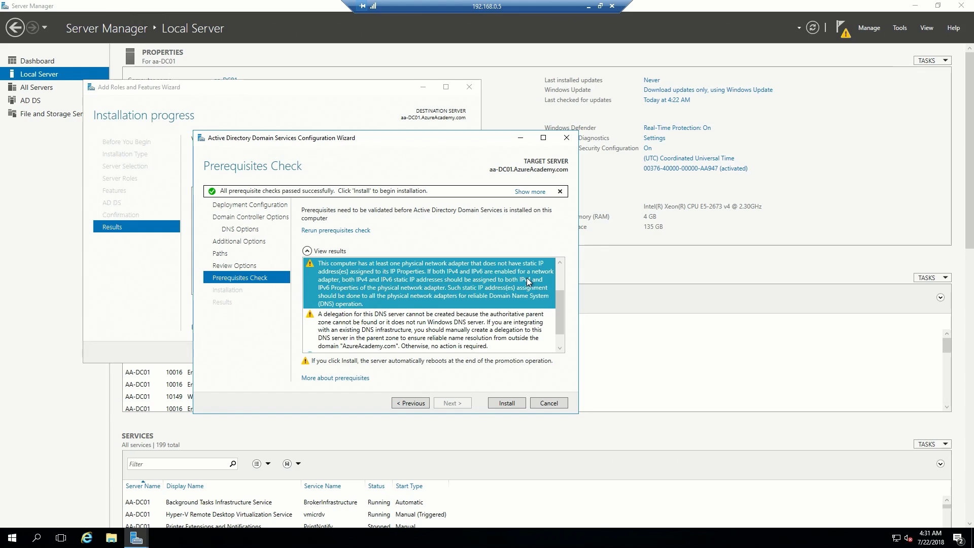
{"action": "mouse_move", "coordinate": [910, 540]}
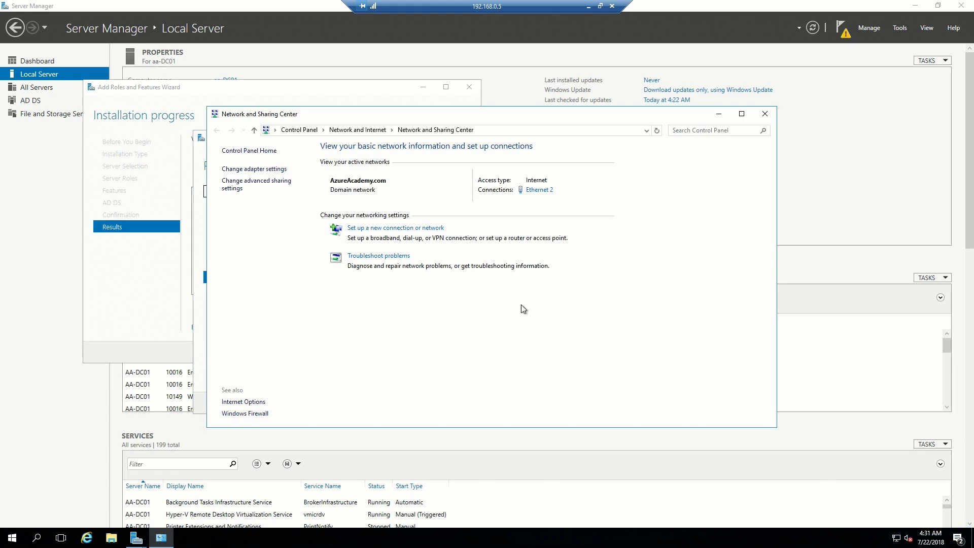
Inspect Ethernet 2's IPv4 settings, cancel without changes, and close Network and Sharing Center.
{"action": "left_click", "coordinate": [539, 189]}
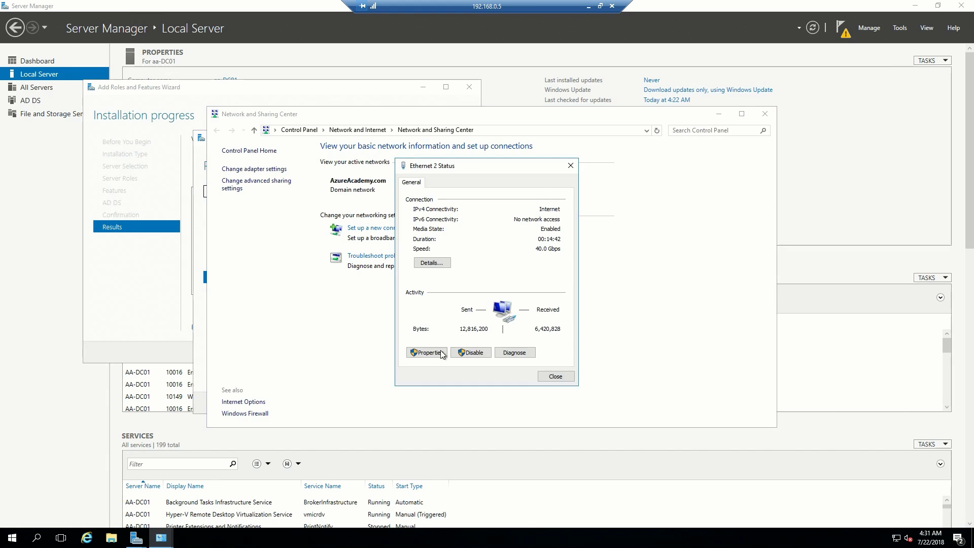
{"action": "left_click", "coordinate": [427, 352]}
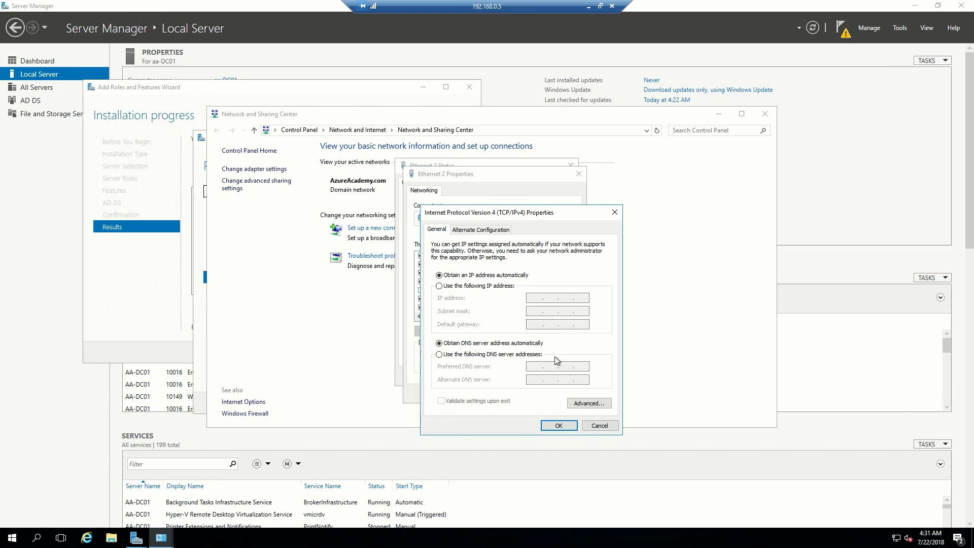
{"action": "mouse_move", "coordinate": [600, 425]}
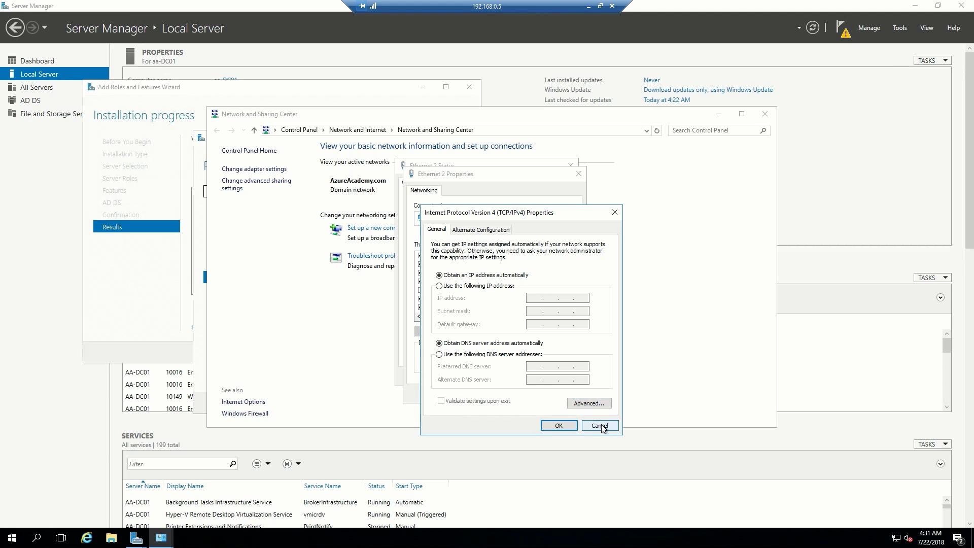
{"action": "left_click", "coordinate": [600, 425]}
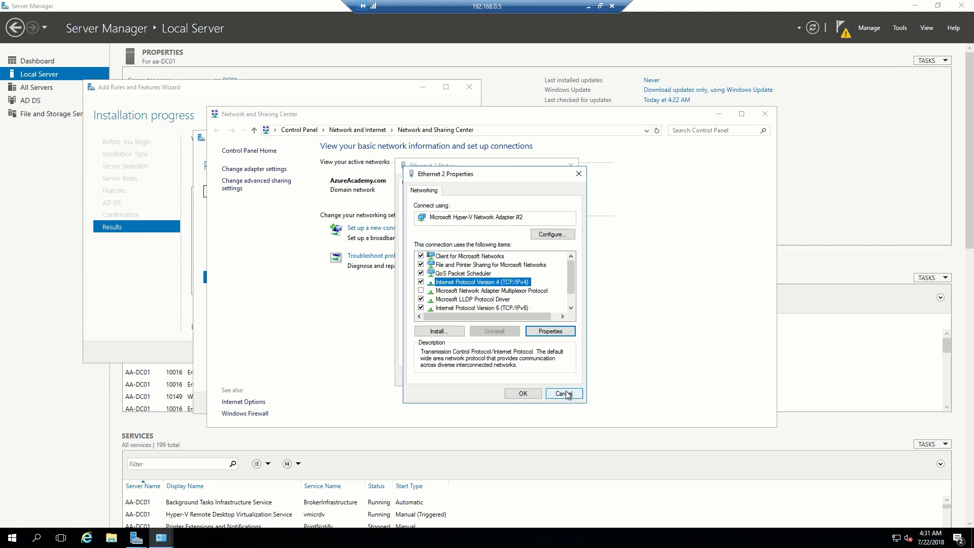
{"action": "left_click", "coordinate": [562, 393]}
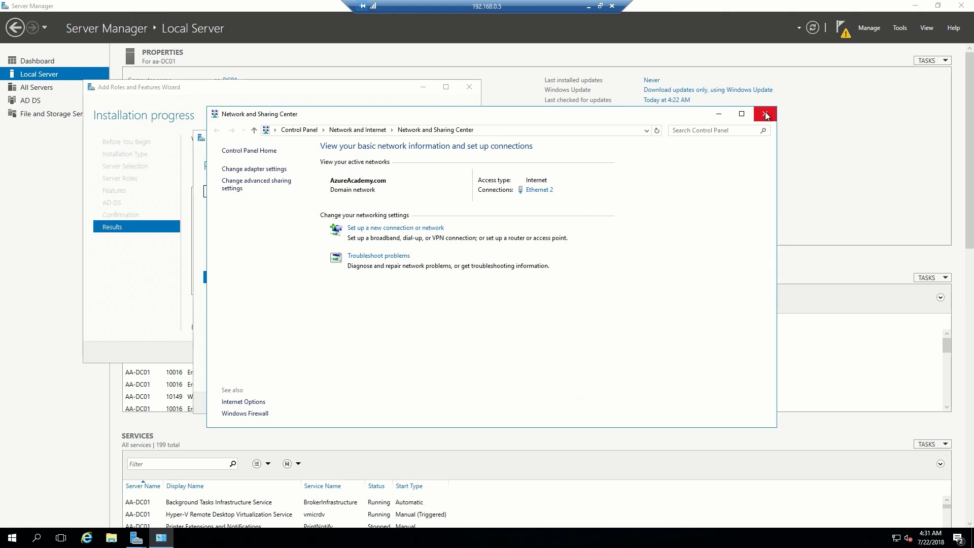
{"action": "left_click", "coordinate": [765, 113]}
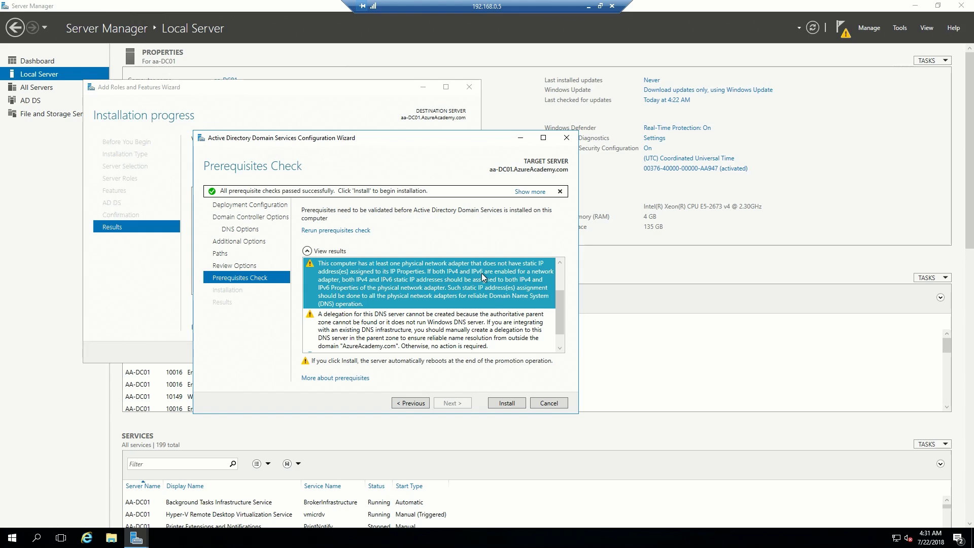
{"action": "mouse_move", "coordinate": [392, 285]}
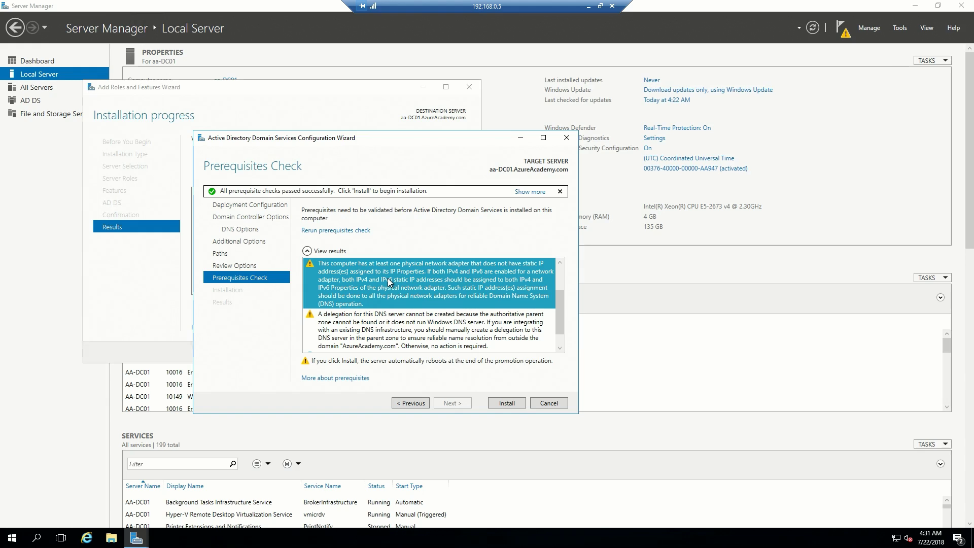
{"action": "mouse_move", "coordinate": [521, 404]}
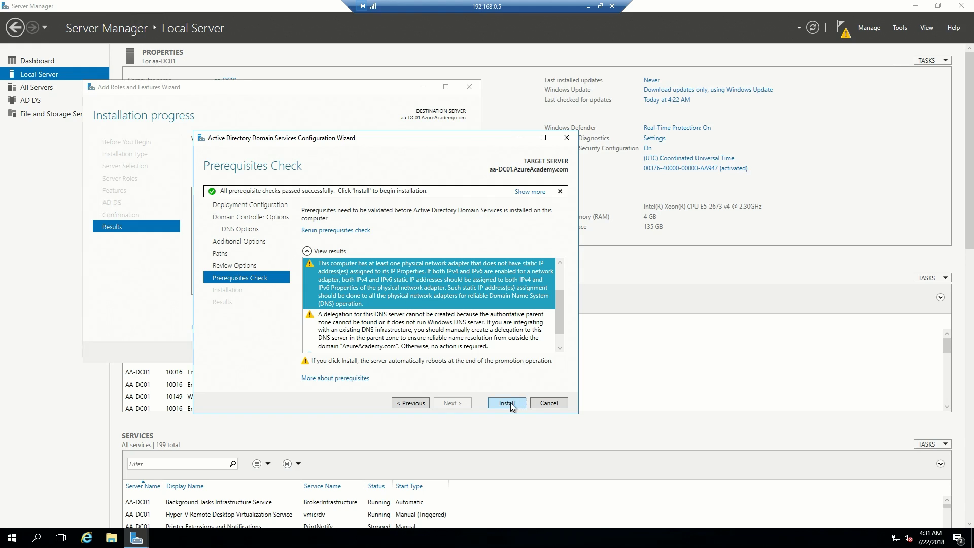
Start the aa-DC01 domain controller installation from the Prerequisites Check page.
{"action": "left_click", "coordinate": [506, 403]}
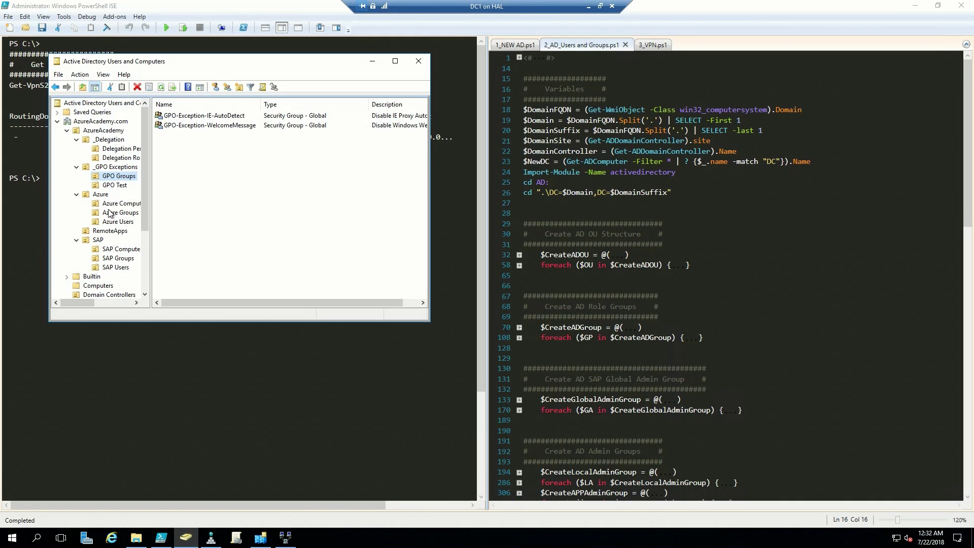
Show AzureAcademy.com's Domain Controllers container in ADUC and select DC1 in OnPrem.
{"action": "left_click", "coordinate": [102, 121]}
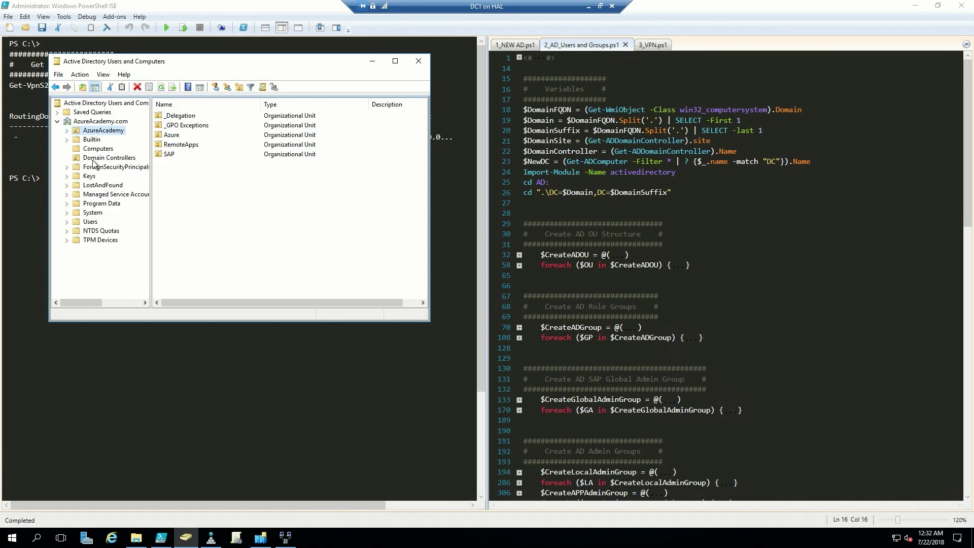
{"action": "left_click", "coordinate": [109, 157]}
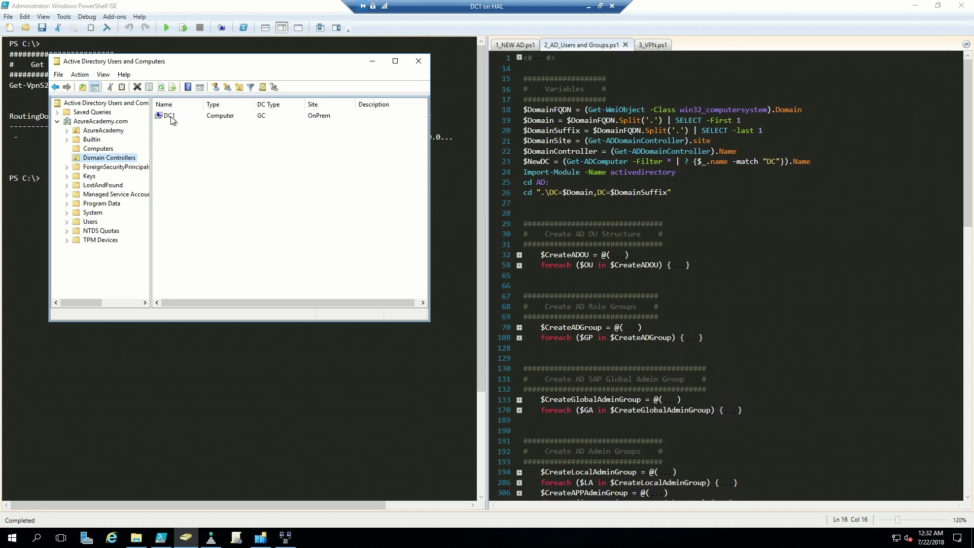
{"action": "left_click", "coordinate": [169, 116]}
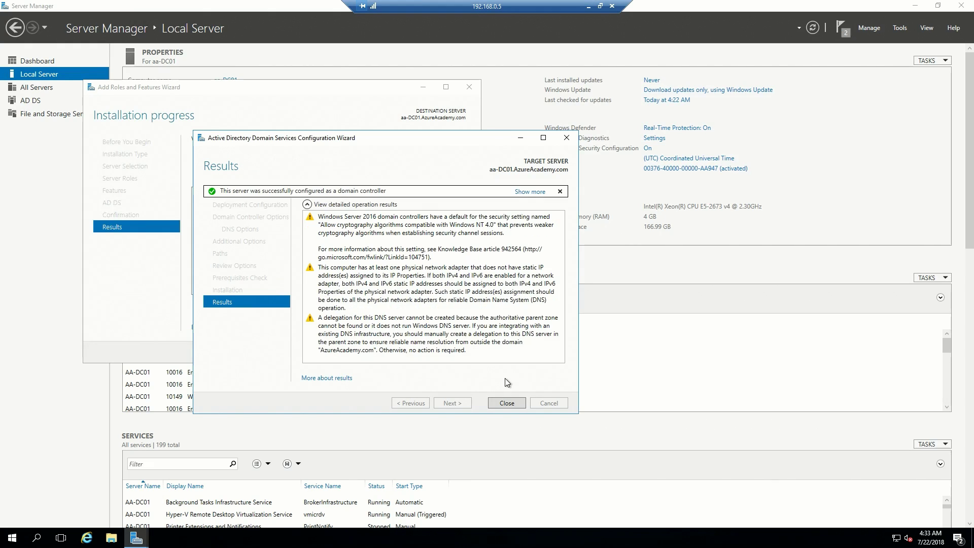
Dismiss the sign-out notice and Results page, then disconnect aa-DC01's remote session.
{"action": "left_click", "coordinate": [506, 402]}
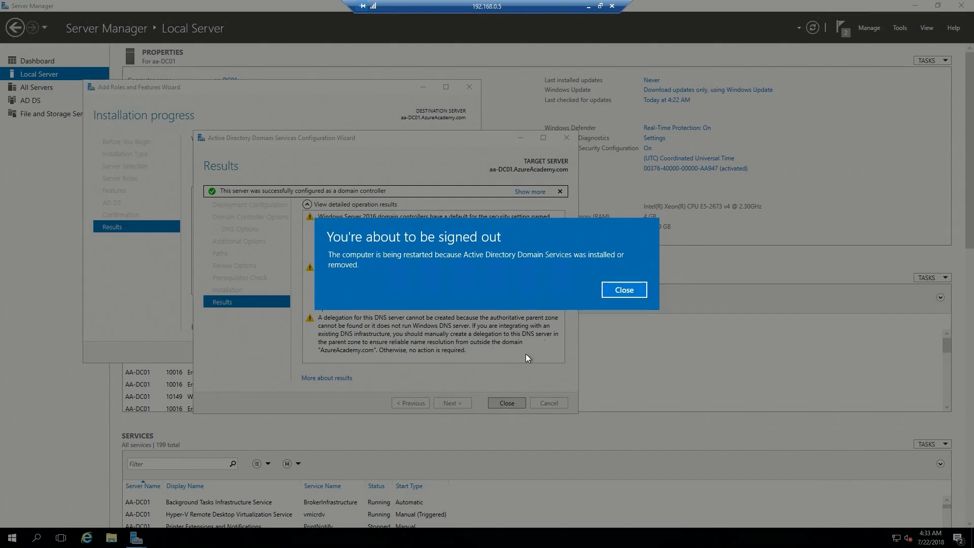
{"action": "left_click", "coordinate": [622, 290]}
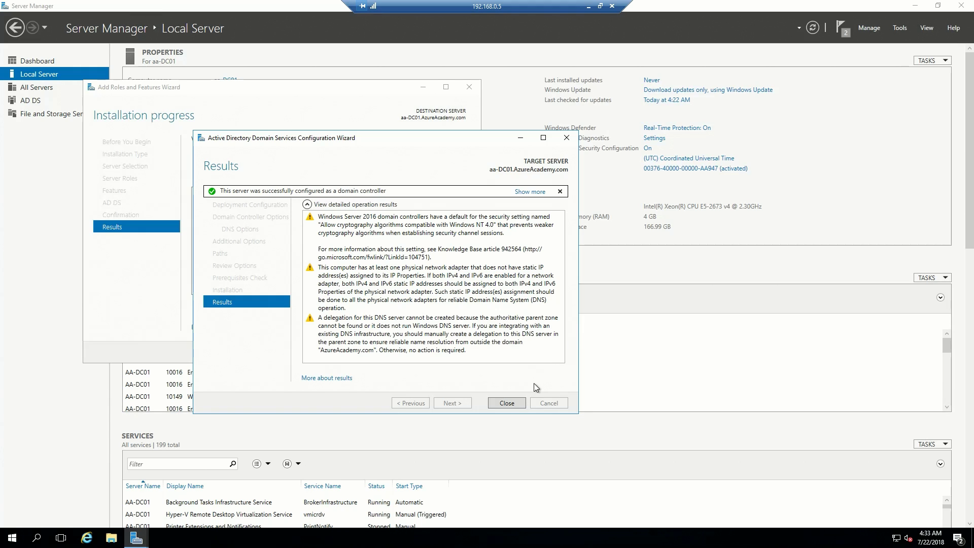
{"action": "left_click", "coordinate": [505, 402]}
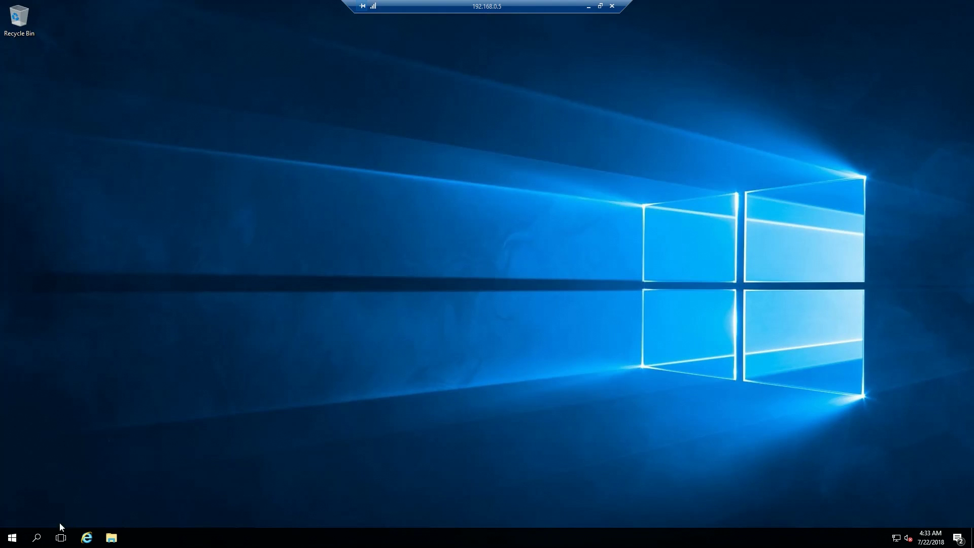
{"action": "left_click", "coordinate": [11, 537]}
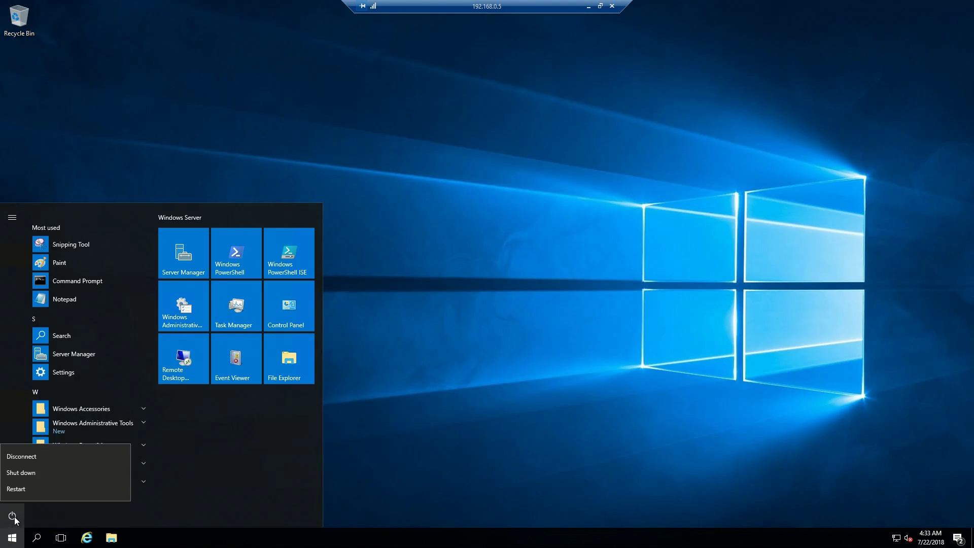
{"action": "left_click", "coordinate": [16, 488]}
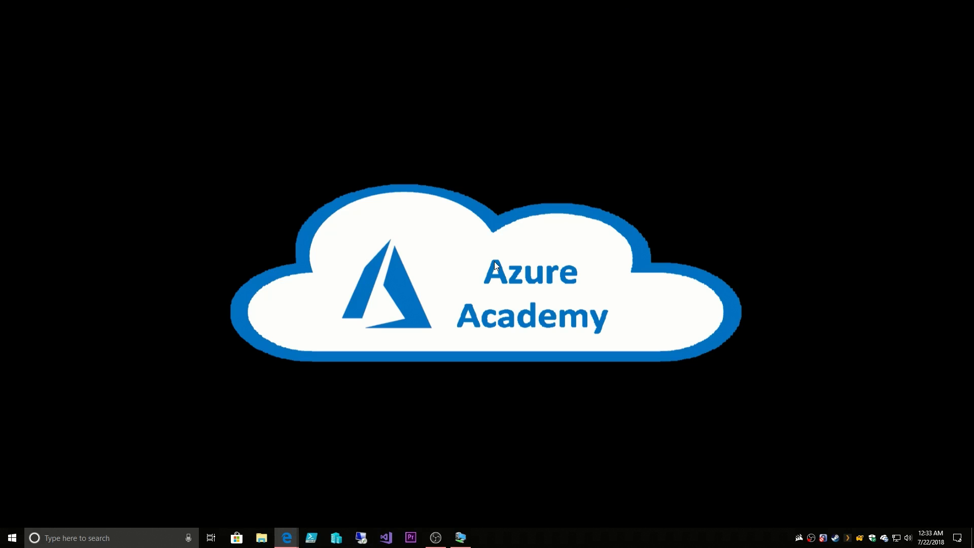
{"action": "mouse_move", "coordinate": [459, 537]}
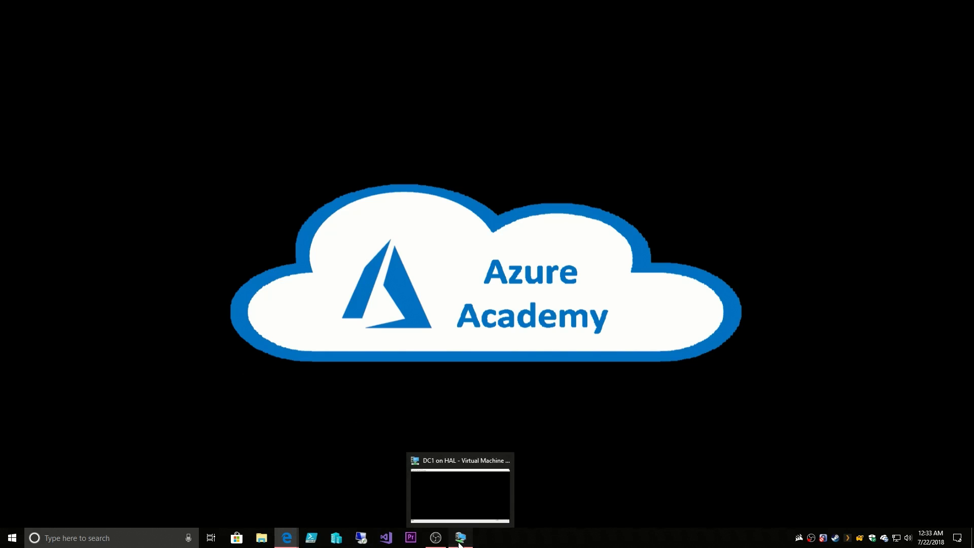
Switch to DC1 and select aa-DC01 under Domain Controllers in the AzureAcademy site.
{"action": "left_click", "coordinate": [459, 491]}
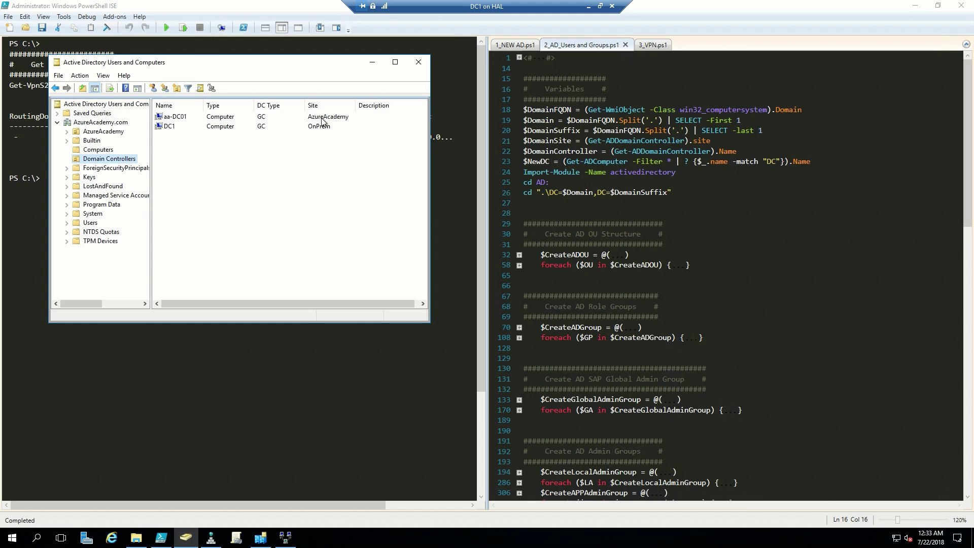
{"action": "left_click", "coordinate": [176, 117]}
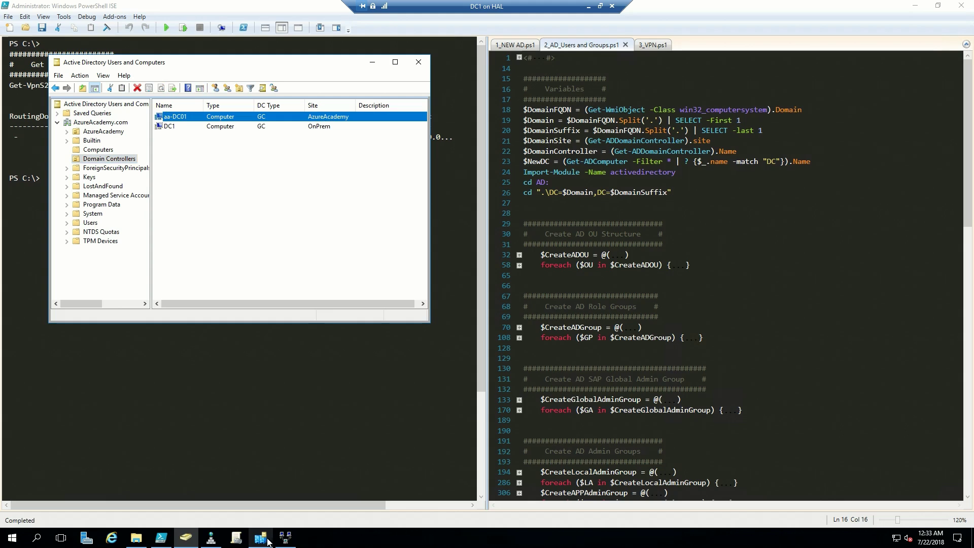
Refresh AzureAcademy > Servers in Sites and Services and expand AA-DC01 to reveal NTDS Settings.
{"action": "left_click", "coordinate": [260, 537]}
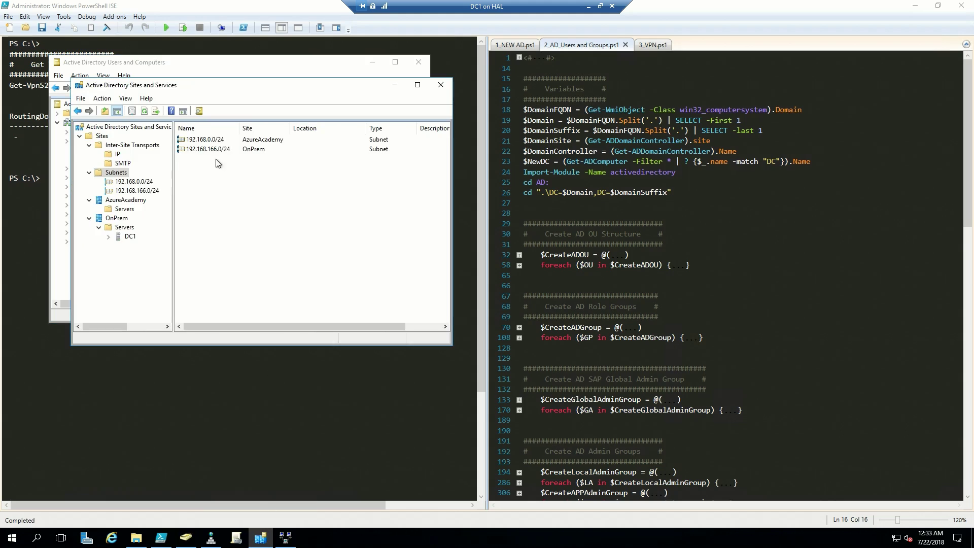
{"action": "mouse_move", "coordinate": [110, 153]}
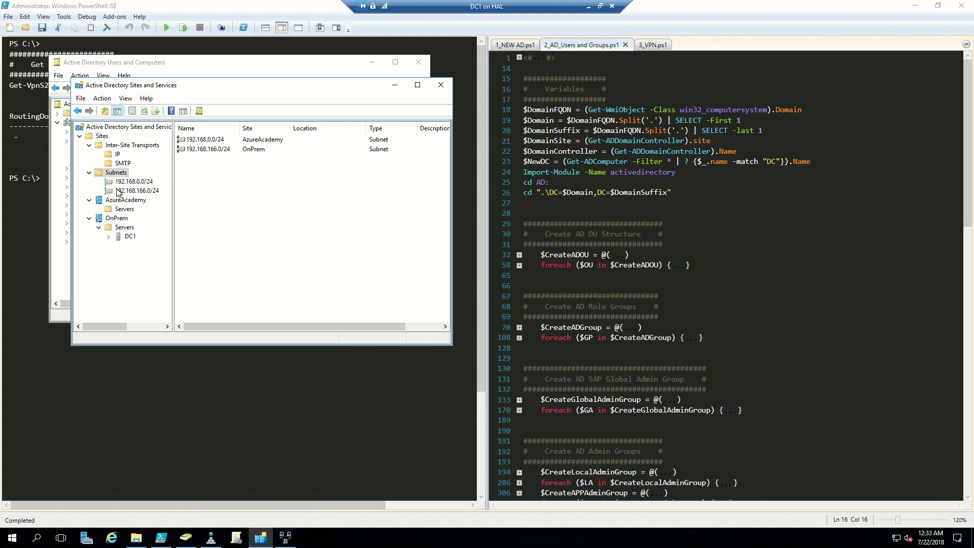
{"action": "left_click", "coordinate": [124, 208]}
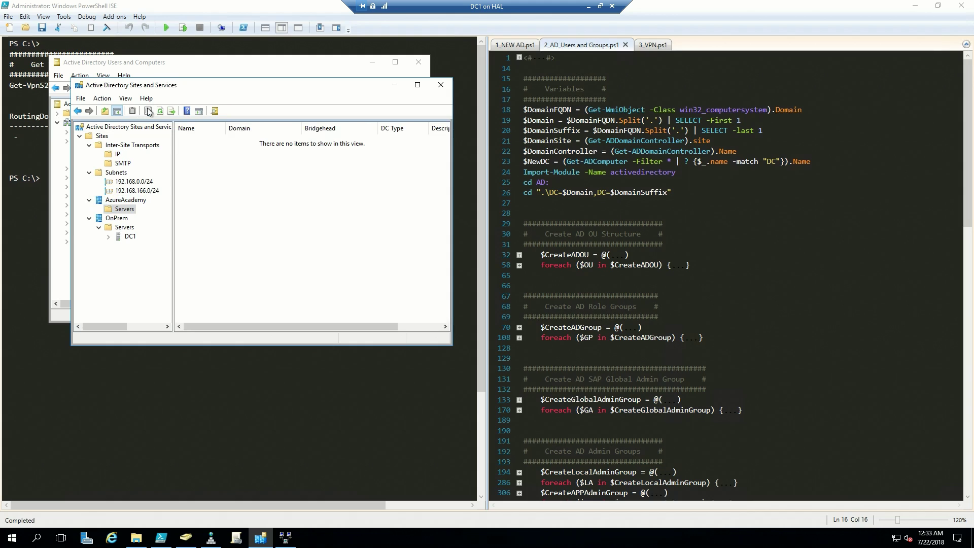
{"action": "left_click", "coordinate": [124, 209]}
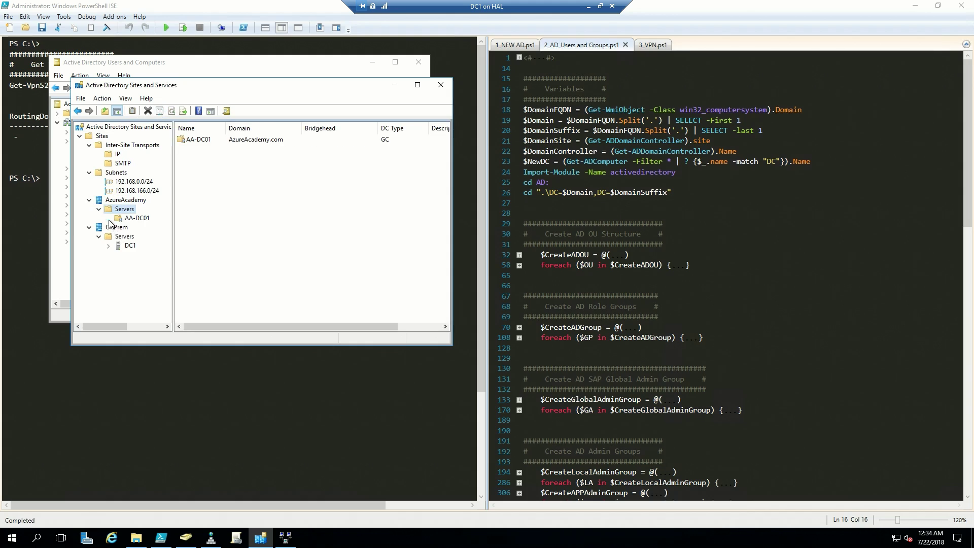
{"action": "left_click", "coordinate": [136, 218]}
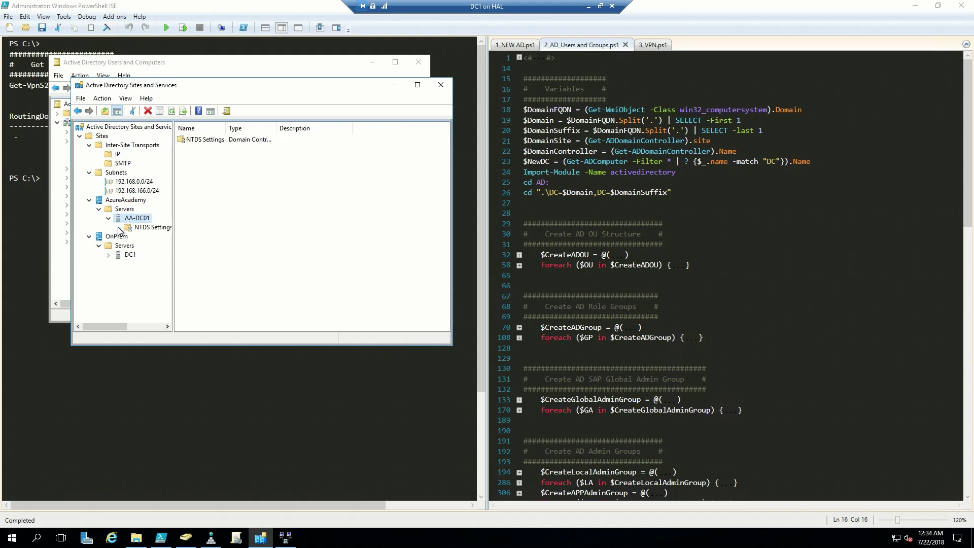
{"action": "left_click", "coordinate": [108, 255]}
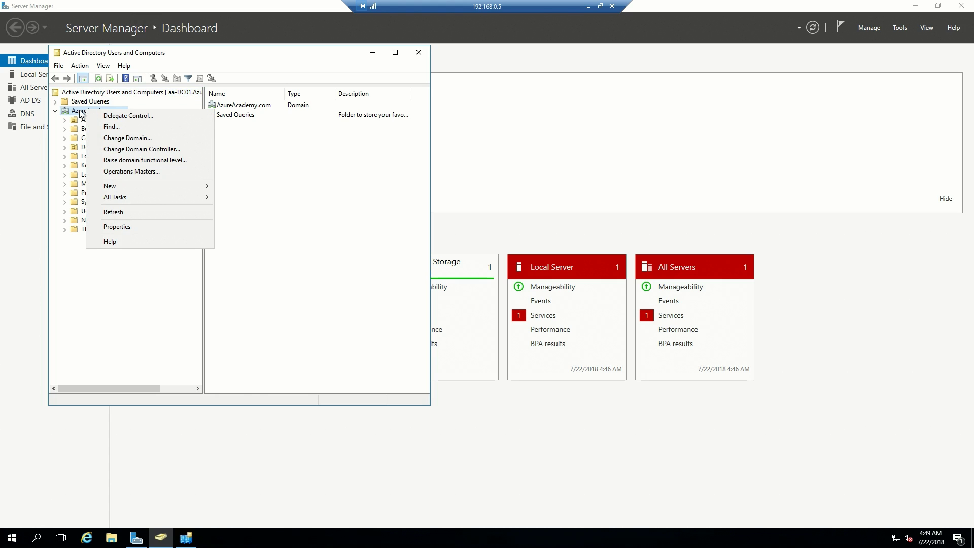
{"action": "left_click", "coordinate": [142, 149]}
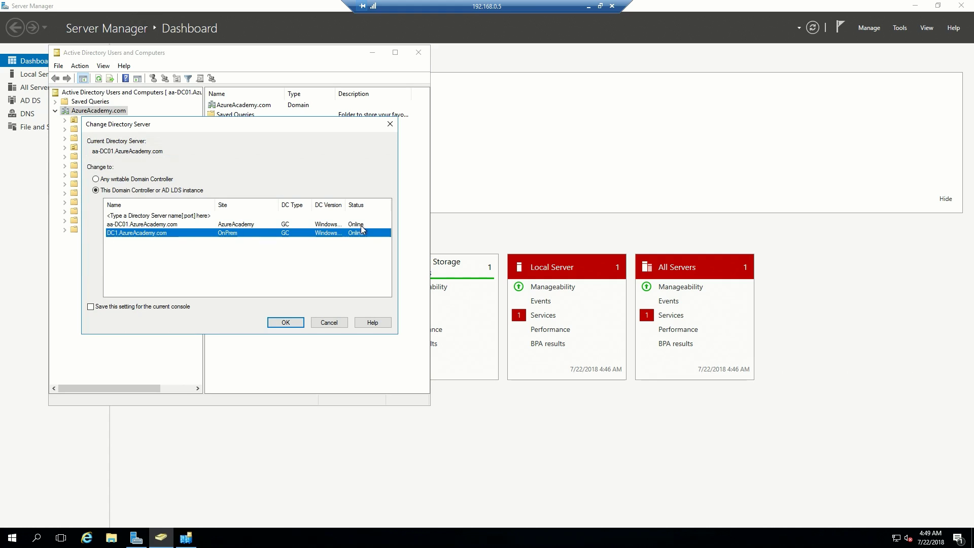
{"action": "mouse_move", "coordinate": [183, 248]}
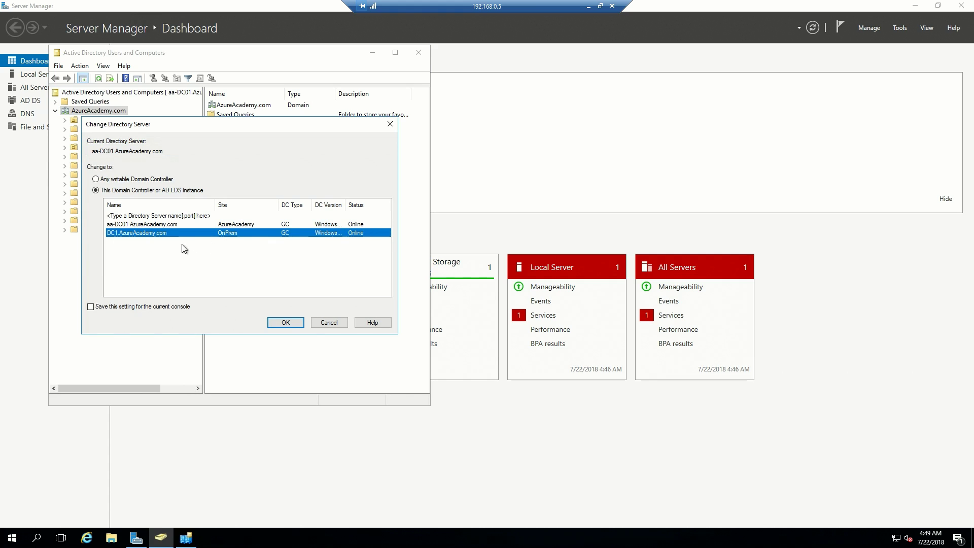
{"action": "left_click", "coordinate": [285, 321]}
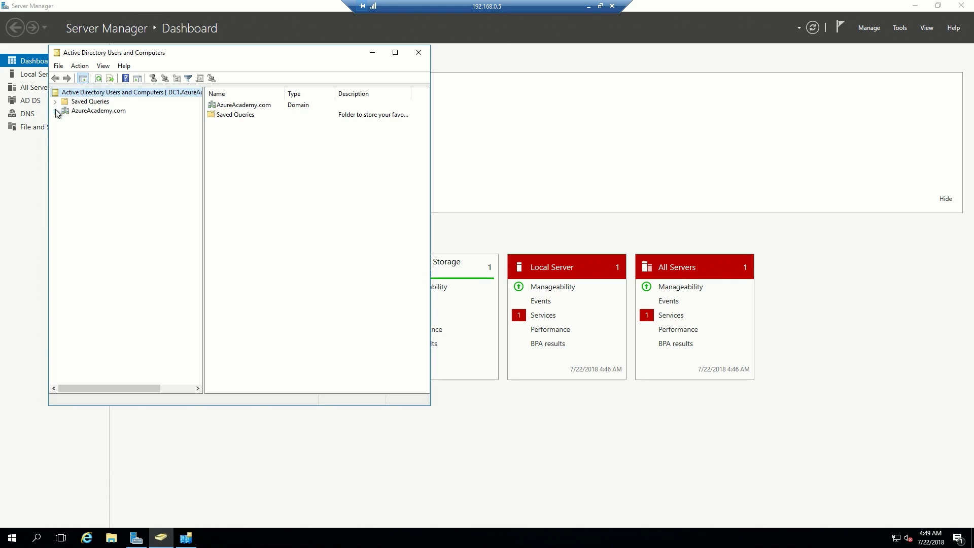
{"action": "left_click", "coordinate": [56, 110]}
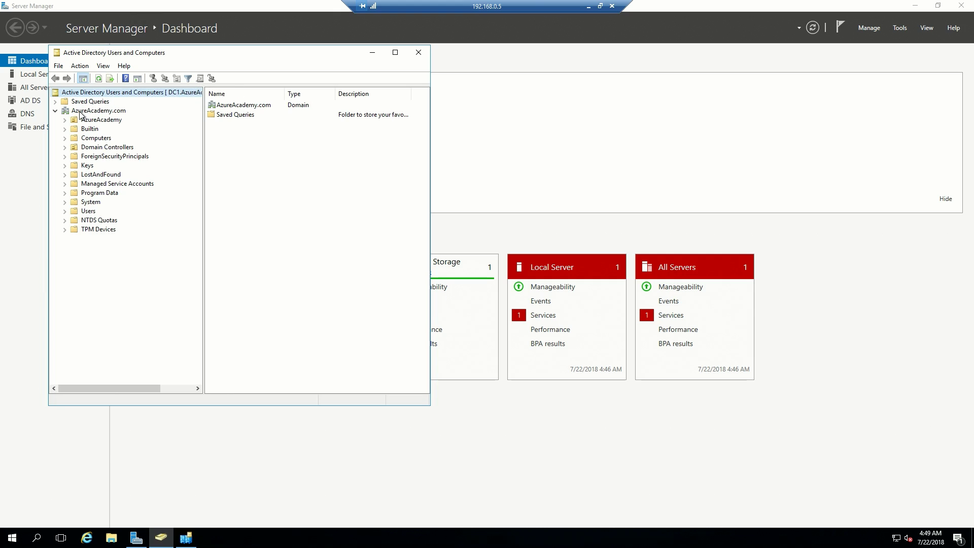
{"action": "right_click", "coordinate": [99, 110]}
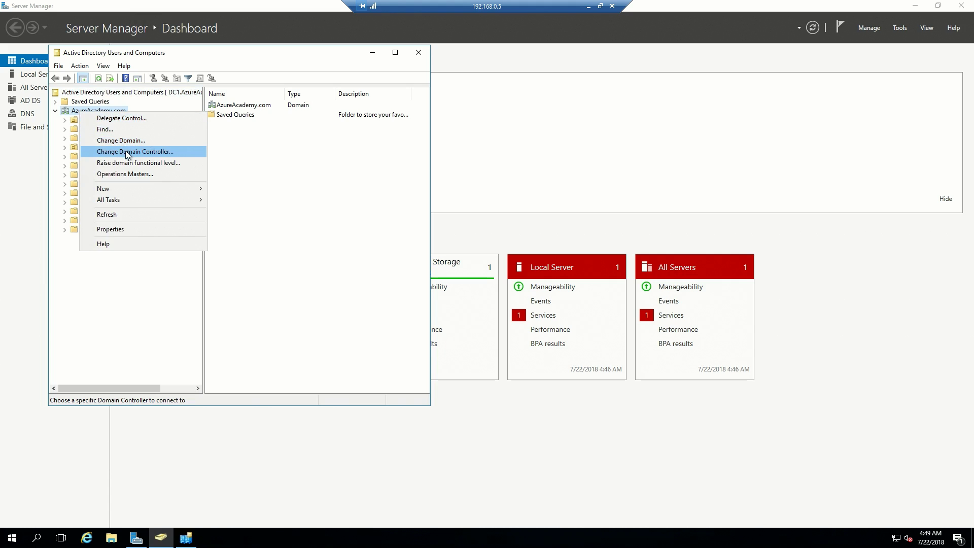
{"action": "left_click", "coordinate": [134, 151]}
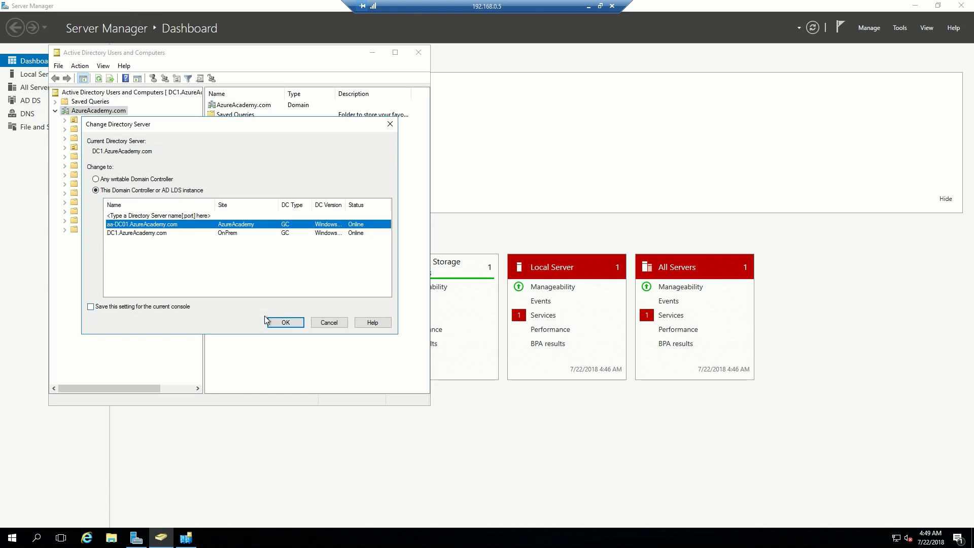
{"action": "left_click", "coordinate": [284, 322]}
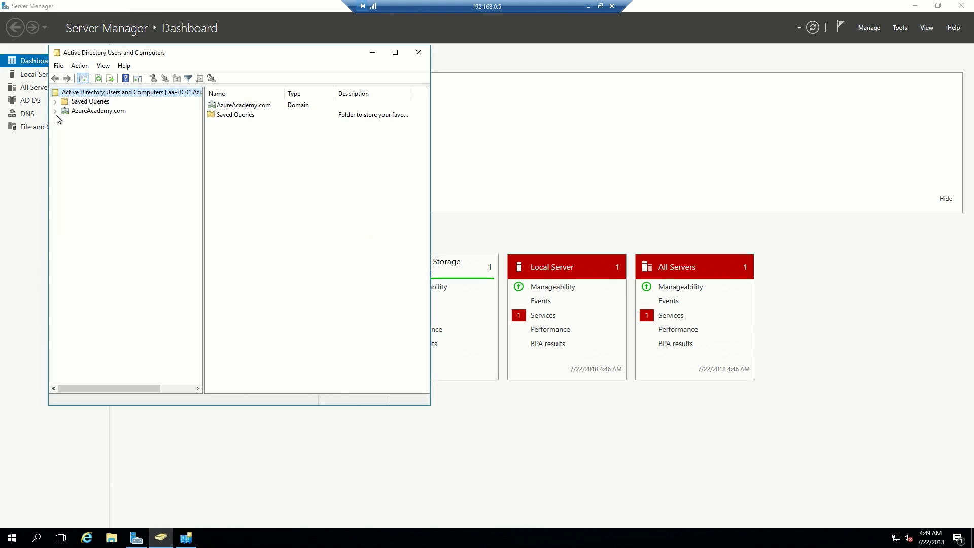
{"action": "left_click", "coordinate": [56, 110]}
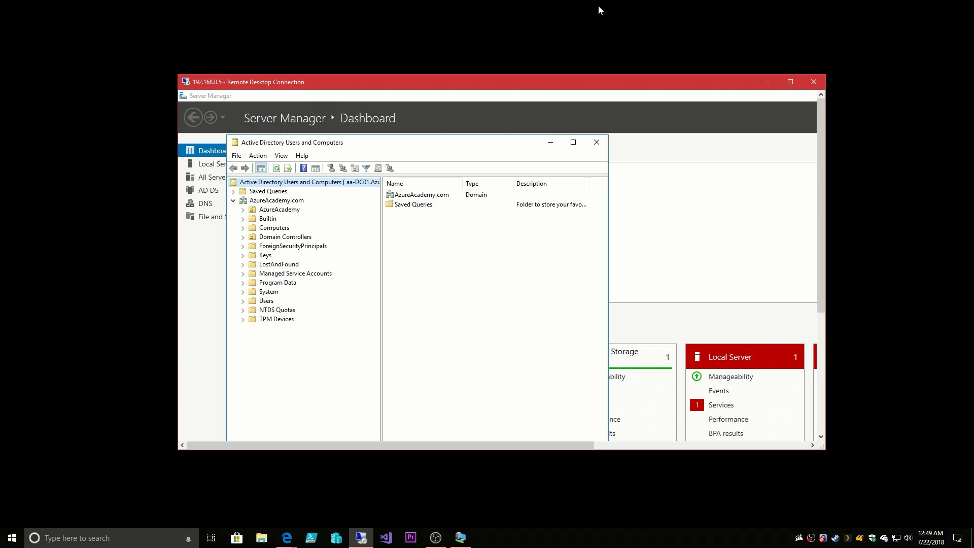
{"action": "mouse_move", "coordinate": [486, 83]}
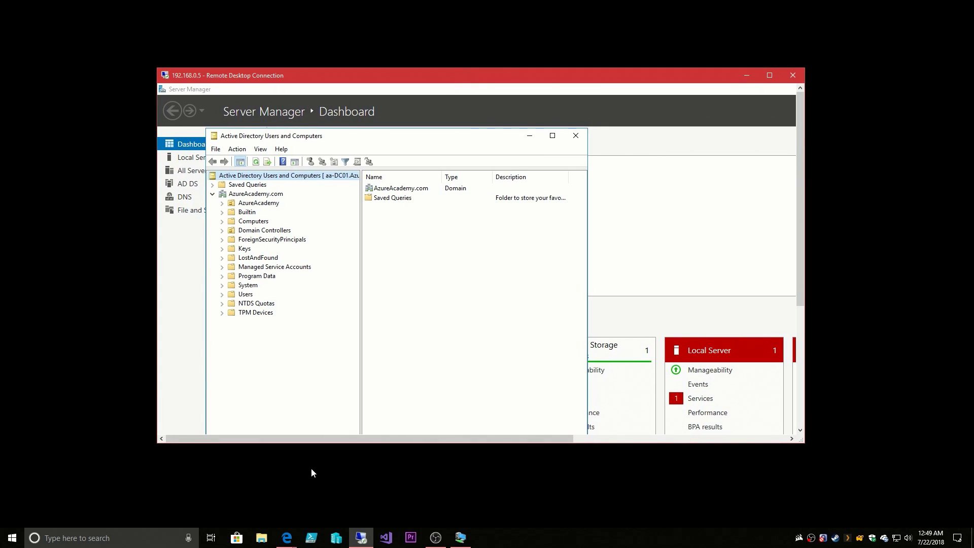
{"action": "mouse_move", "coordinate": [470, 78]}
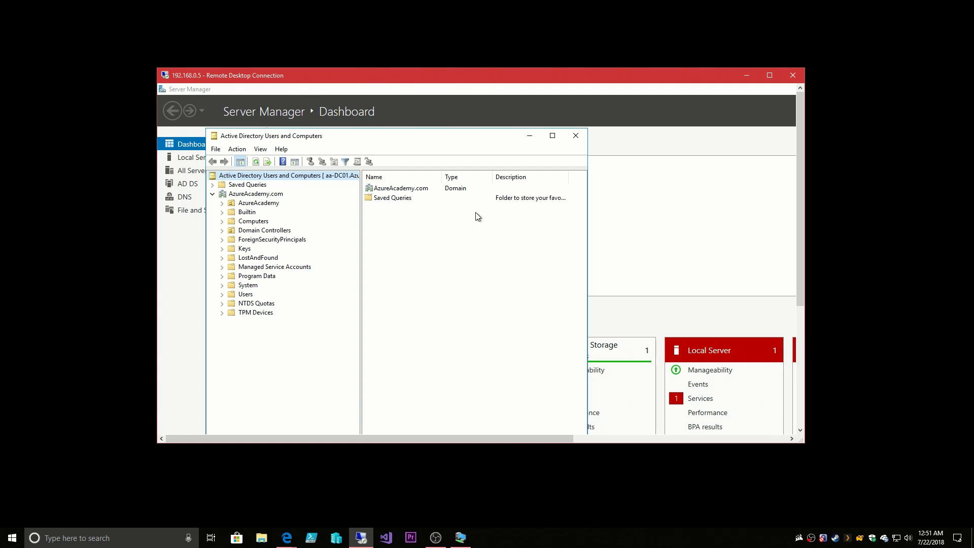
{"action": "mouse_move", "coordinate": [441, 77]}
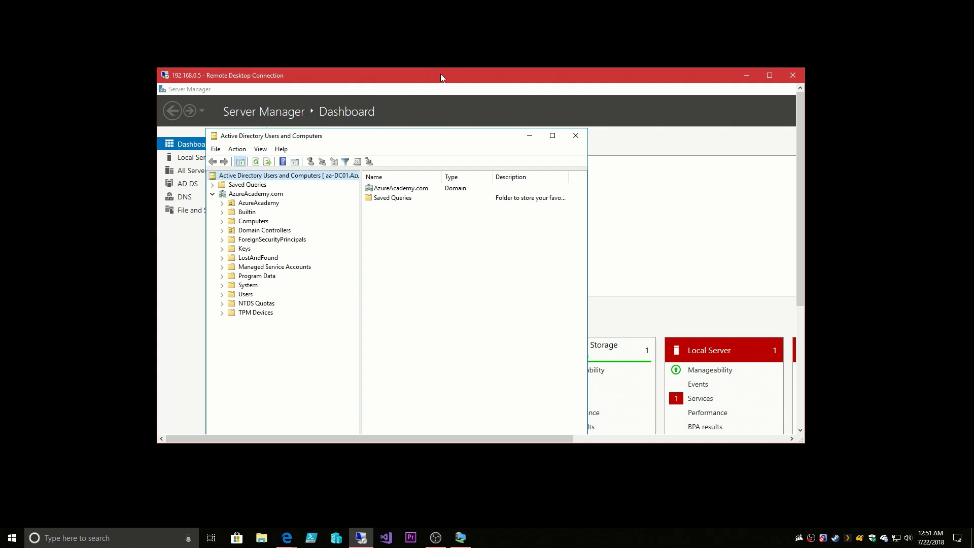